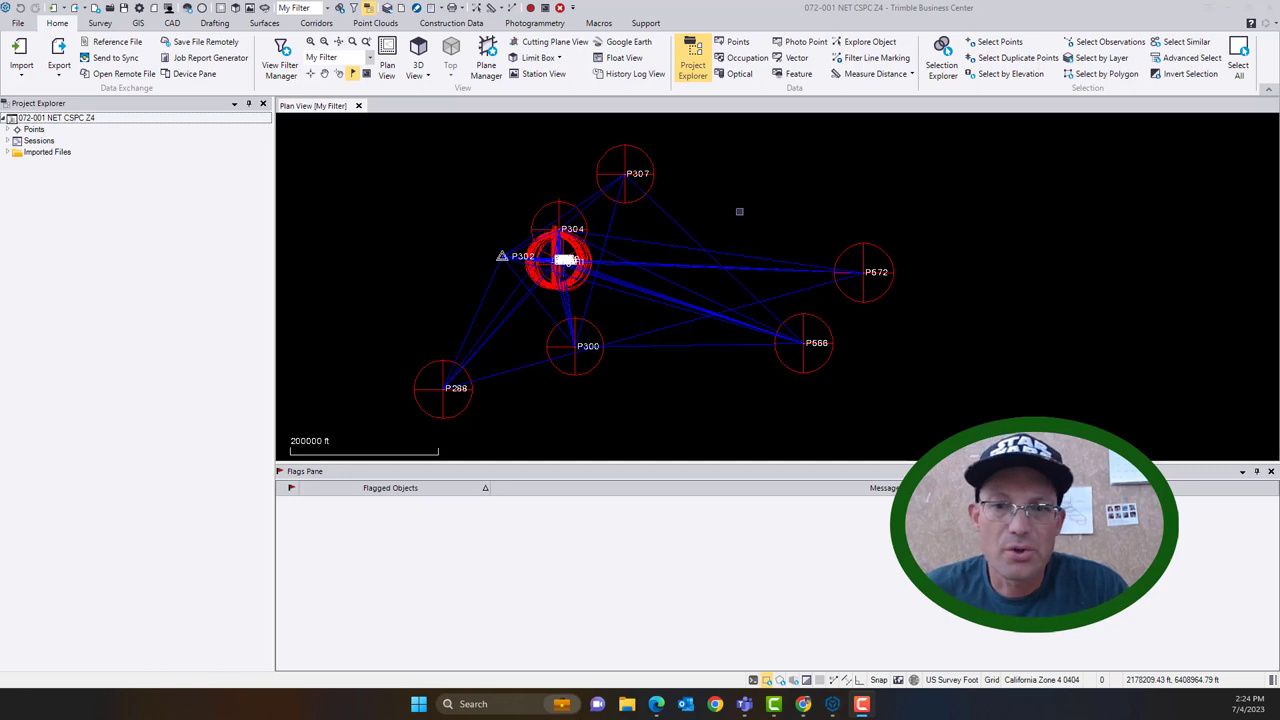
{"action": "mouse_move", "coordinate": [777, 201]}
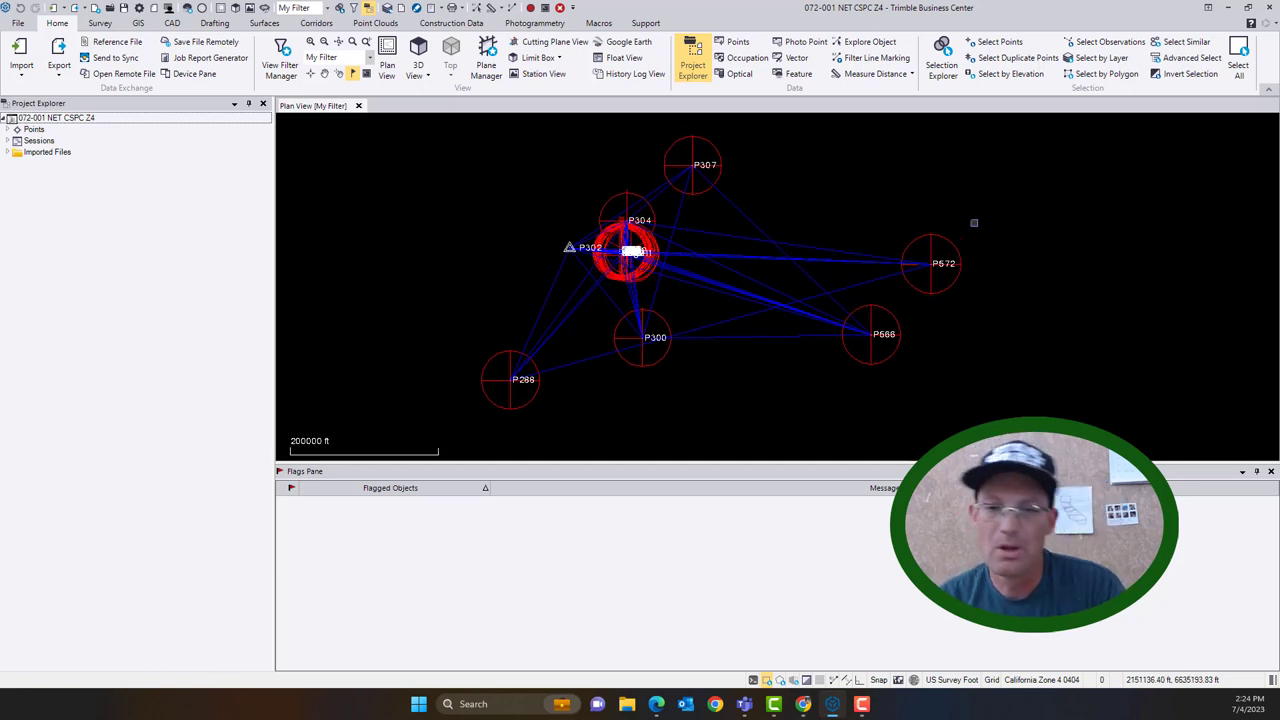
{"action": "mouse_move", "coordinate": [974, 222]}
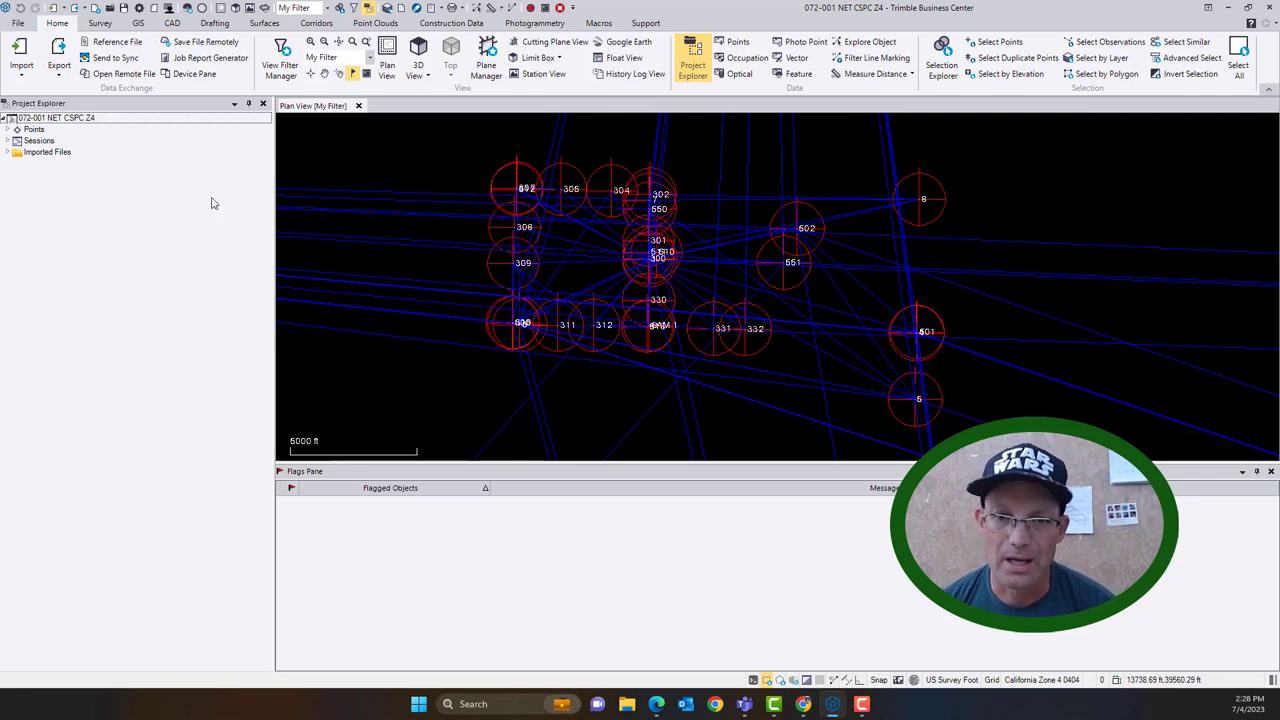
- Add an office grid coordinate to point 1 (N 2113541.98, E 6159675.58, elev 177.34), keeping the adjustment
{"action": "left_click", "coordinate": [9, 129]}
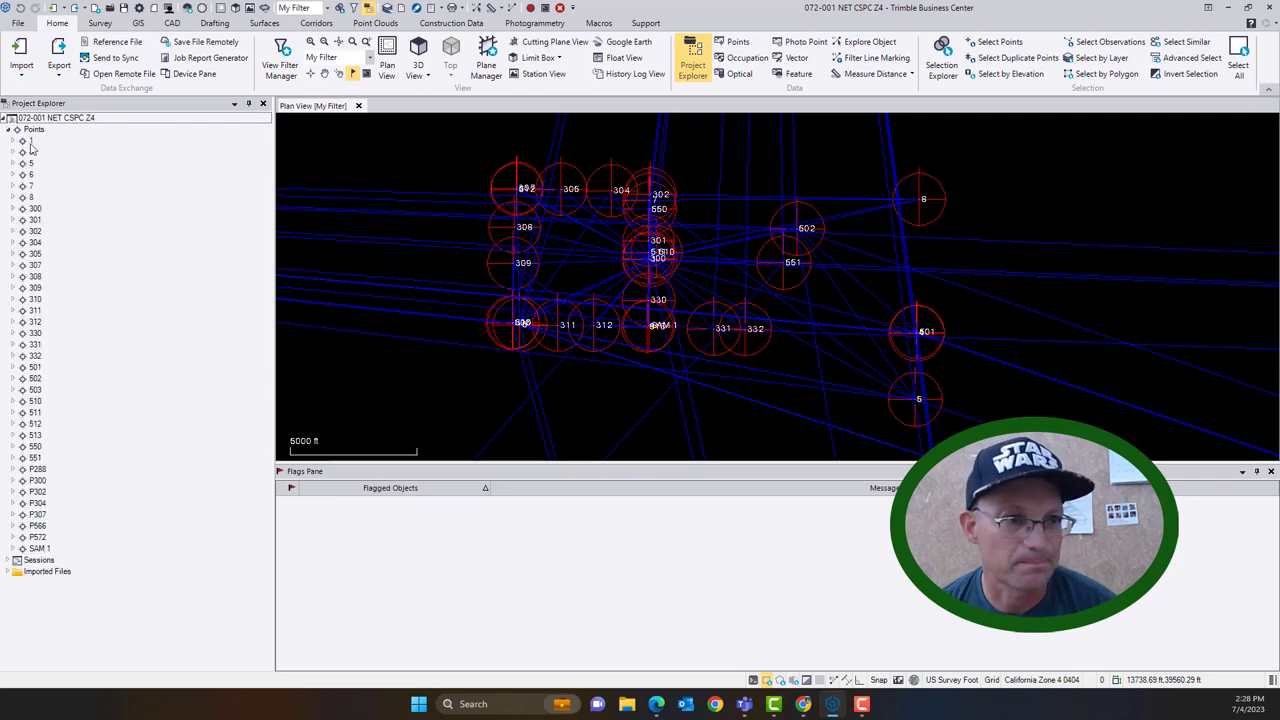
{"action": "left_click", "coordinate": [12, 140]}
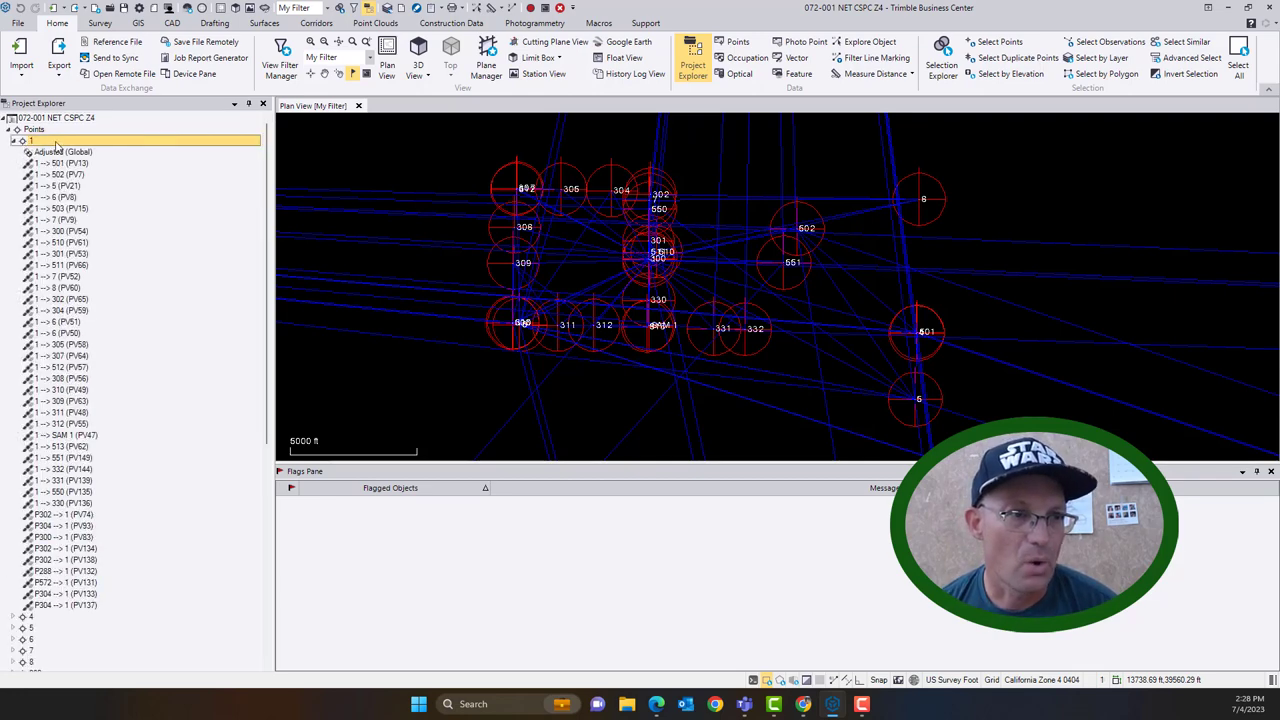
{"action": "right_click", "coordinate": [30, 140]}
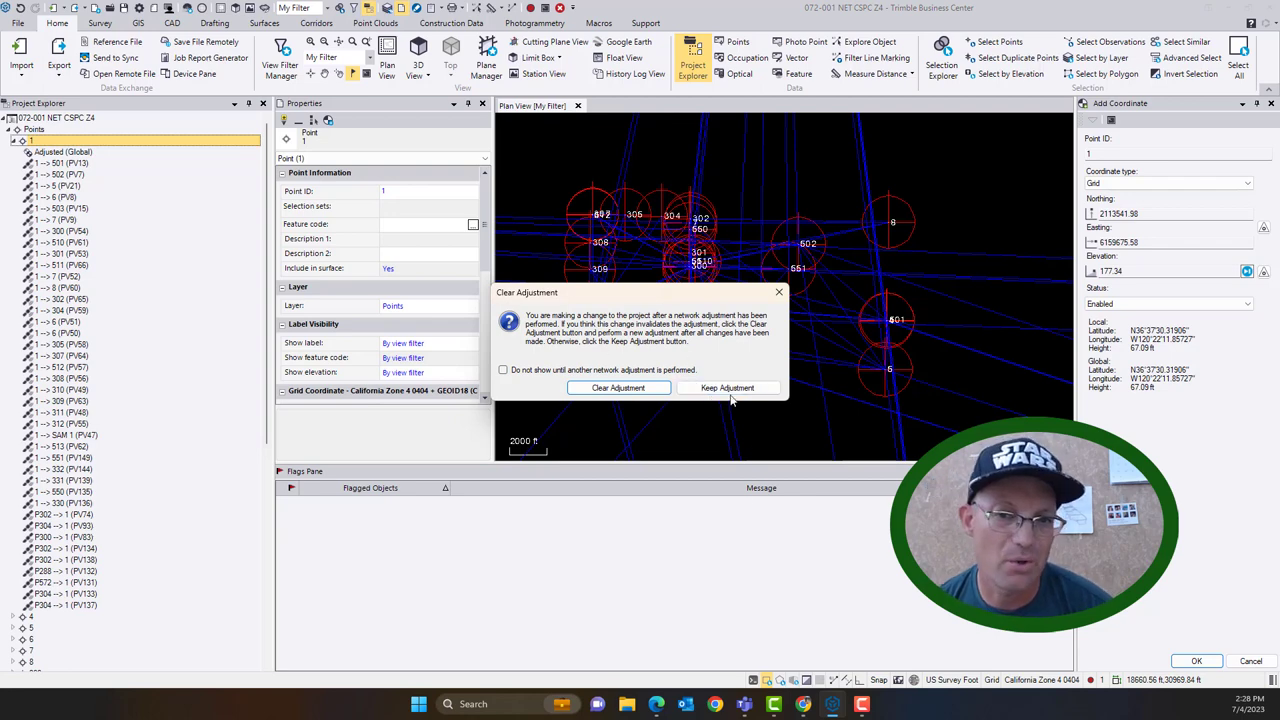
{"action": "left_click", "coordinate": [618, 388]}
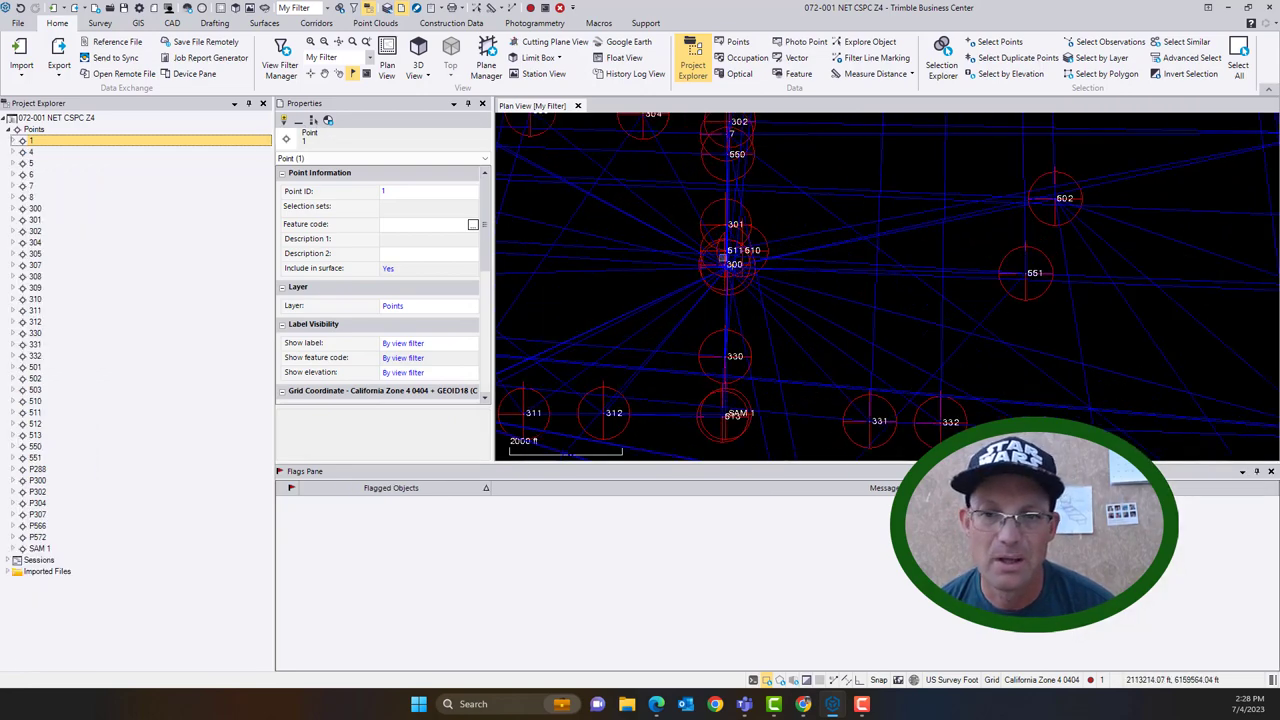
- Select point 1's Office entered (Grid) record and zoom the Plan View
{"action": "scroll", "scroll_direction": "down", "scroll_amount": 3}
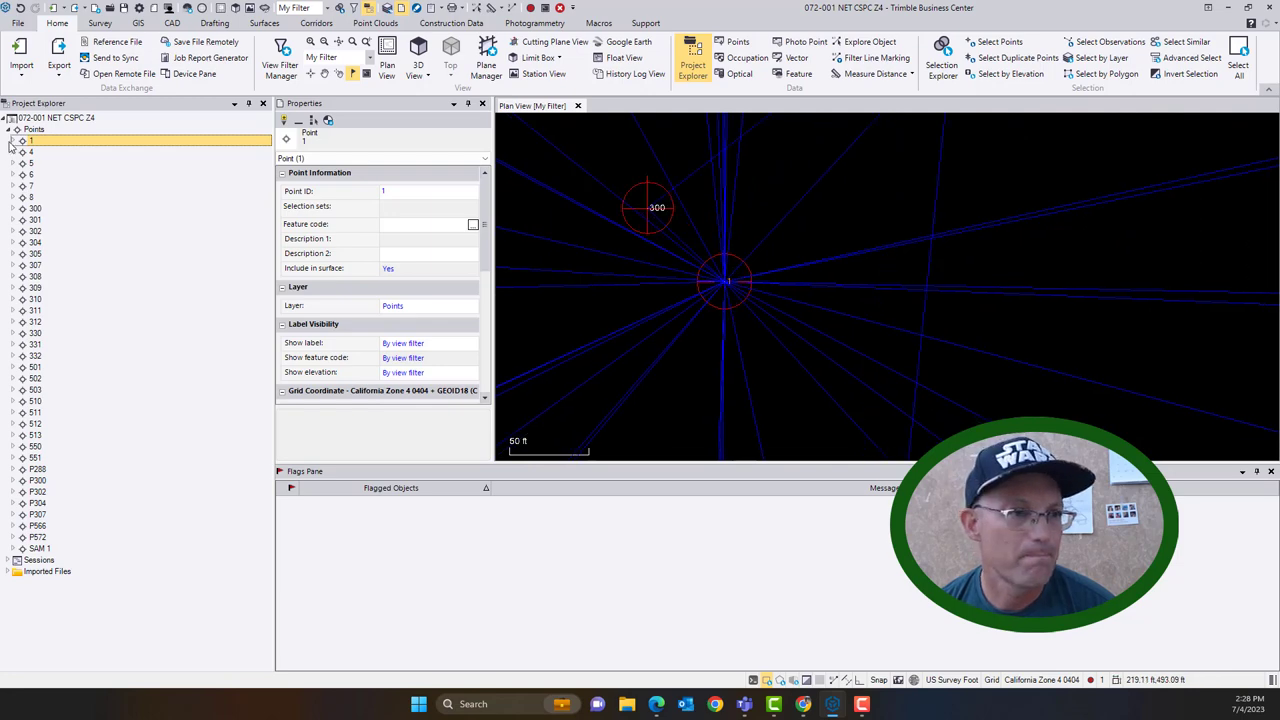
{"action": "left_click", "coordinate": [11, 140]}
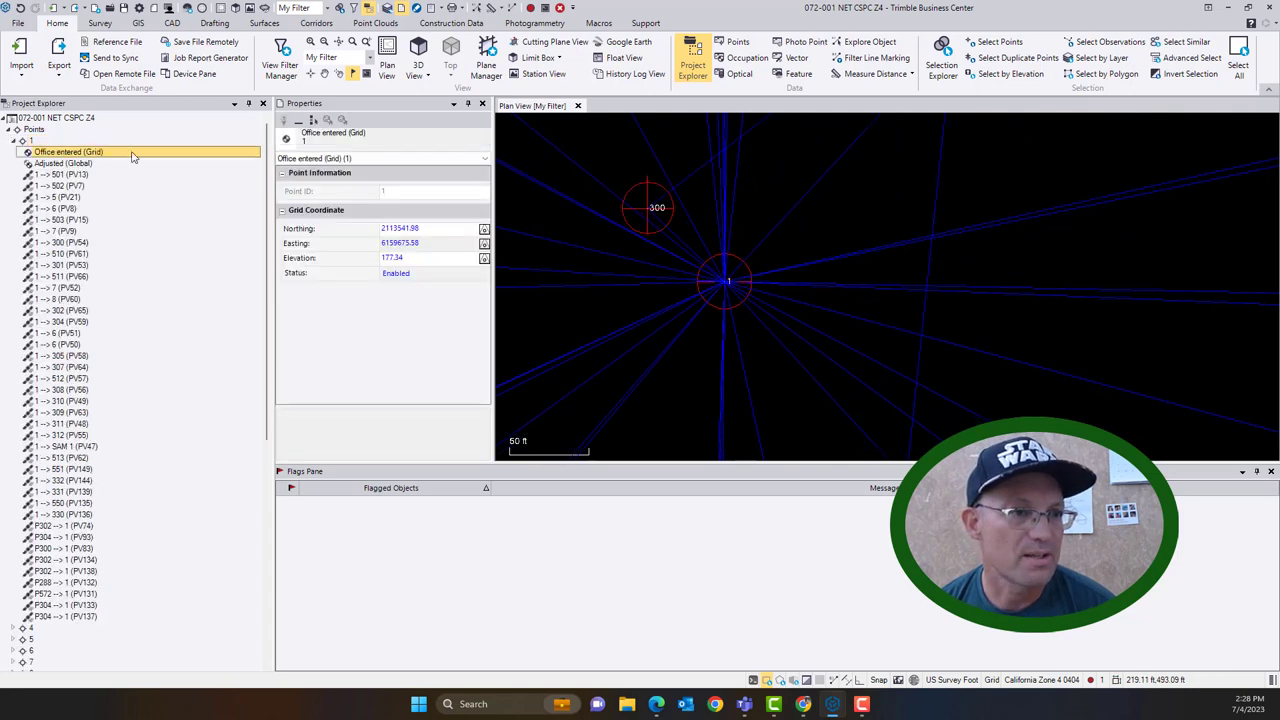
{"action": "scroll", "scroll_direction": "down", "scroll_amount": 3}
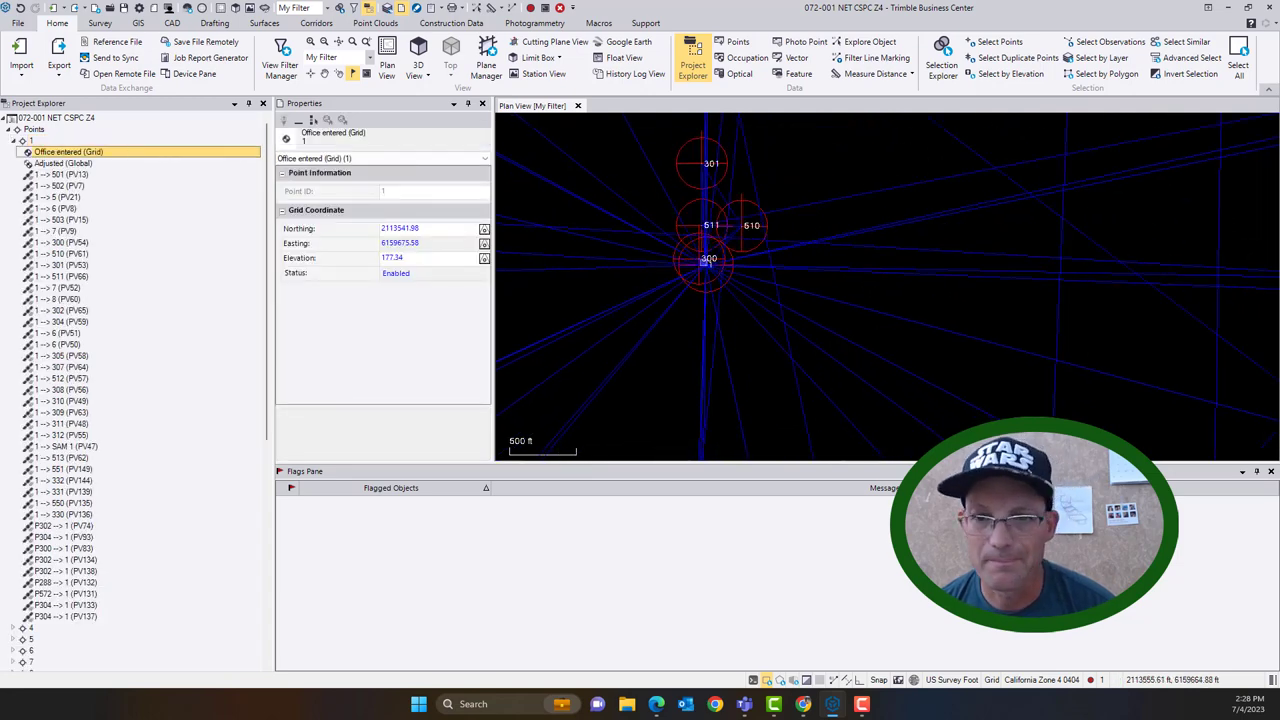
{"action": "scroll", "scroll_direction": "down", "scroll_amount": 3}
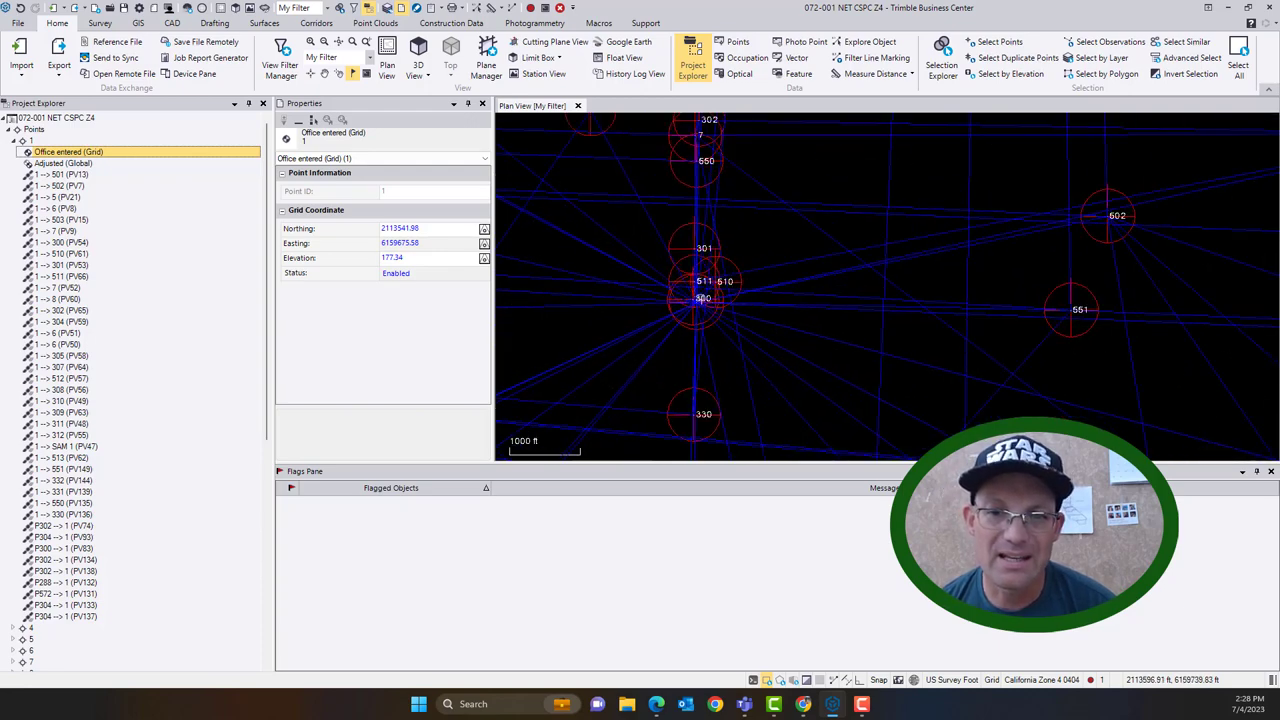
{"action": "scroll", "scroll_direction": "down", "scroll_amount": 3}
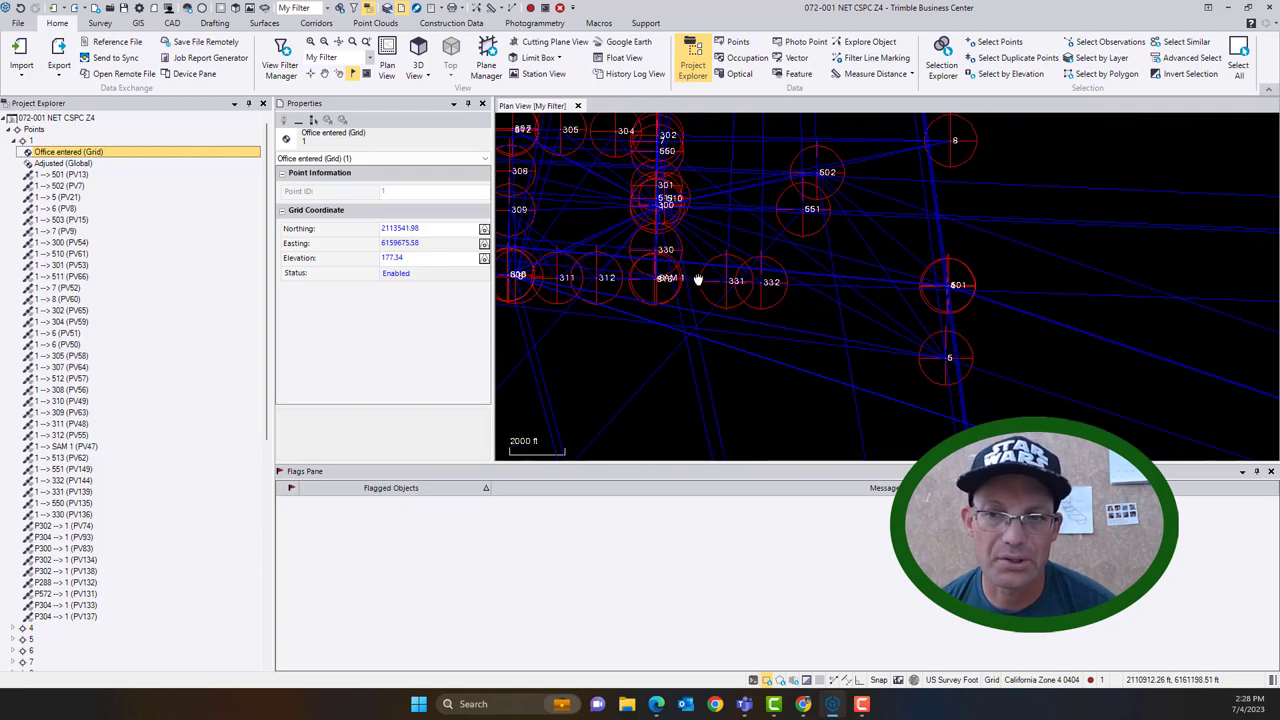
{"action": "scroll", "scroll_direction": "down", "scroll_amount": 3}
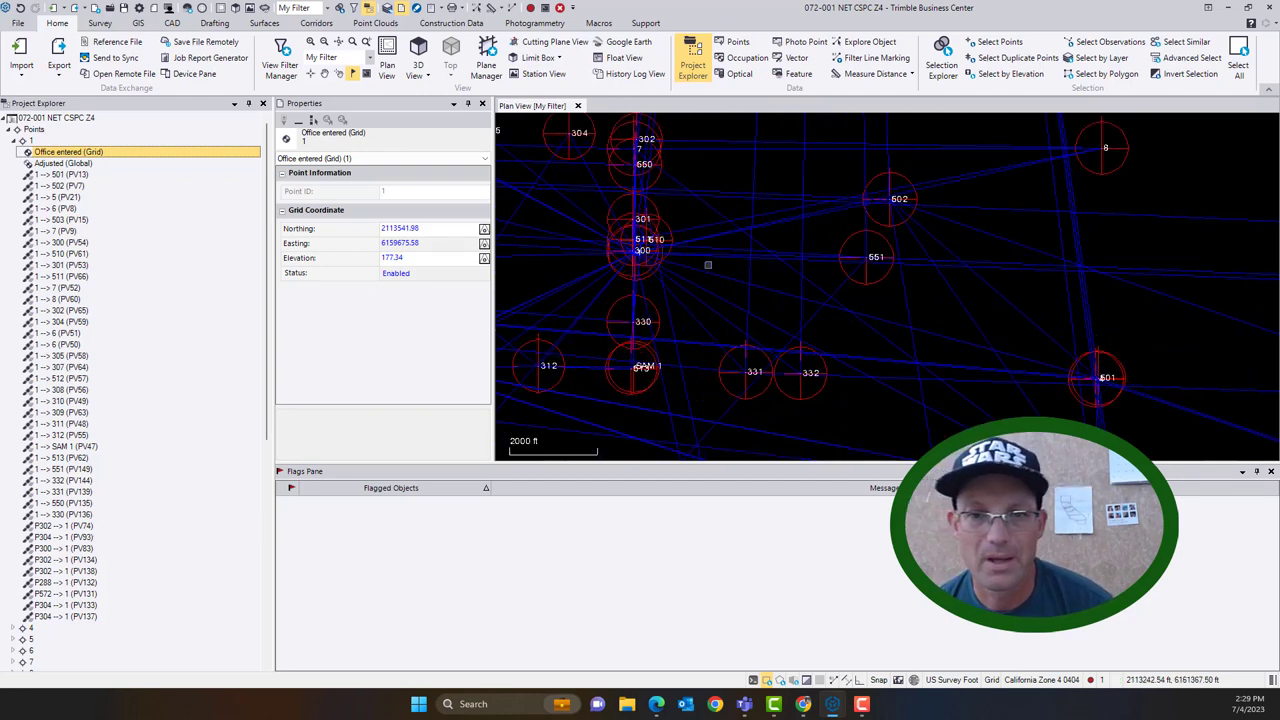
- View point 1's Adjusted (Global), then Office entered (Grid) coordinate, then collapse point 1
{"action": "left_click", "coordinate": [63, 163]}
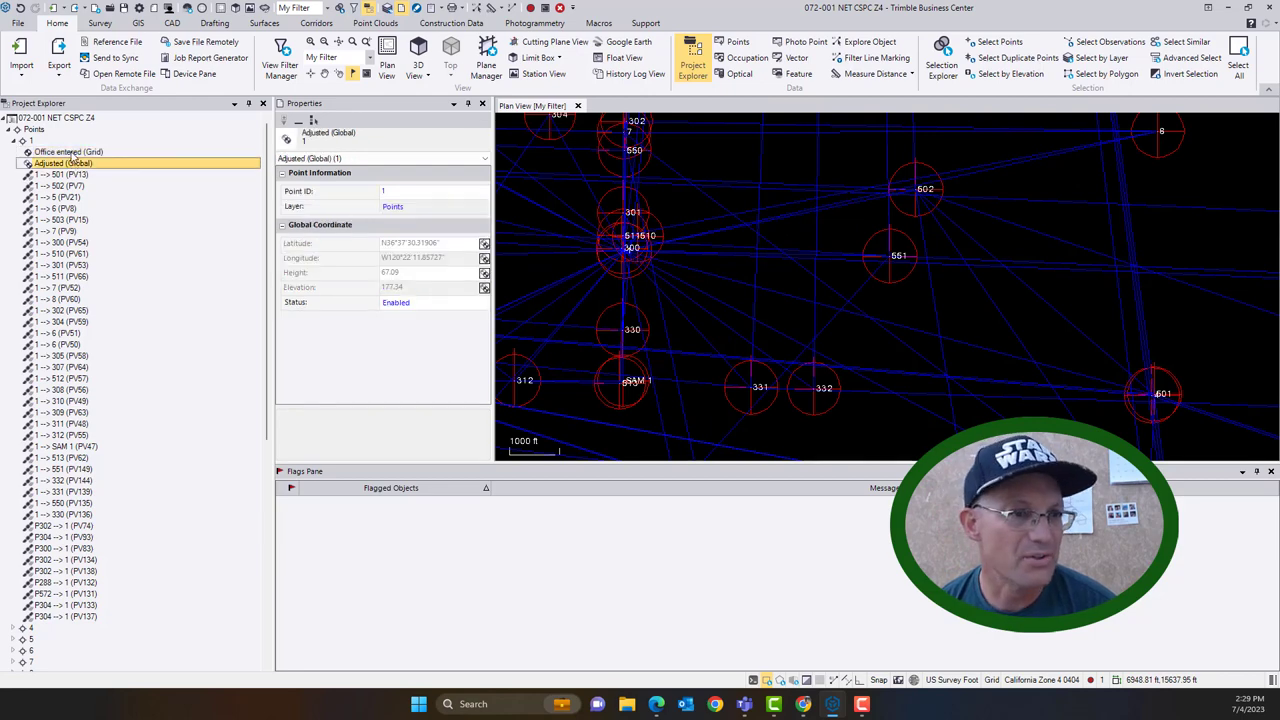
{"action": "left_click", "coordinate": [69, 151]}
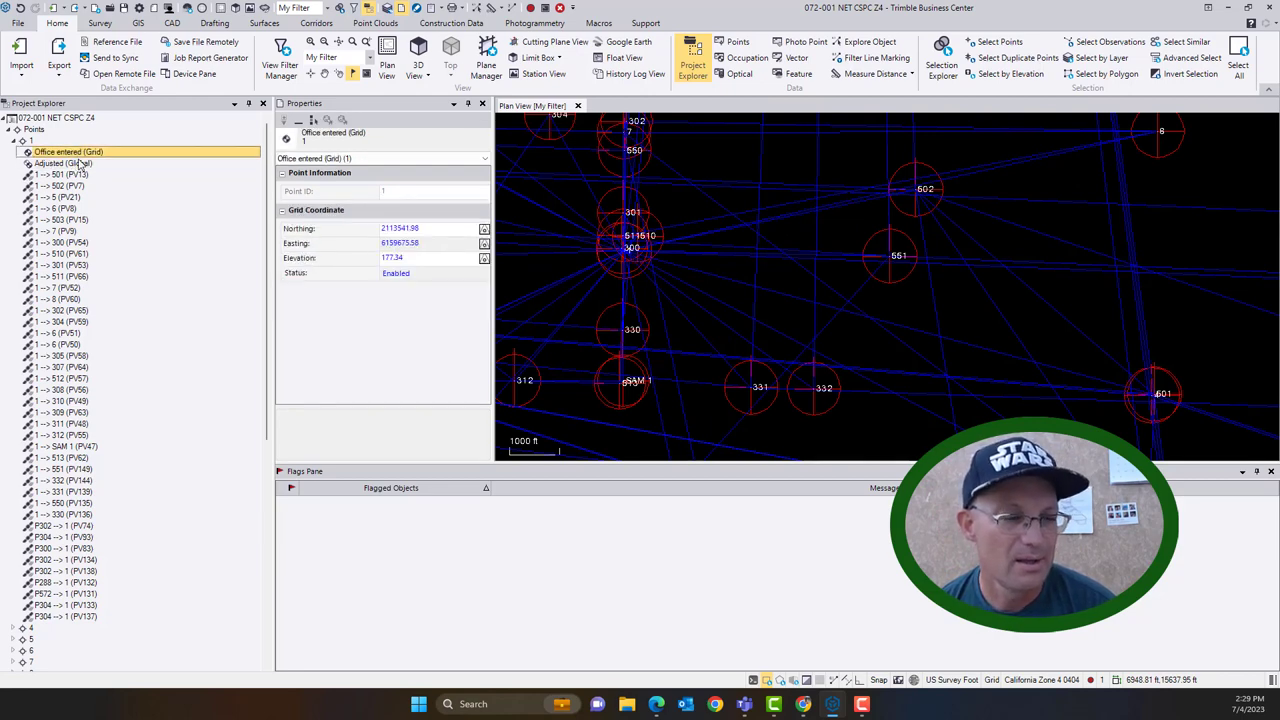
{"action": "left_click", "coordinate": [14, 140]}
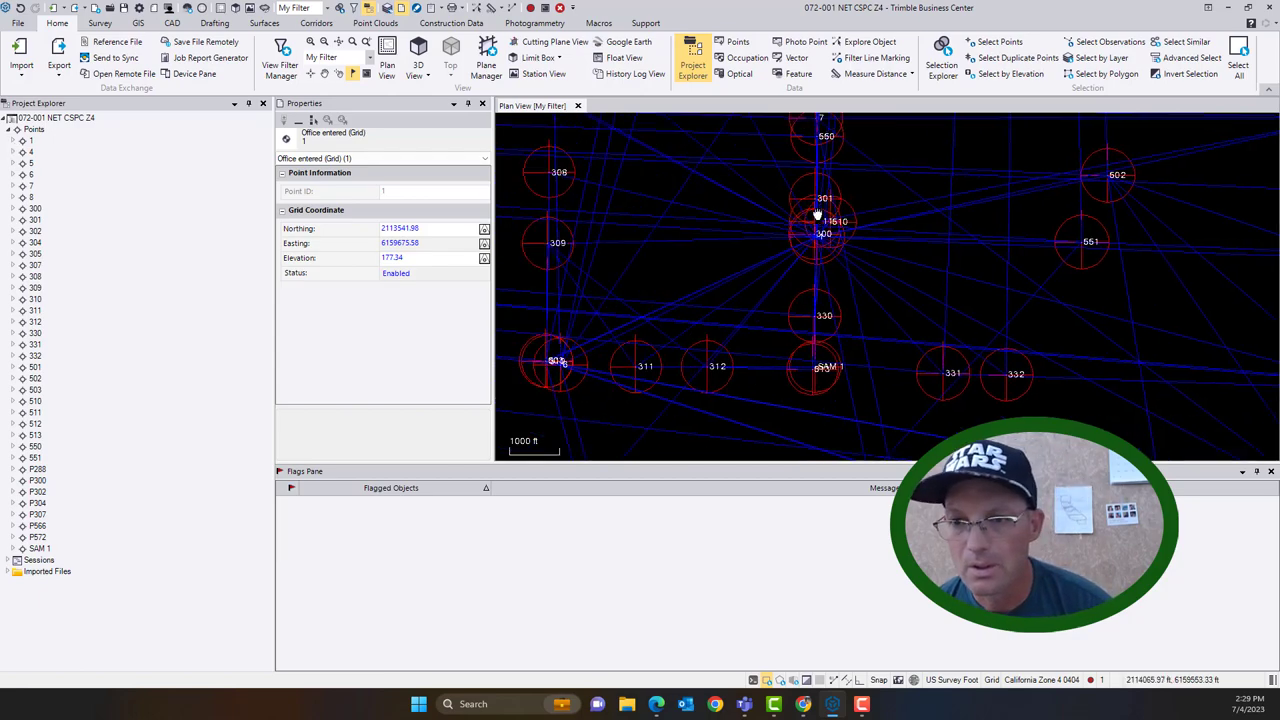
{"action": "scroll", "scroll_direction": "down", "scroll_amount": 3}
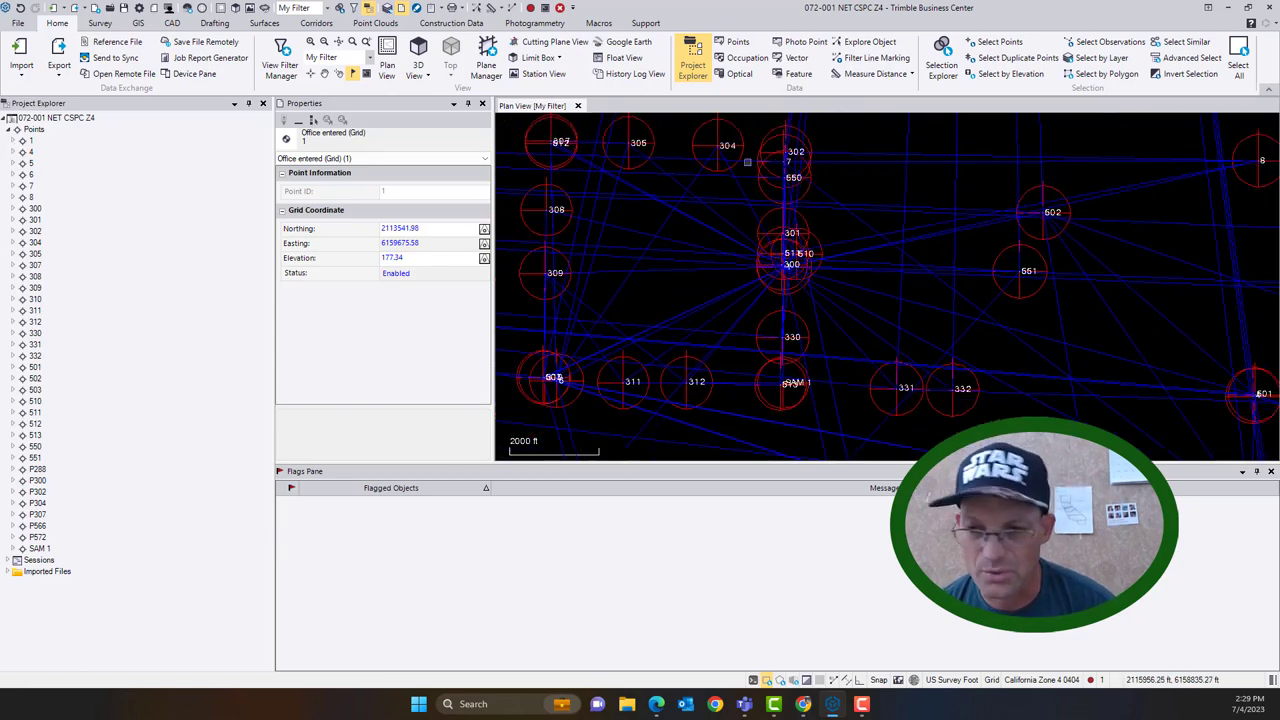
{"action": "scroll", "scroll_direction": "down", "scroll_amount": 3}
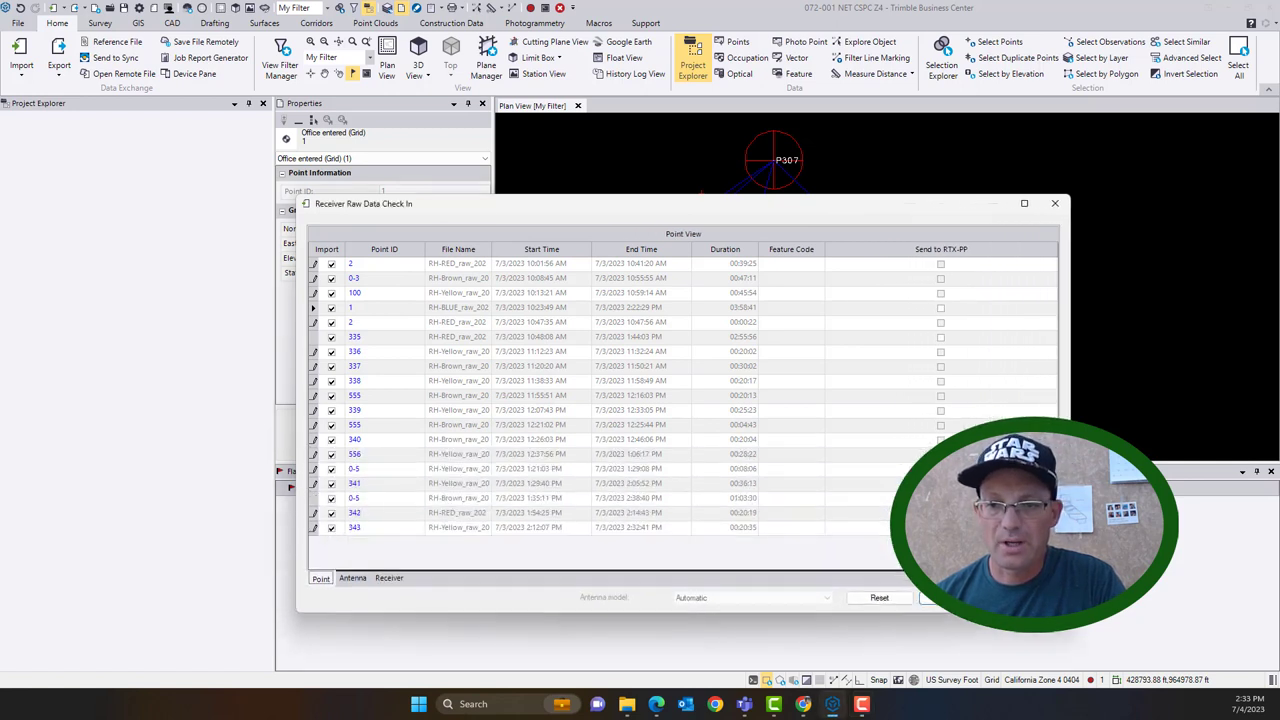
{"action": "mouse_move", "coordinate": [559, 598]}
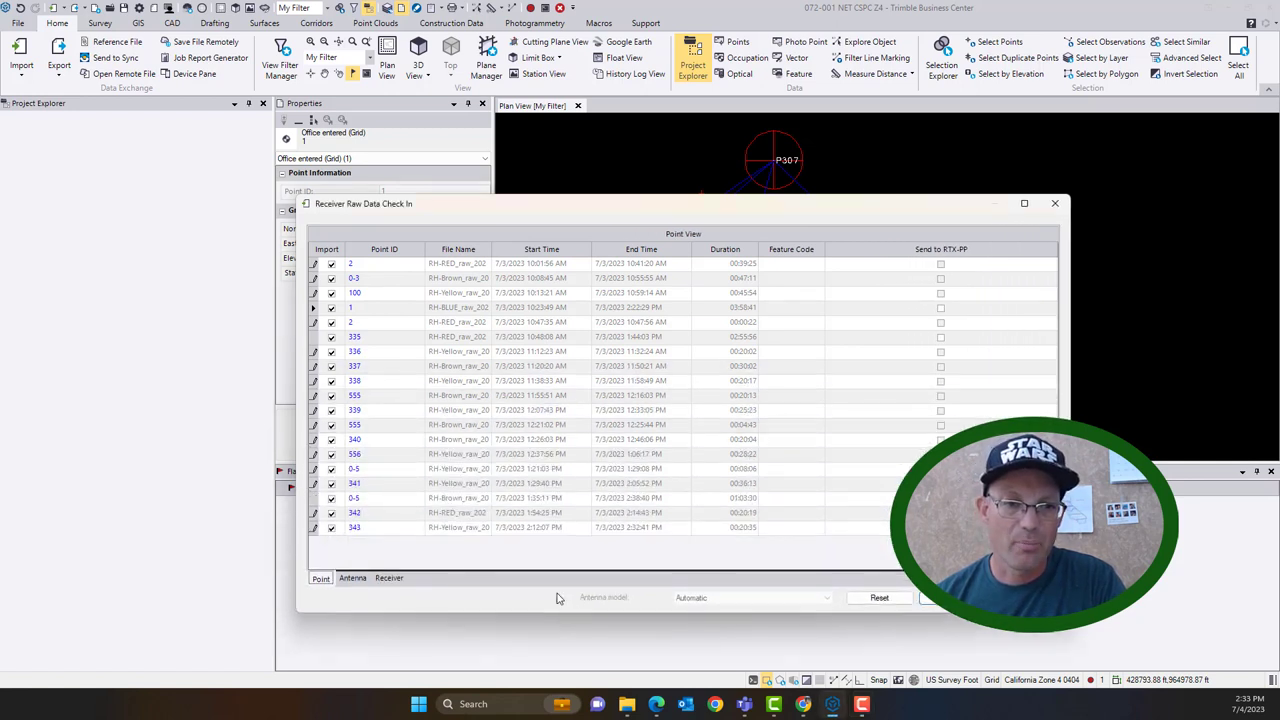
- Review antenna details, then set the first RED file's receiver to Emlid Reach RS2
{"action": "left_click", "coordinate": [384, 278]}
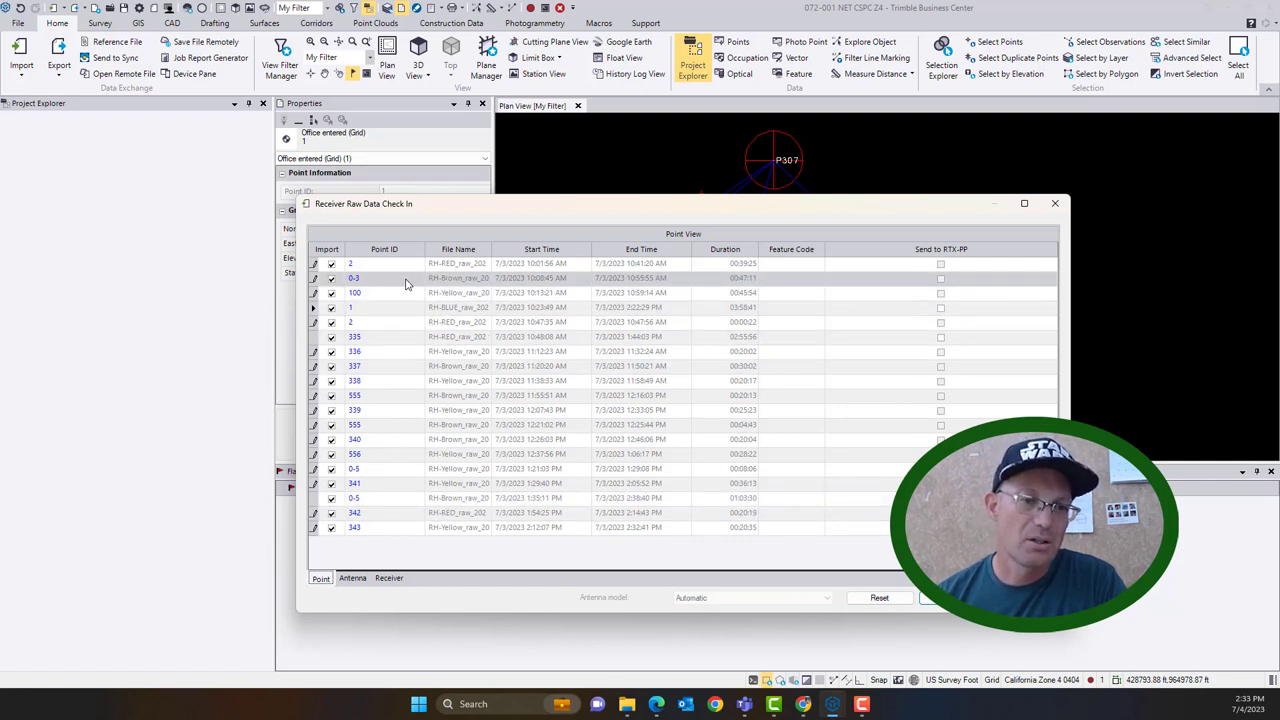
{"action": "left_click", "coordinate": [400, 468]}
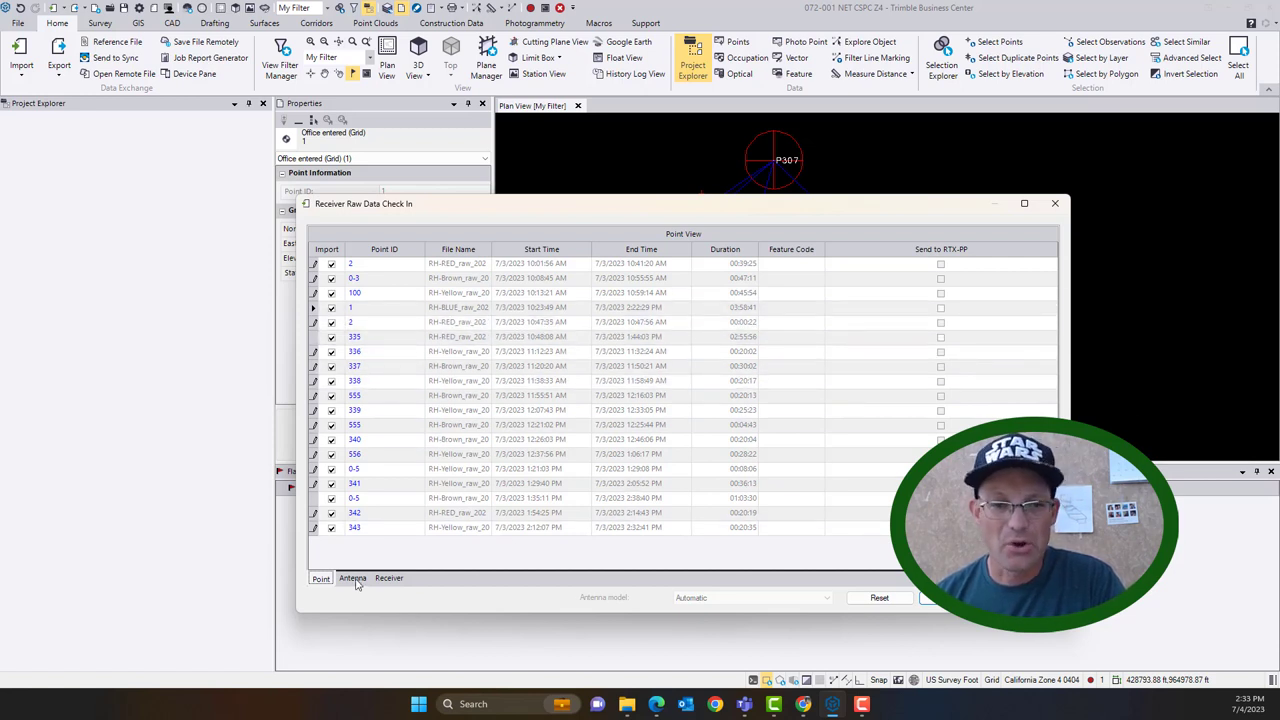
{"action": "left_click", "coordinate": [352, 578]}
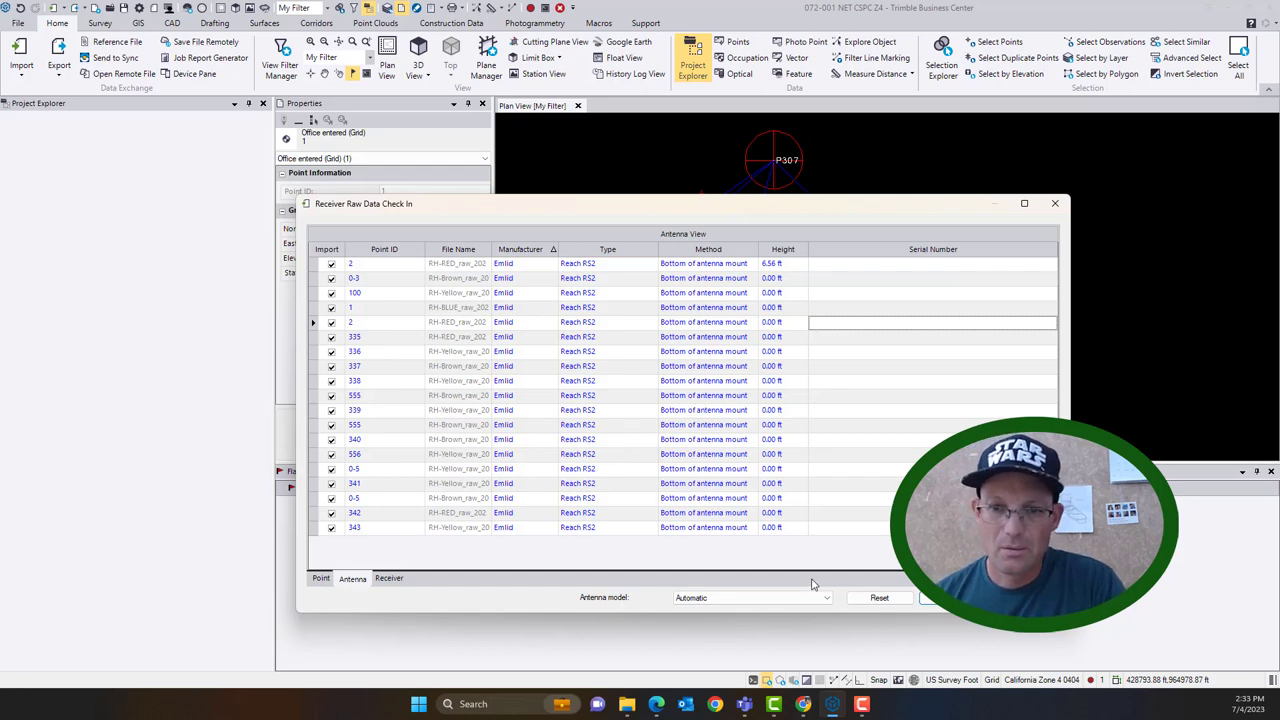
{"action": "left_click", "coordinate": [388, 578]}
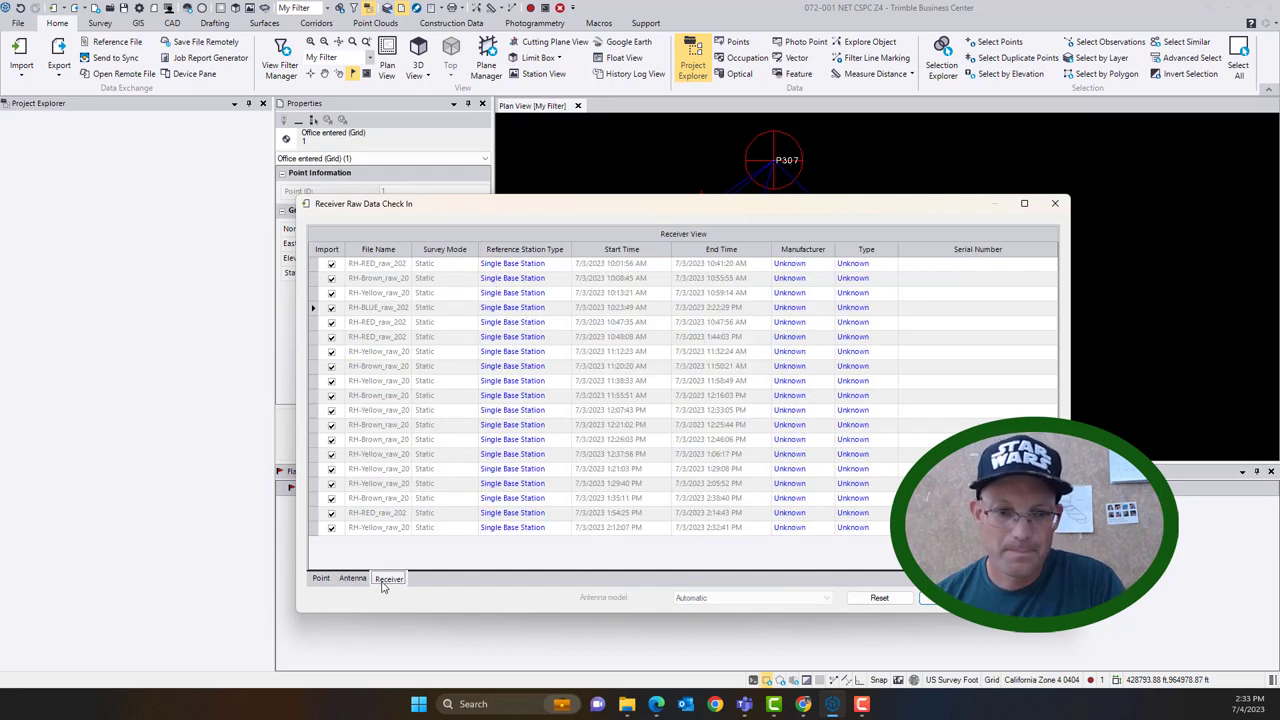
{"action": "left_click", "coordinate": [828, 263]}
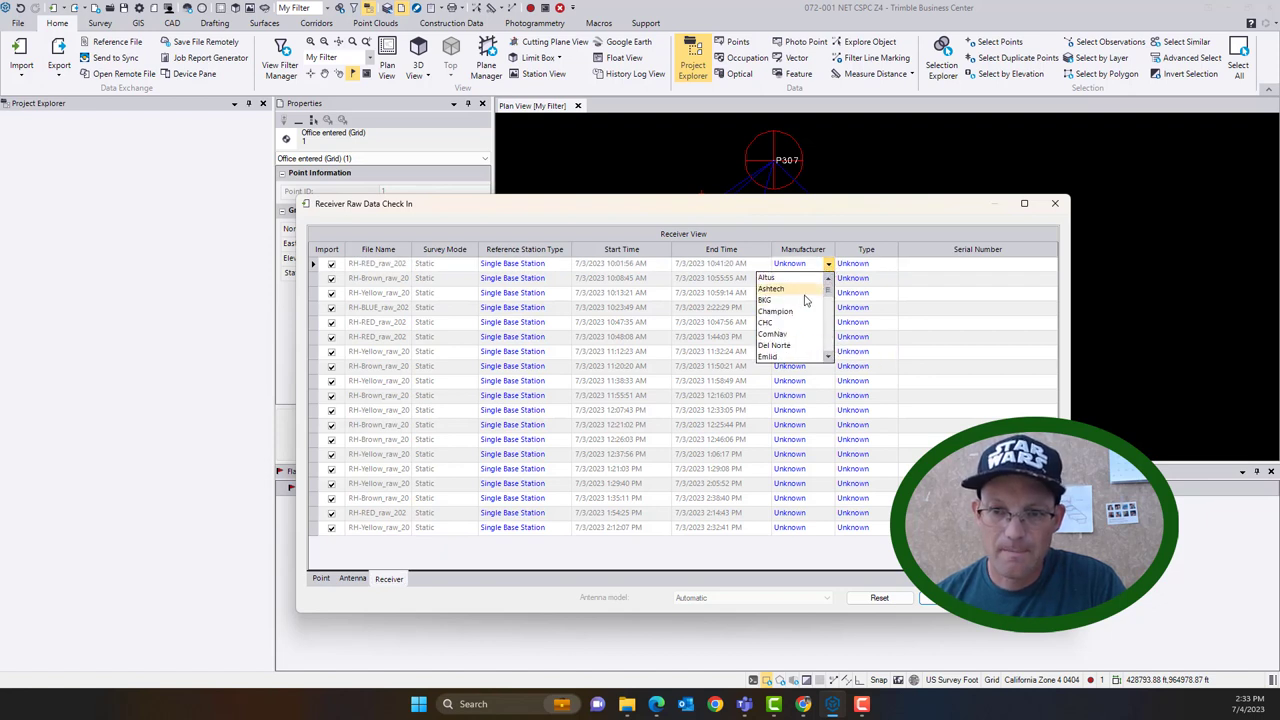
{"action": "left_click", "coordinate": [767, 357]}
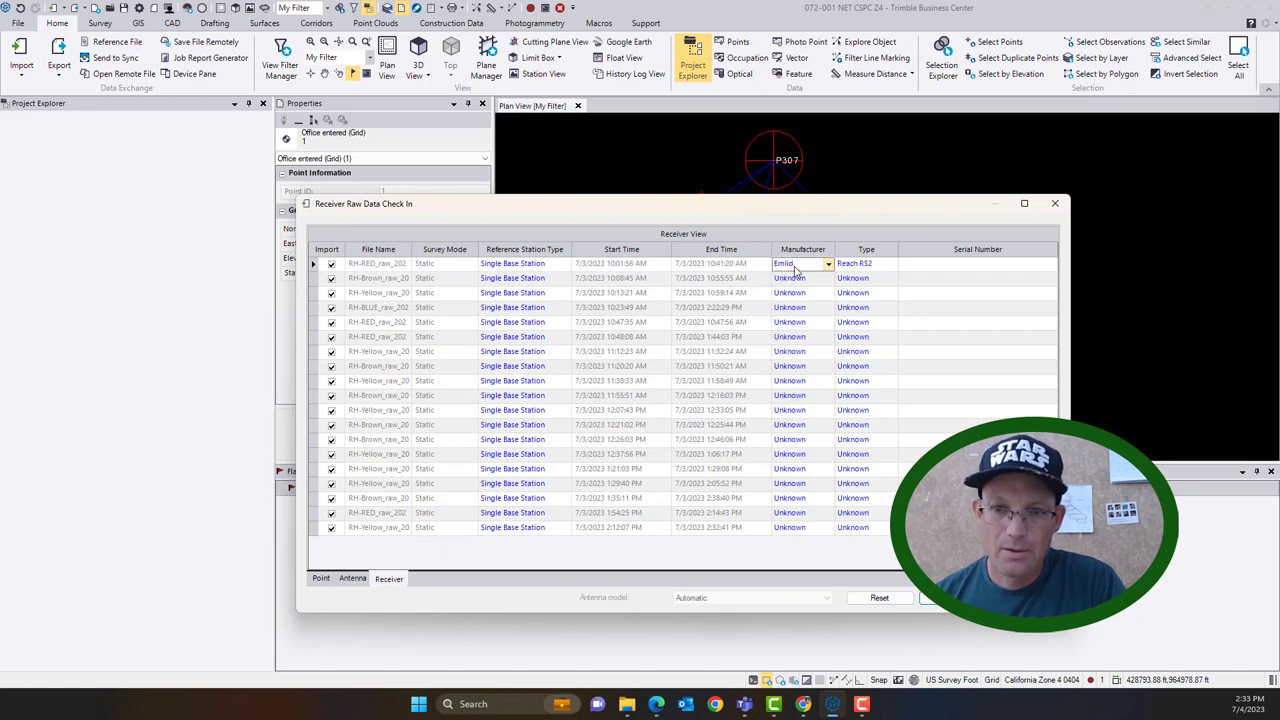
{"action": "left_click", "coordinate": [800, 263]}
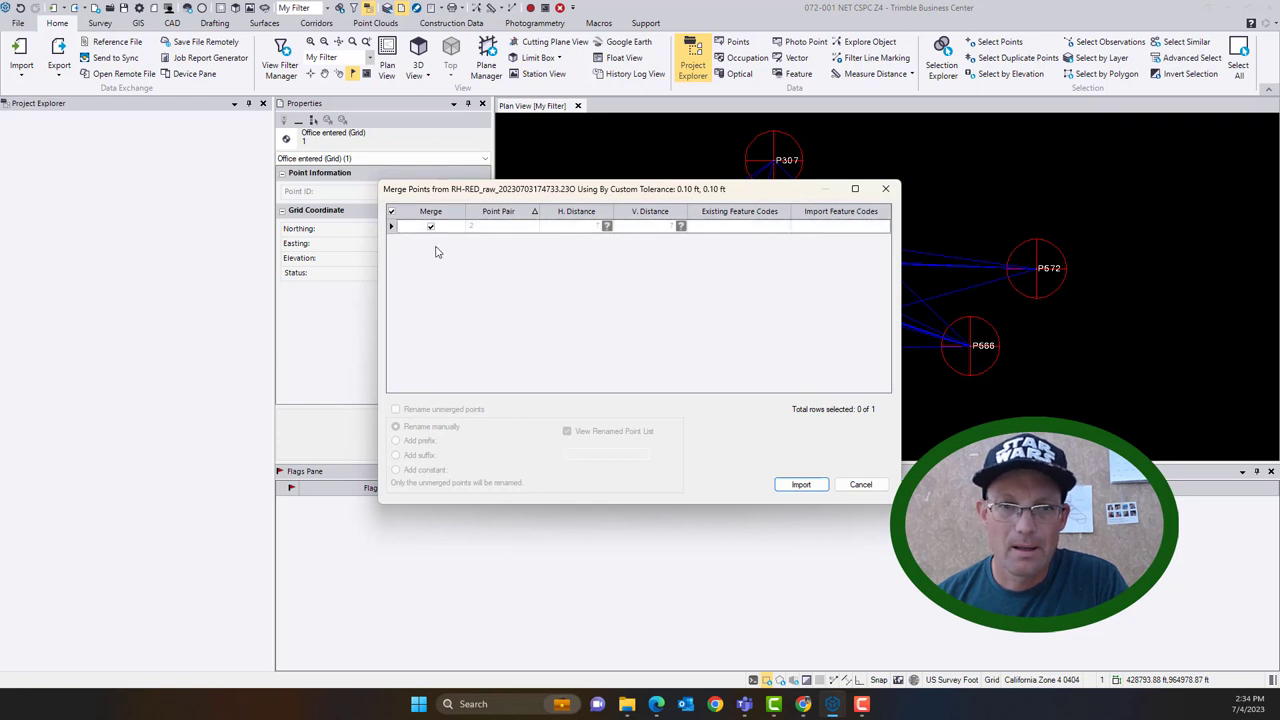
- Import the RED file with its RH-RED pair merged, and the Yellow file without merging 0-5
{"action": "left_click", "coordinate": [430, 226]}
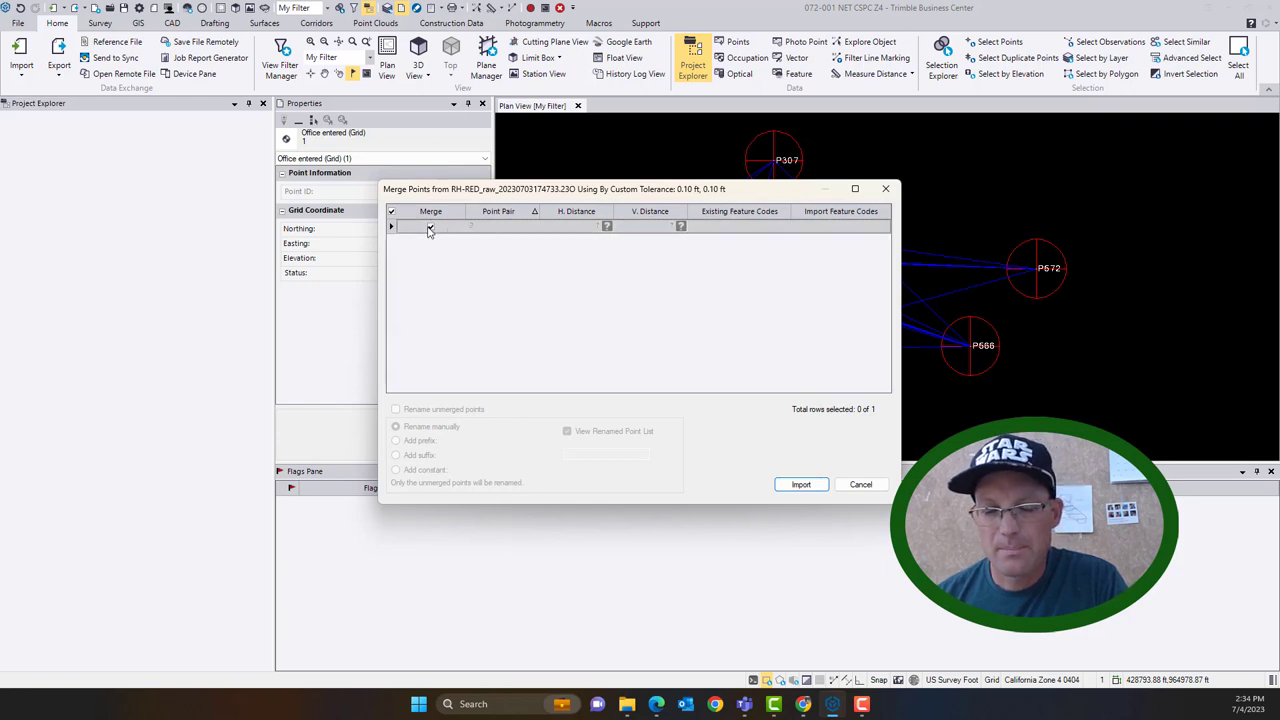
{"action": "left_click", "coordinate": [430, 226]}
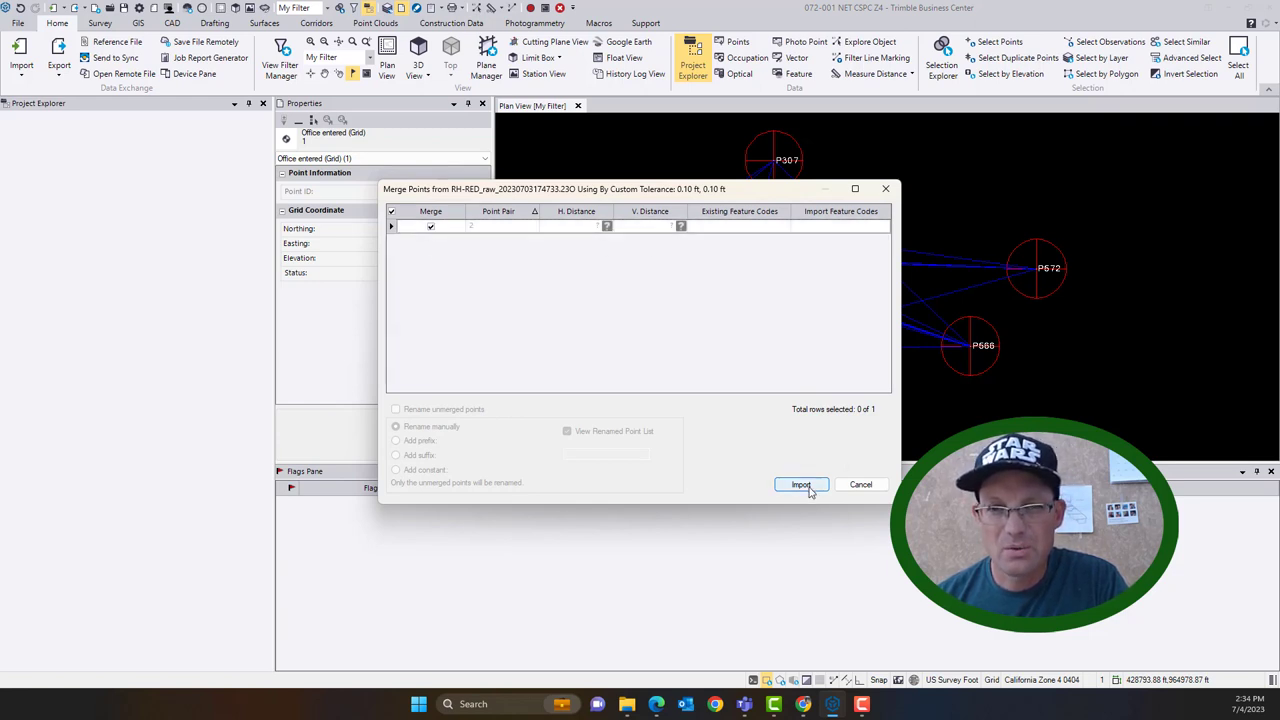
{"action": "left_click", "coordinate": [801, 484]}
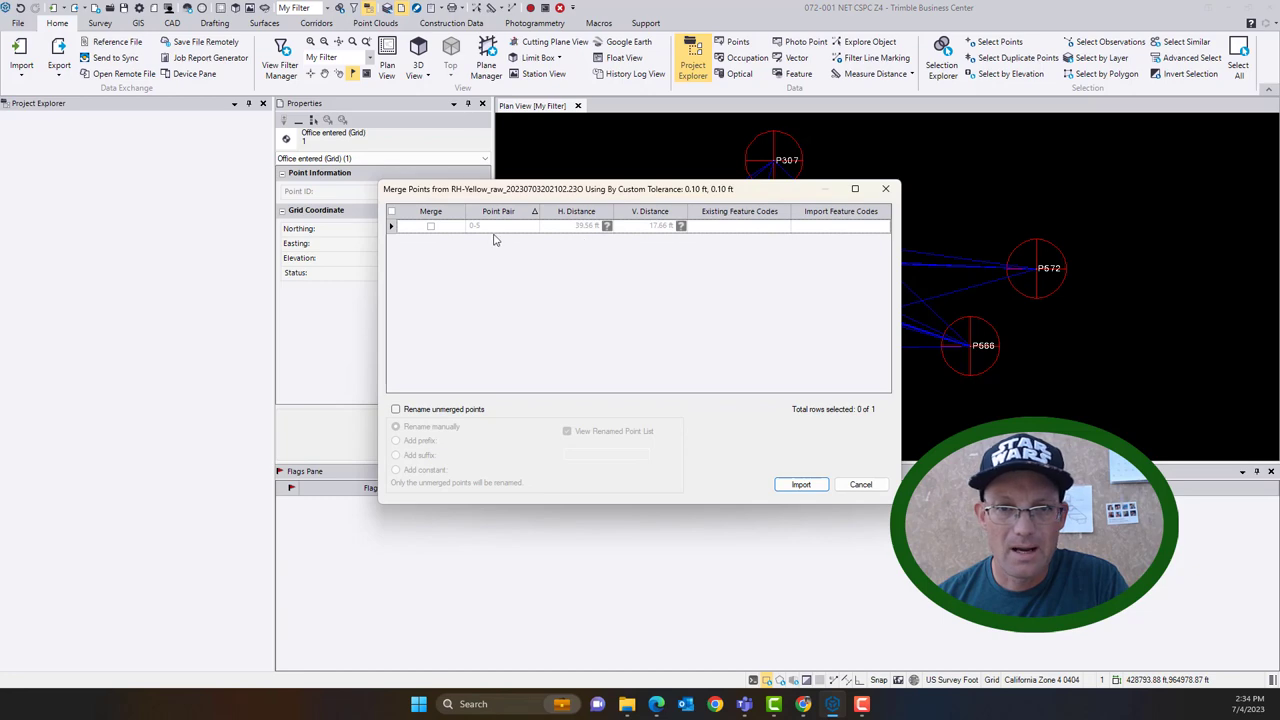
{"action": "left_click", "coordinate": [800, 484]}
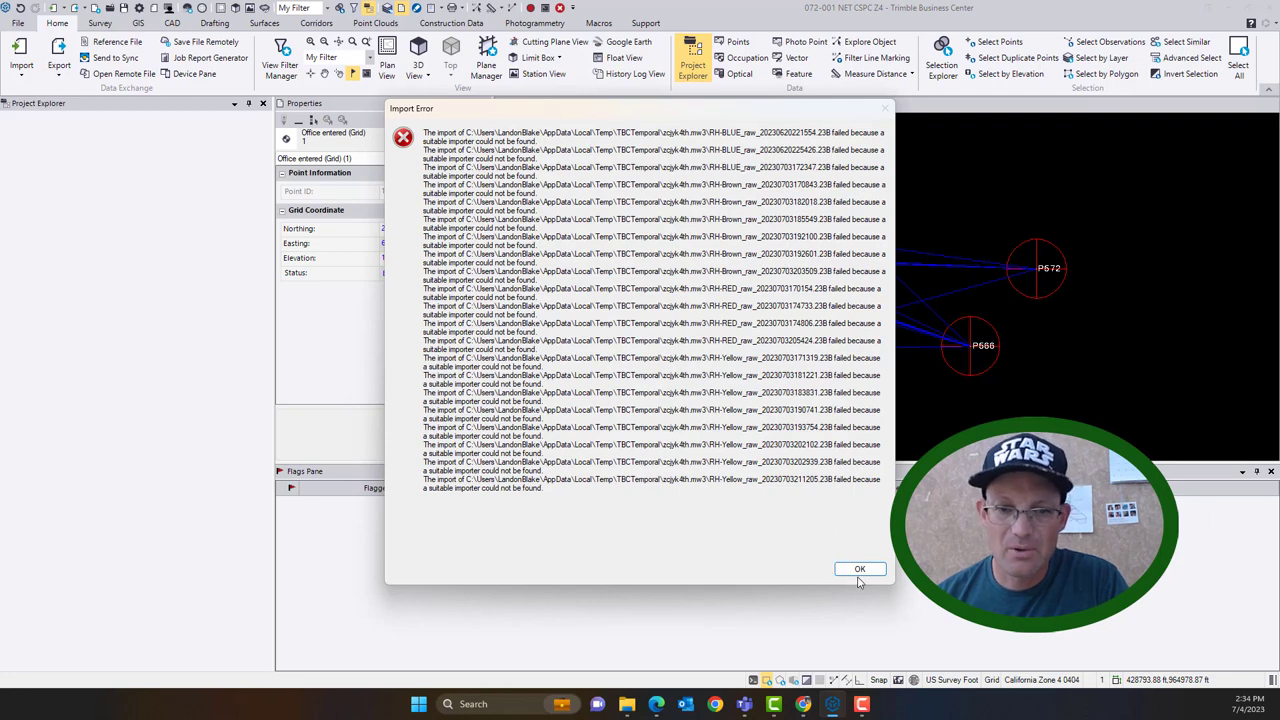
- Dismiss the failed .23B import error and clear the earlier network adjustment
{"action": "left_click", "coordinate": [858, 568]}
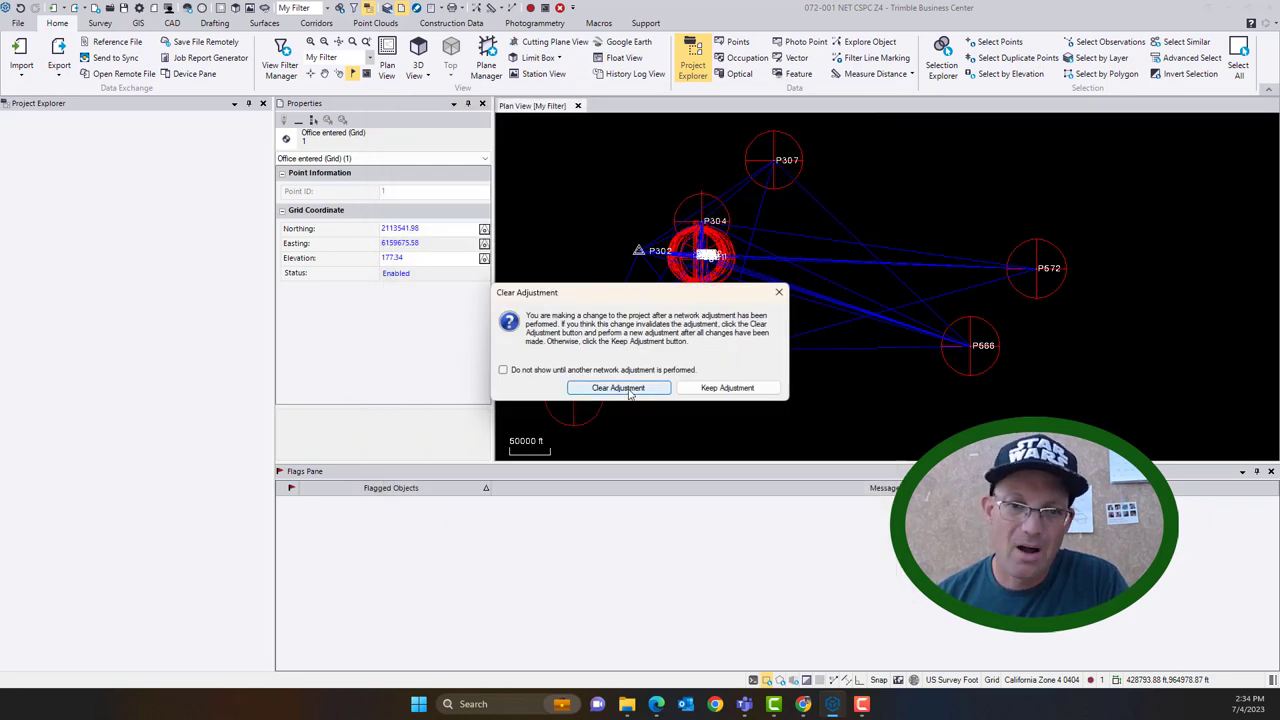
{"action": "left_click", "coordinate": [618, 388]}
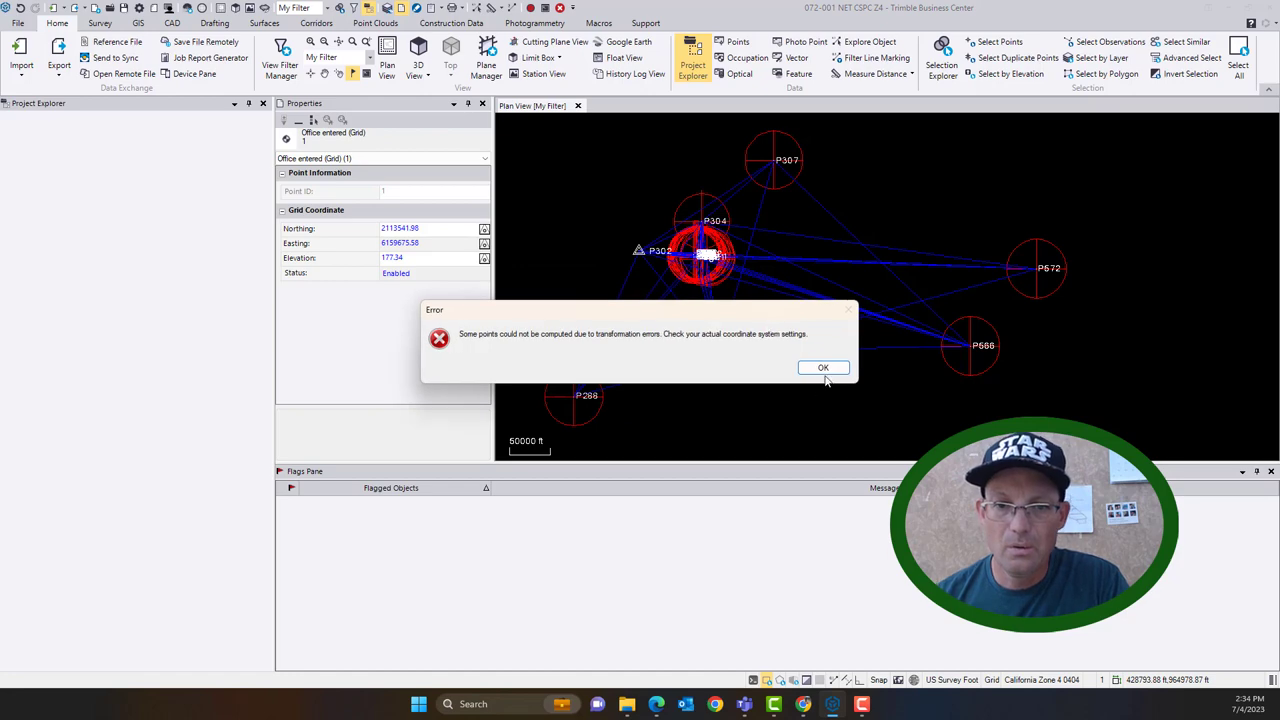
- Acknowledge the transformation error and zoom the Plan View toward points 342, 0-3 and 343
{"action": "left_click", "coordinate": [823, 368]}
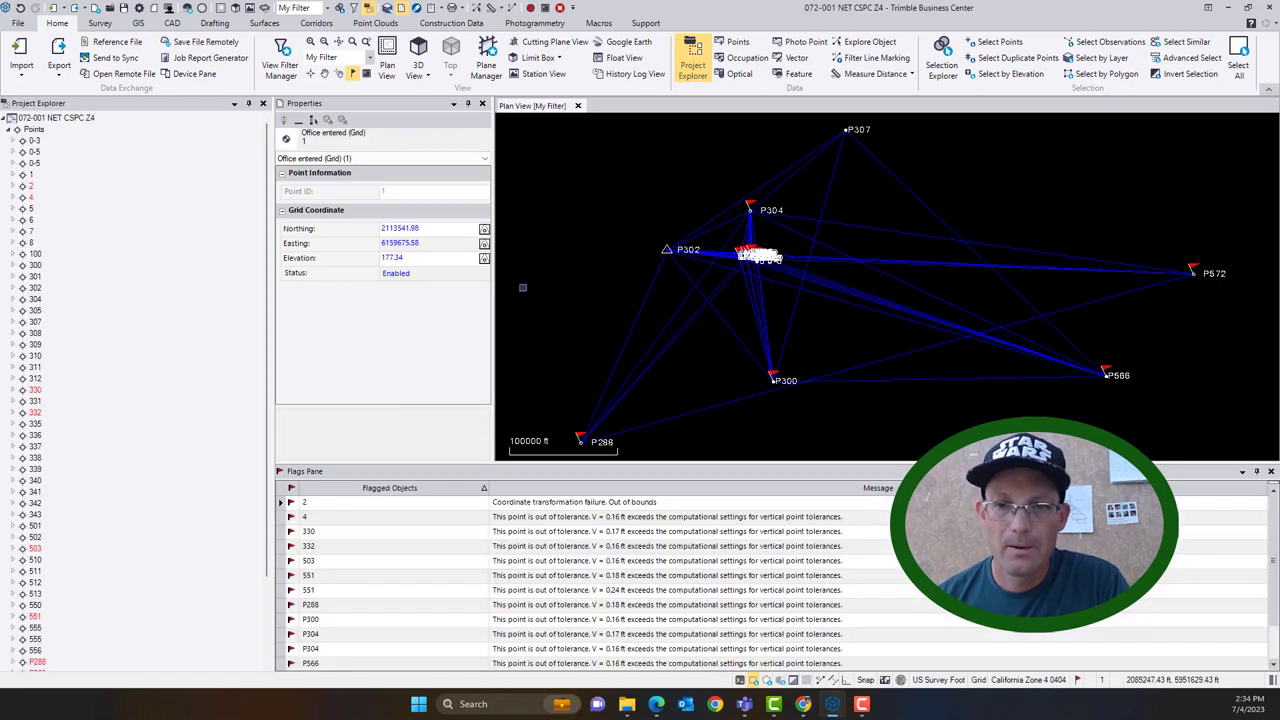
{"action": "scroll", "scroll_direction": "down", "scroll_amount": 3}
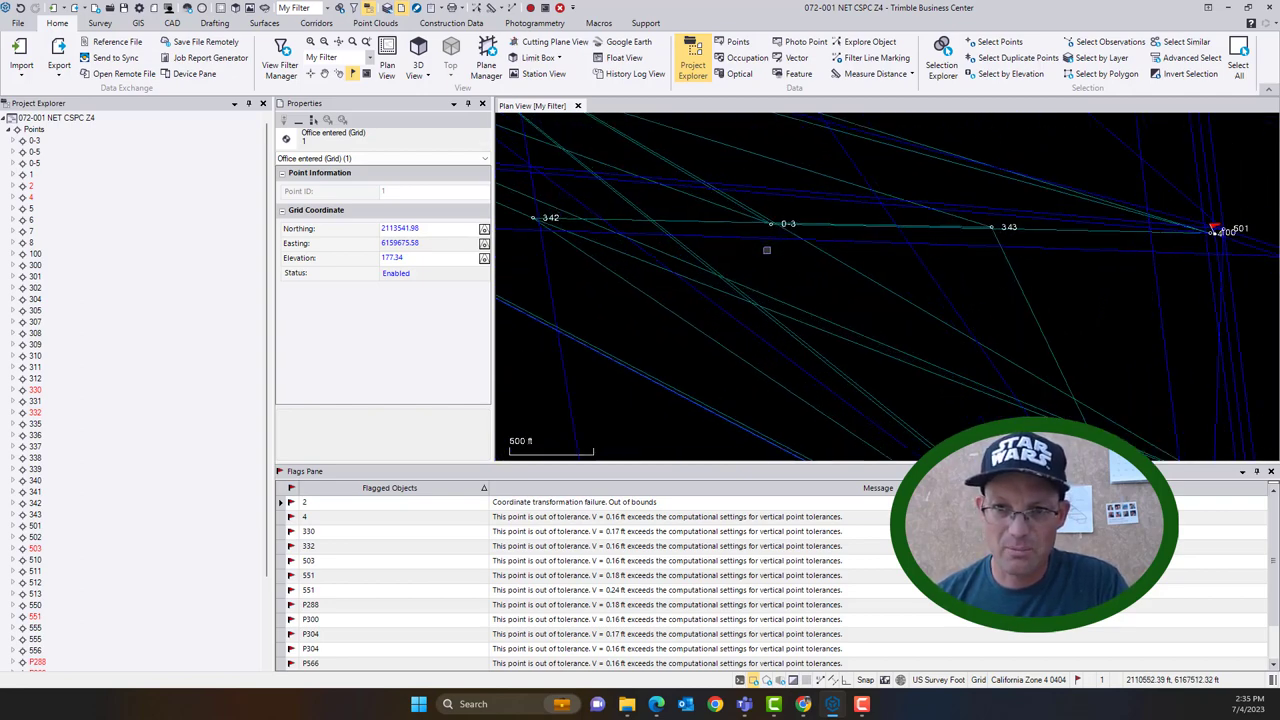
{"action": "scroll", "scroll_direction": "down", "scroll_amount": 3}
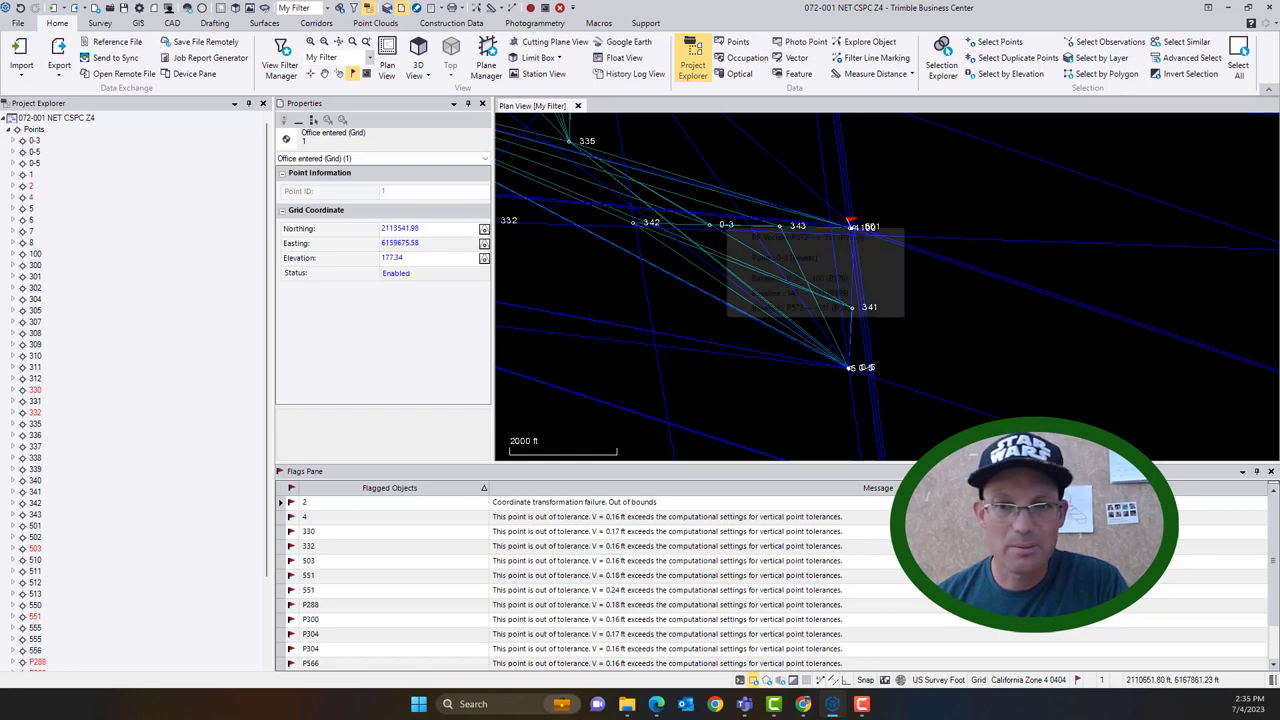
- Change point 0-5's ID to 5, resolve the duplicate prompt, then select point 555
{"action": "left_click", "coordinate": [34, 140]}
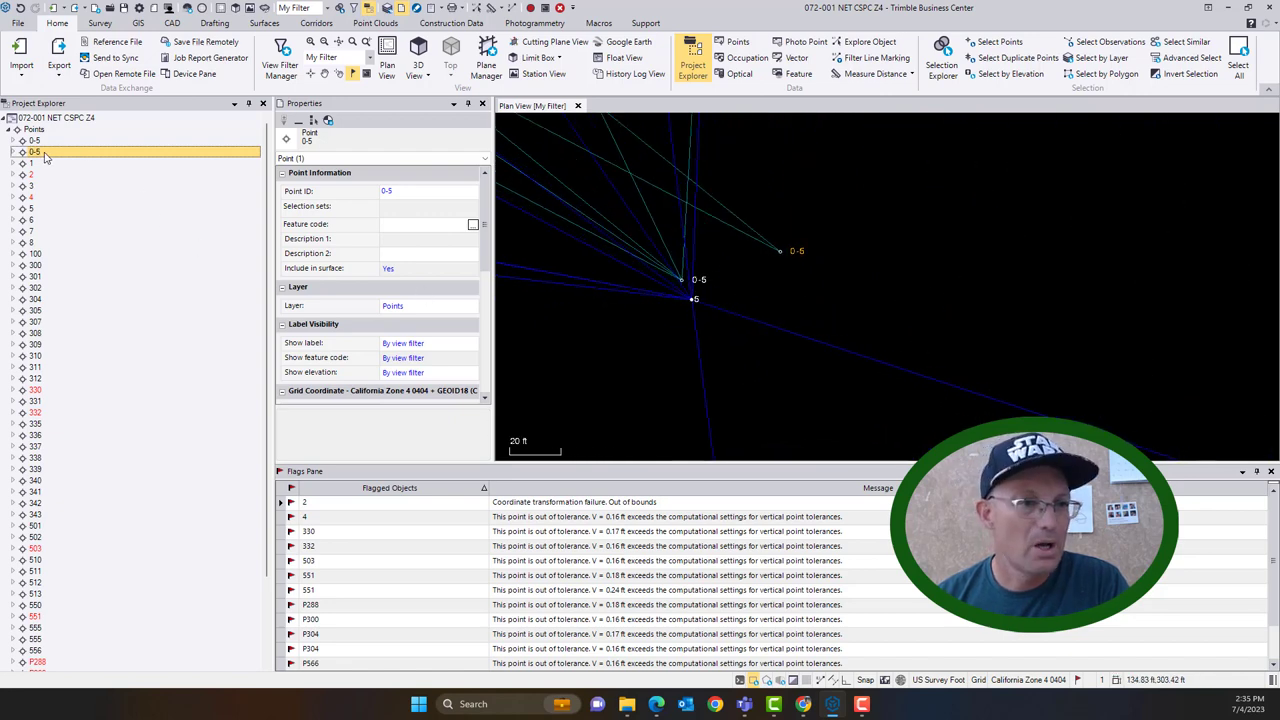
{"action": "left_click", "coordinate": [408, 191]}
{"action": "type", "text": "5"}
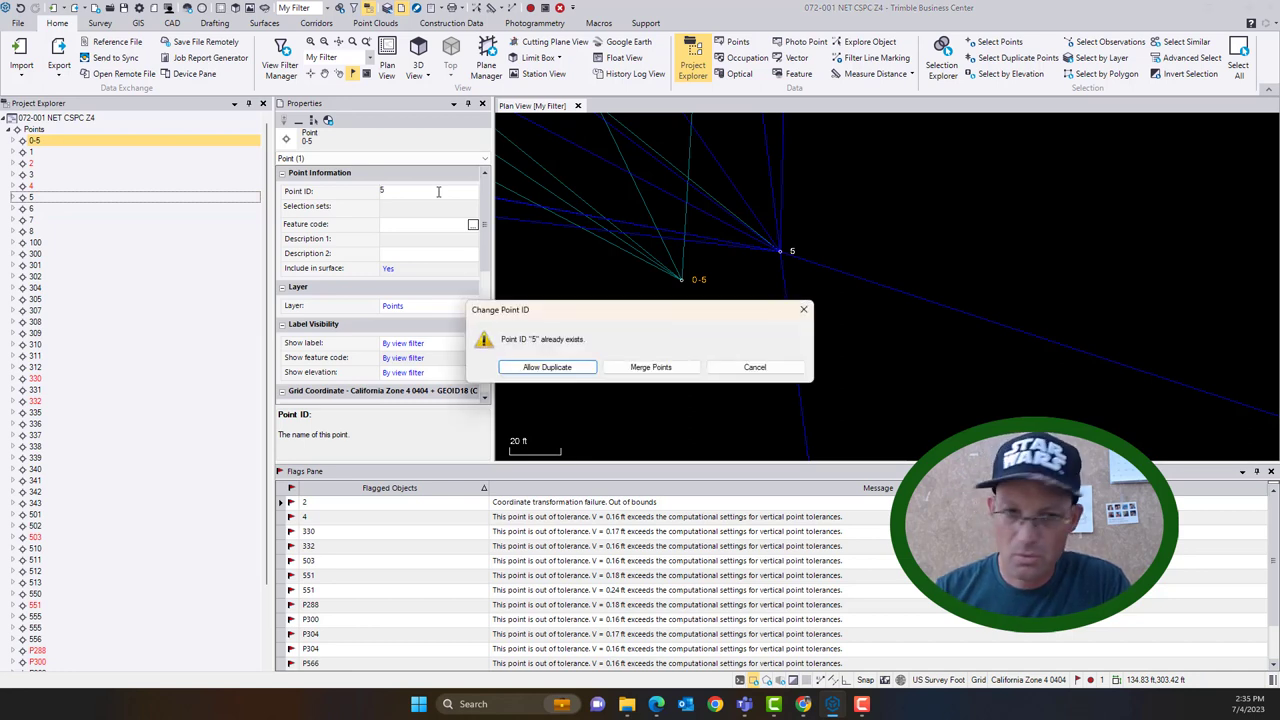
{"action": "left_click", "coordinate": [547, 367]}
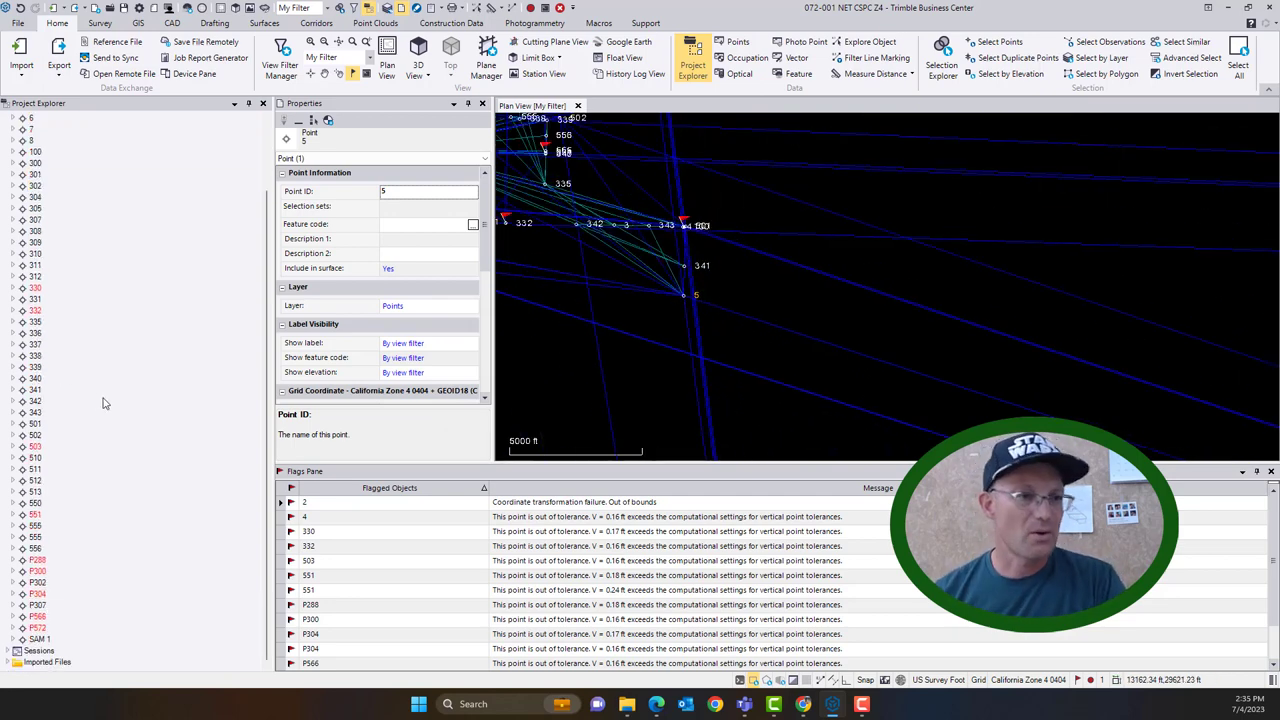
{"action": "left_click", "coordinate": [35, 537]}
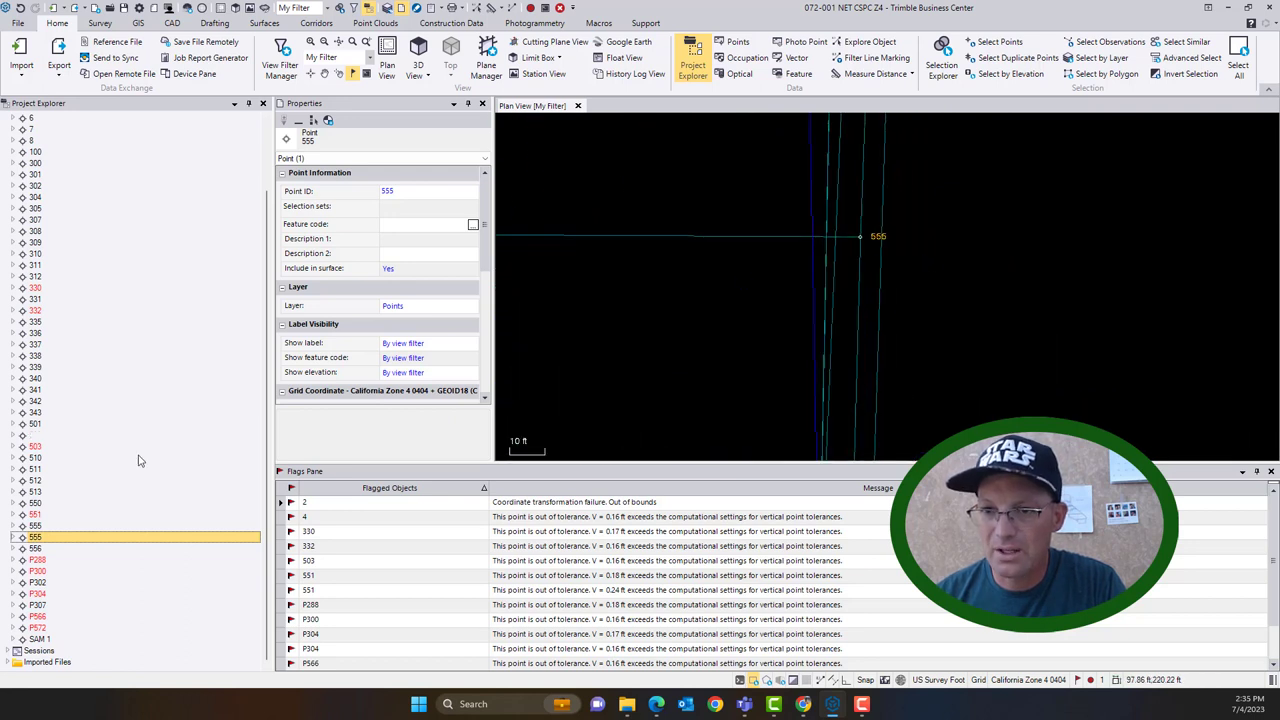
- Change point 555's Point ID to 552 in Properties
{"action": "right_click", "coordinate": [35, 537]}
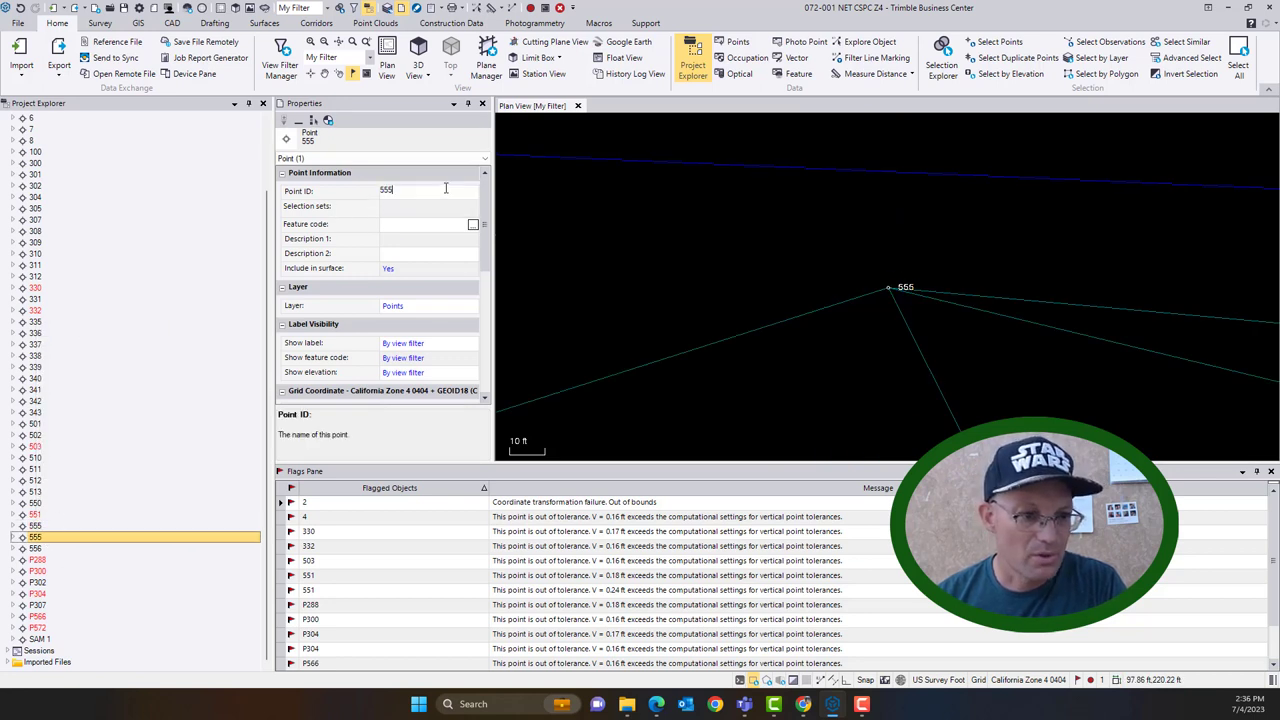
{"action": "key", "text": "Backspace"}
{"action": "type", "text": "2"}
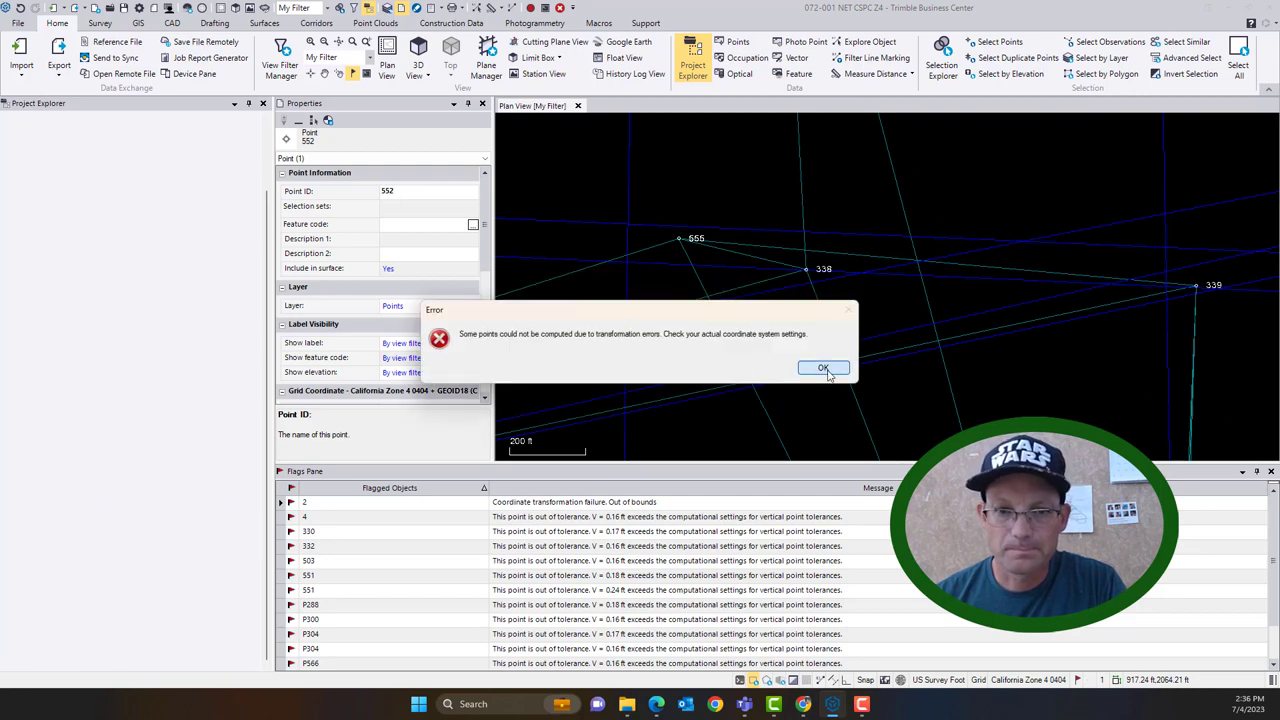
- Dismiss the transformation error and delete point 2 from the project
{"action": "left_click", "coordinate": [823, 368]}
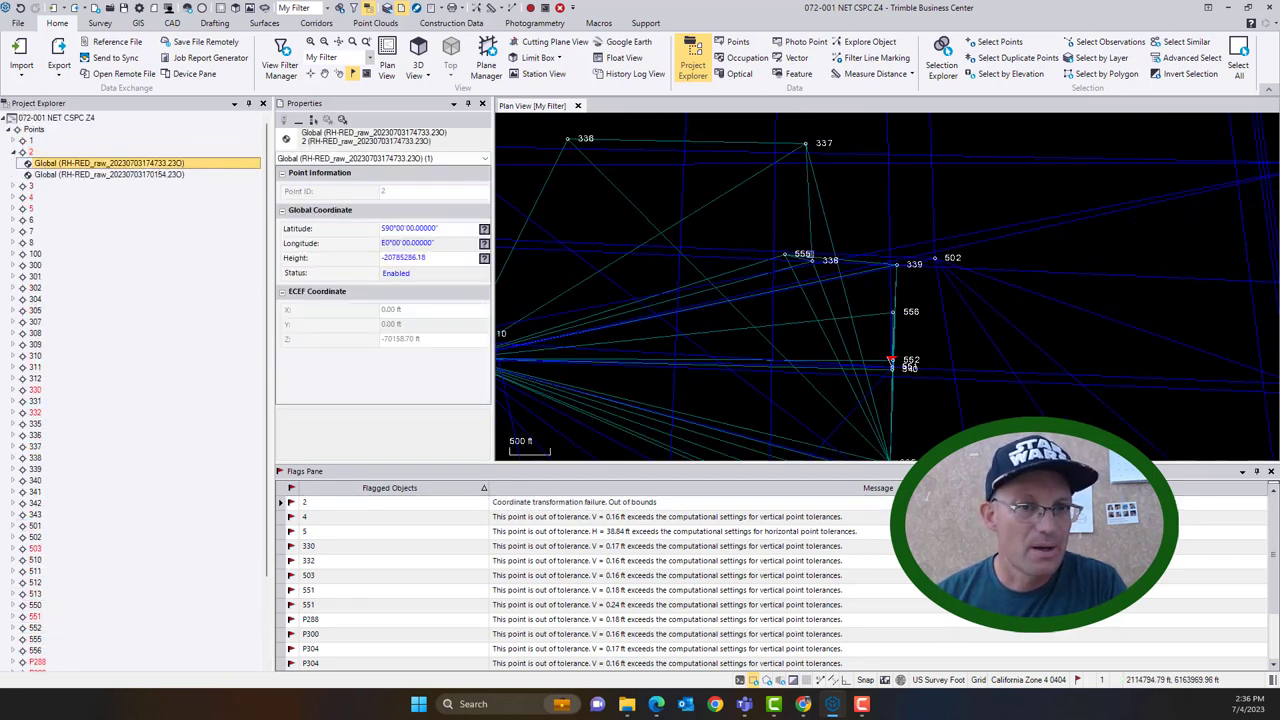
{"action": "scroll", "scroll_direction": "down", "scroll_amount": 3}
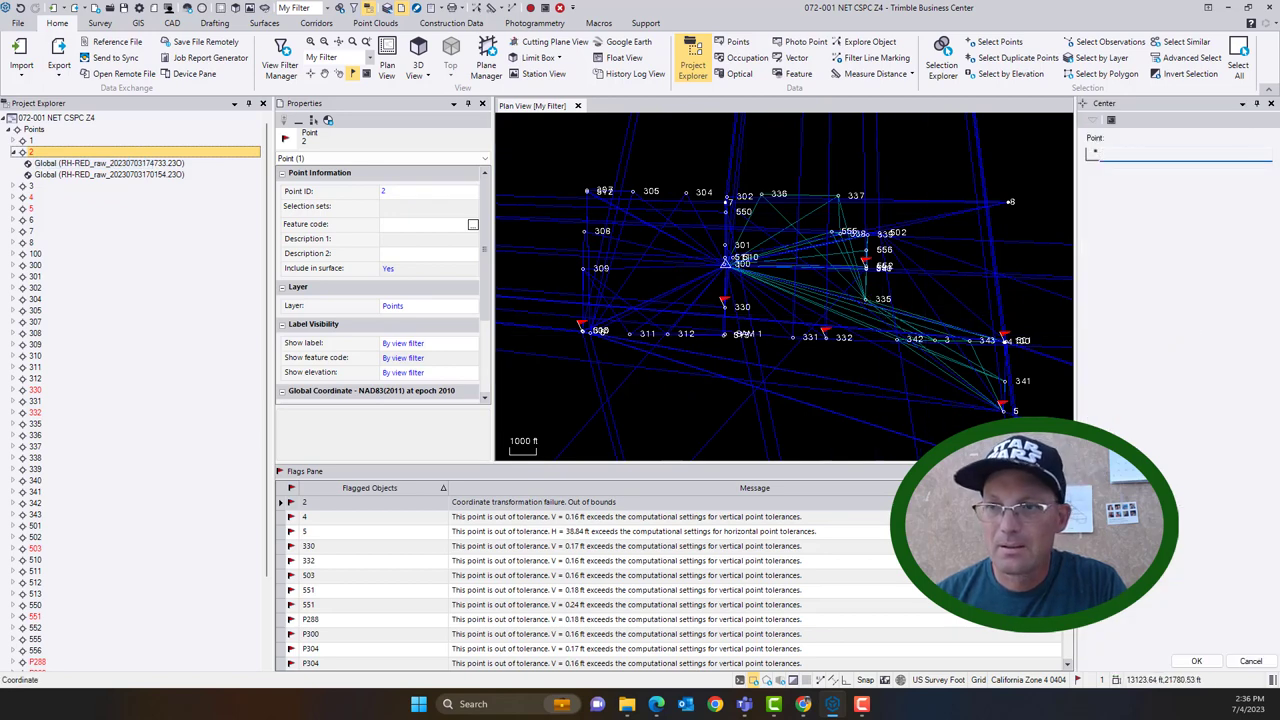
{"action": "type", "text": "2"}
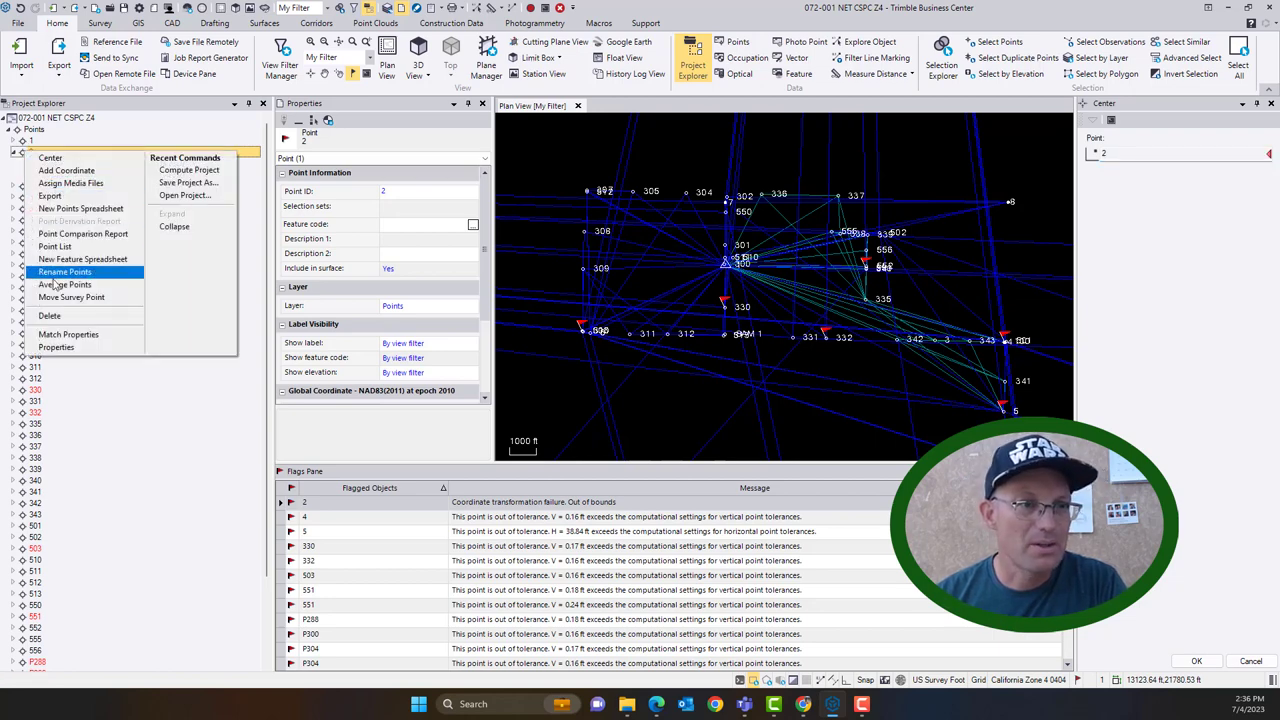
{"action": "mouse_move", "coordinate": [49, 315]}
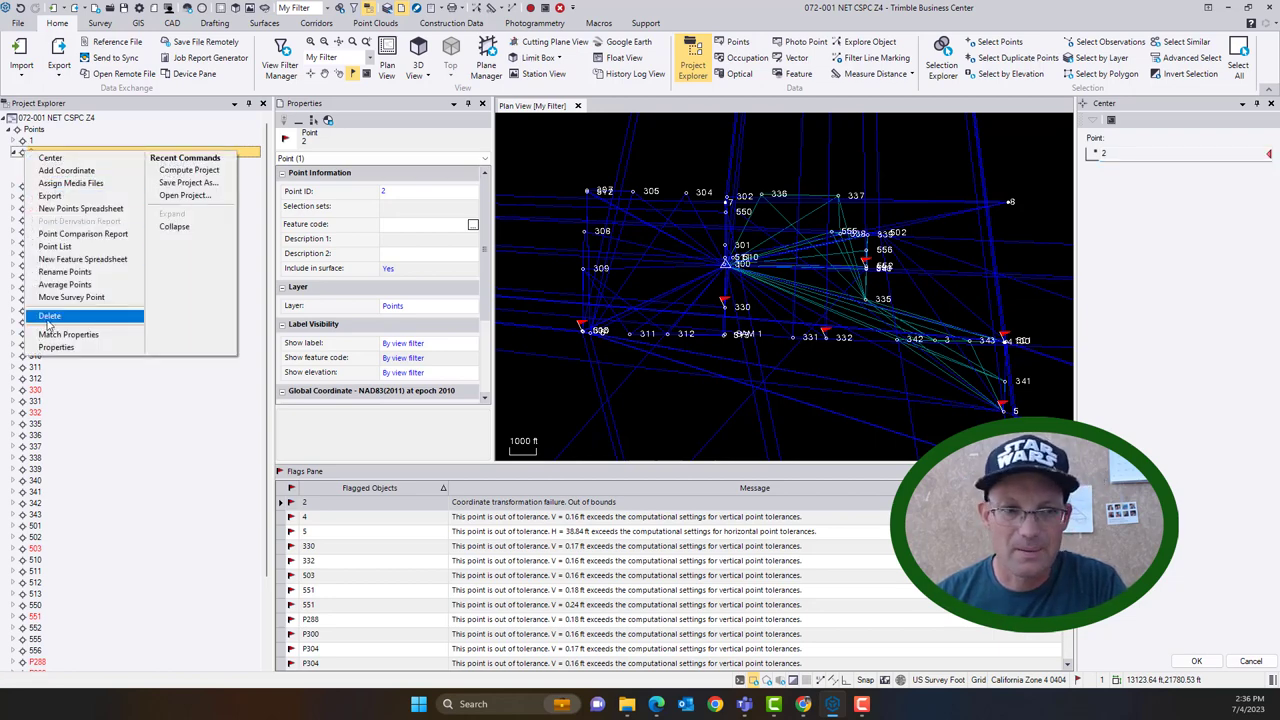
{"action": "left_click", "coordinate": [49, 315]}
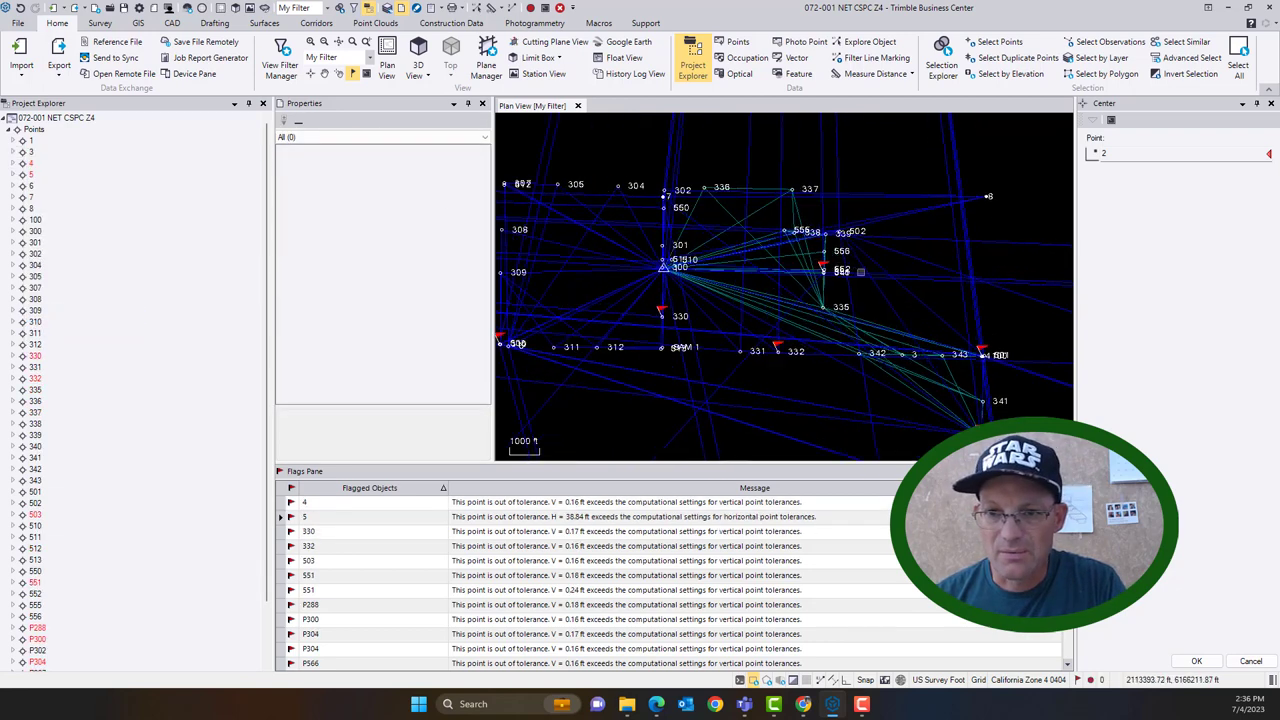
{"action": "scroll", "scroll_direction": "down", "scroll_amount": 3}
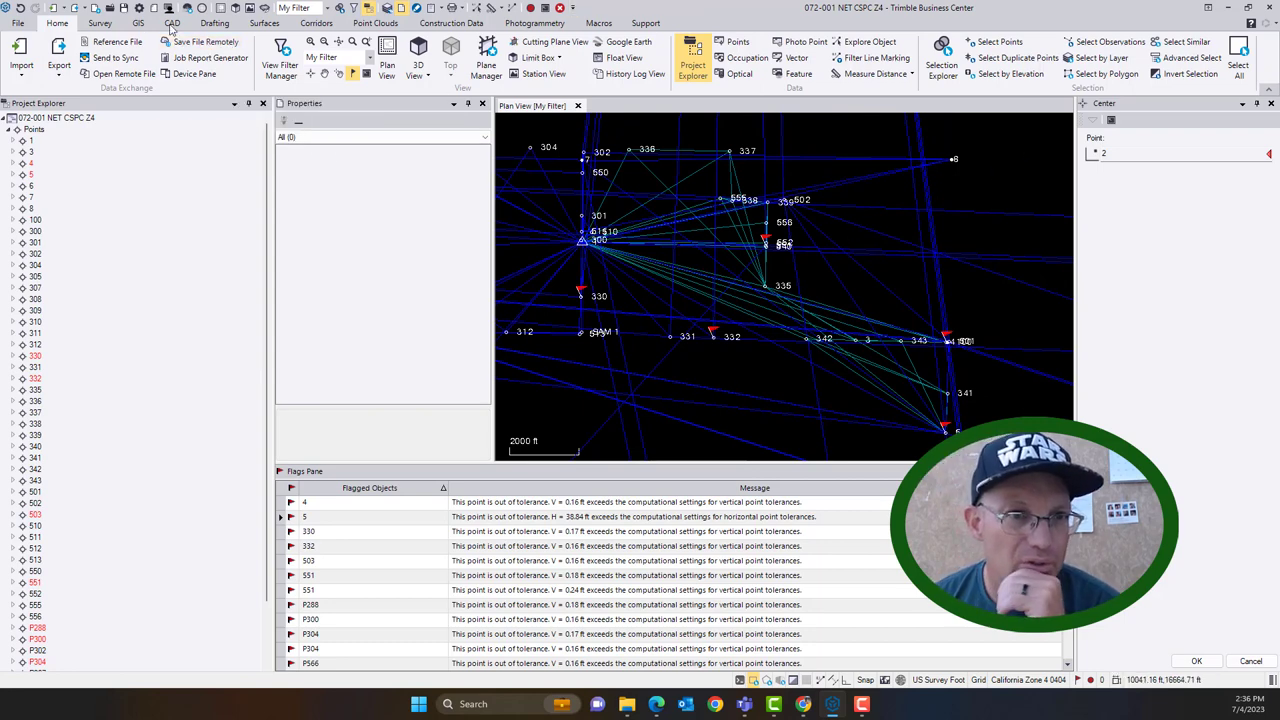
- Process the GNSS baselines past the unresolved-errors warning, yielding fixed solutions for 41 observations
{"action": "left_click", "coordinate": [99, 23]}
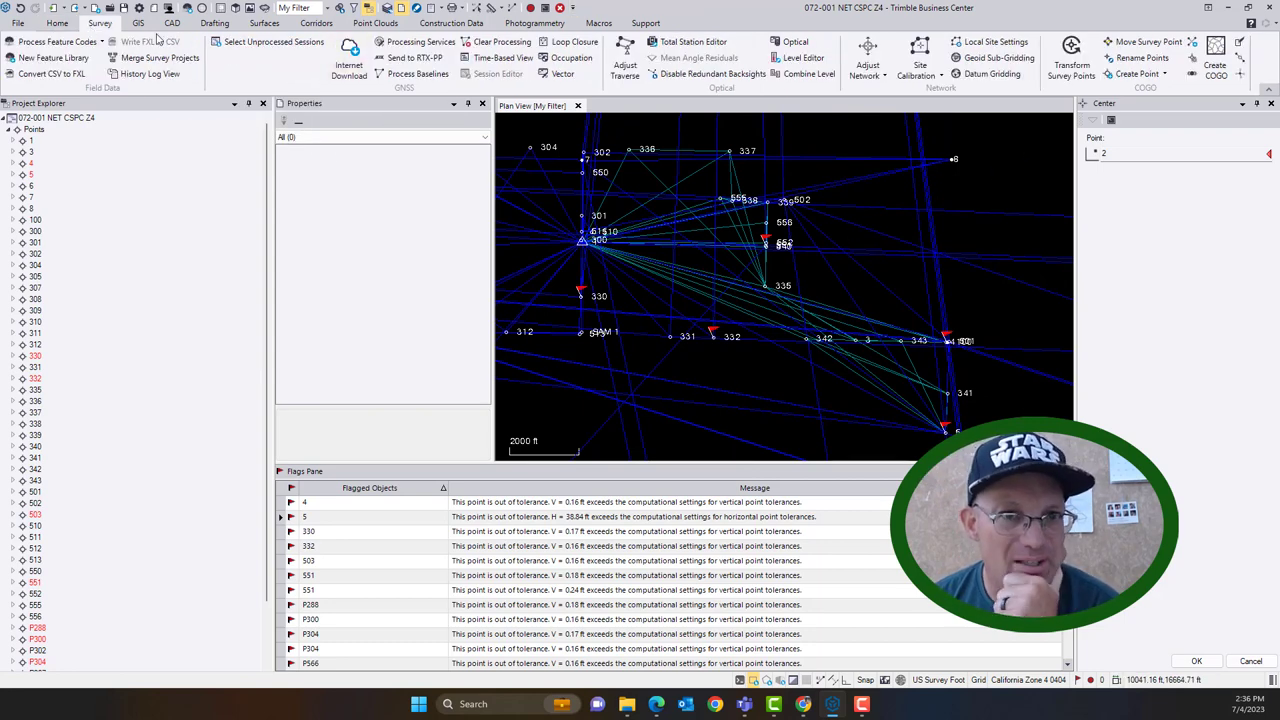
{"action": "left_click", "coordinate": [418, 74]}
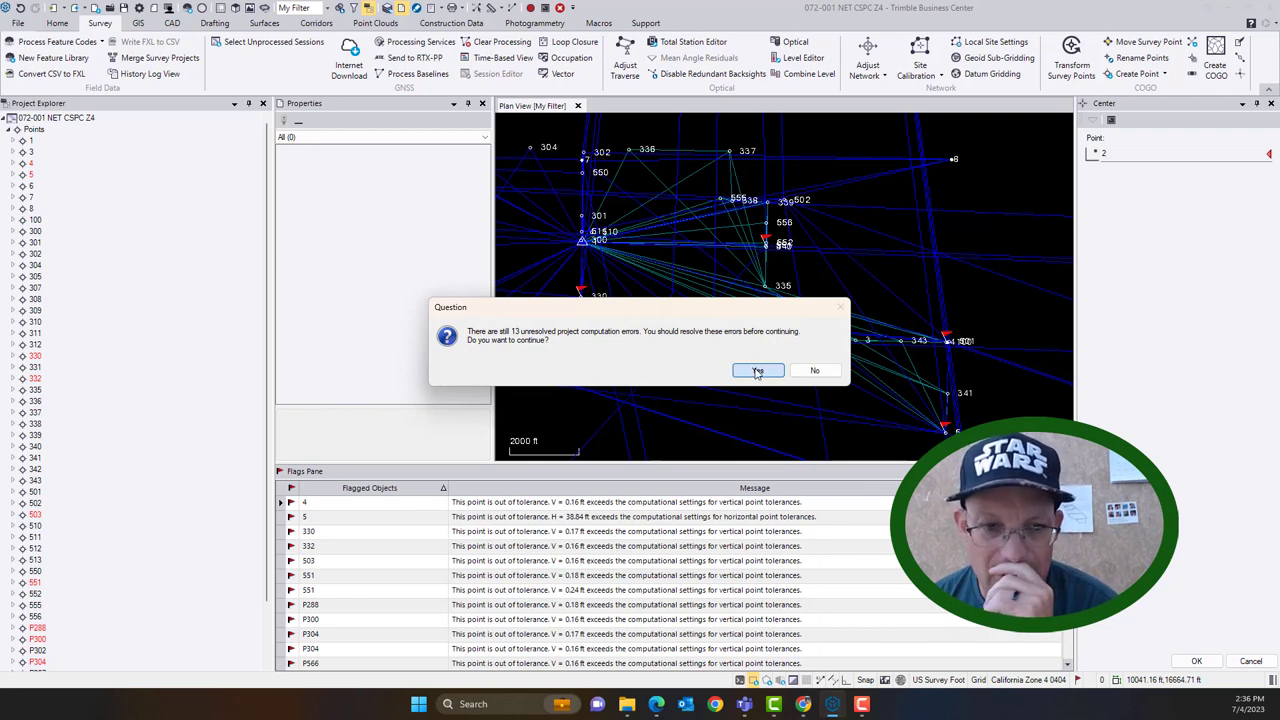
{"action": "left_click", "coordinate": [757, 370]}
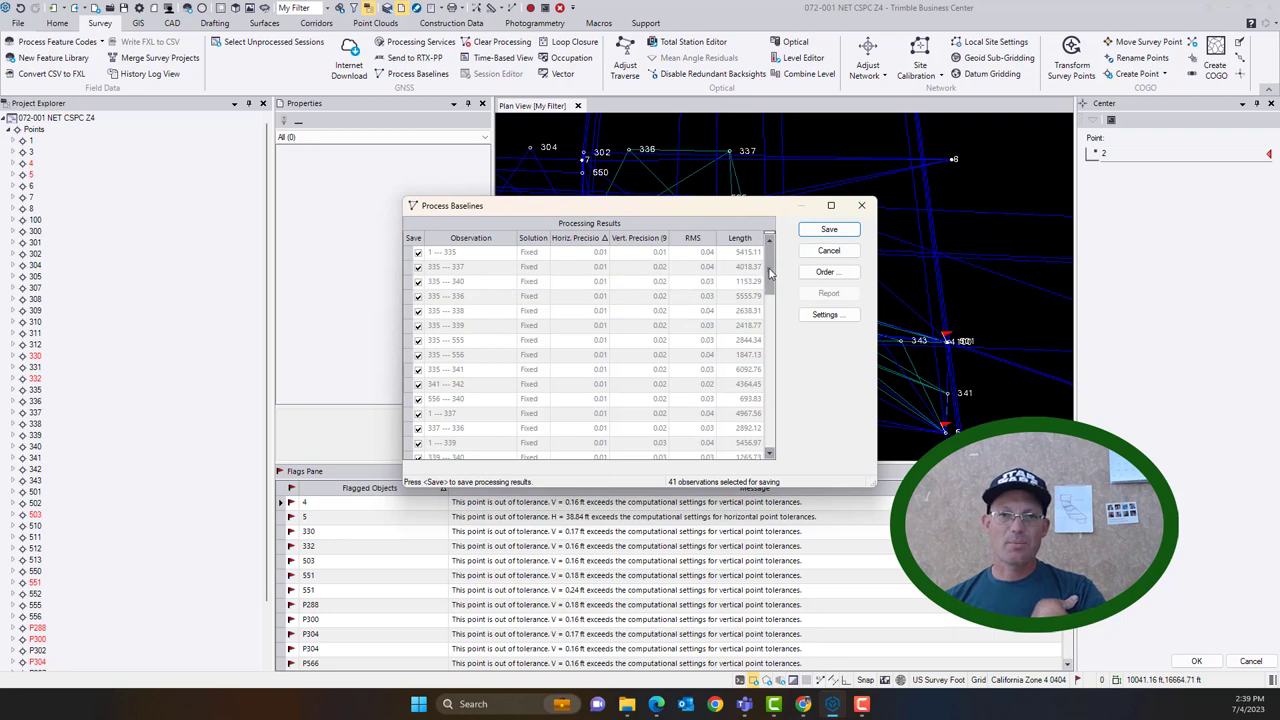
- Exclude the flagged high-error baselines from saving and save the remaining 37 processed baselines
{"action": "scroll", "scroll_direction": "down", "scroll_amount": 3}
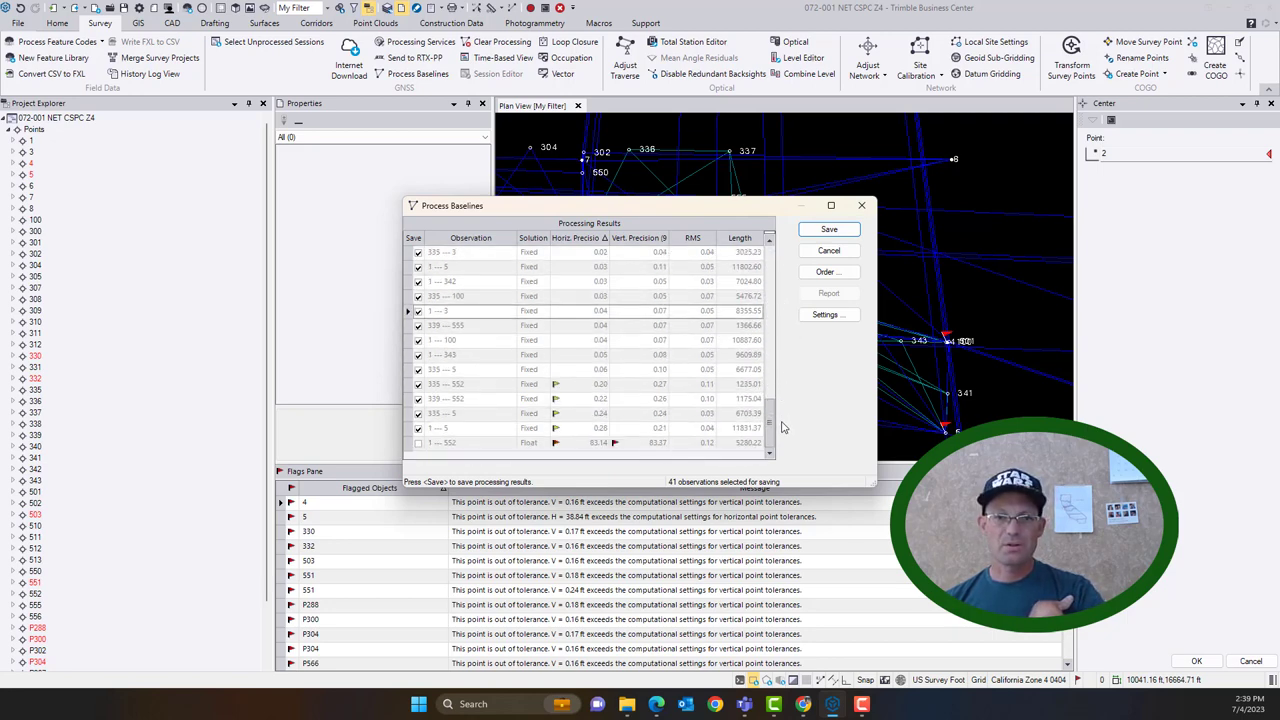
{"action": "left_click", "coordinate": [470, 398]}
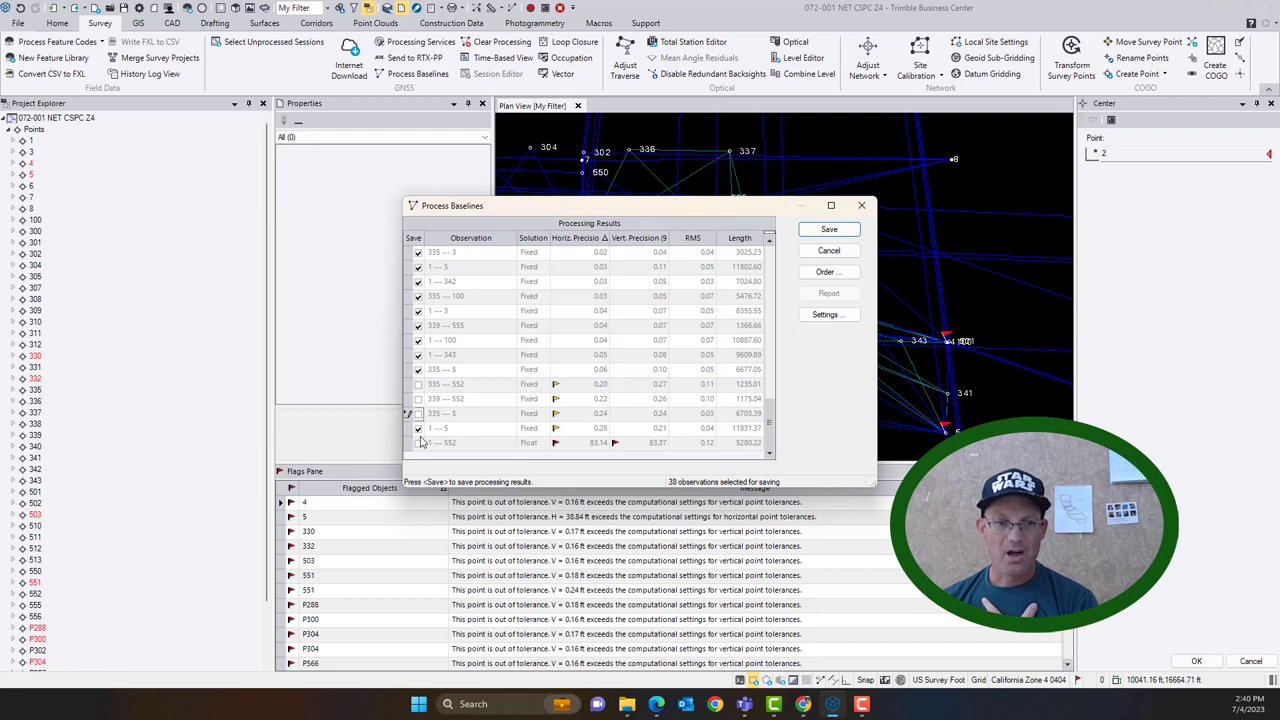
{"action": "left_click", "coordinate": [418, 413]}
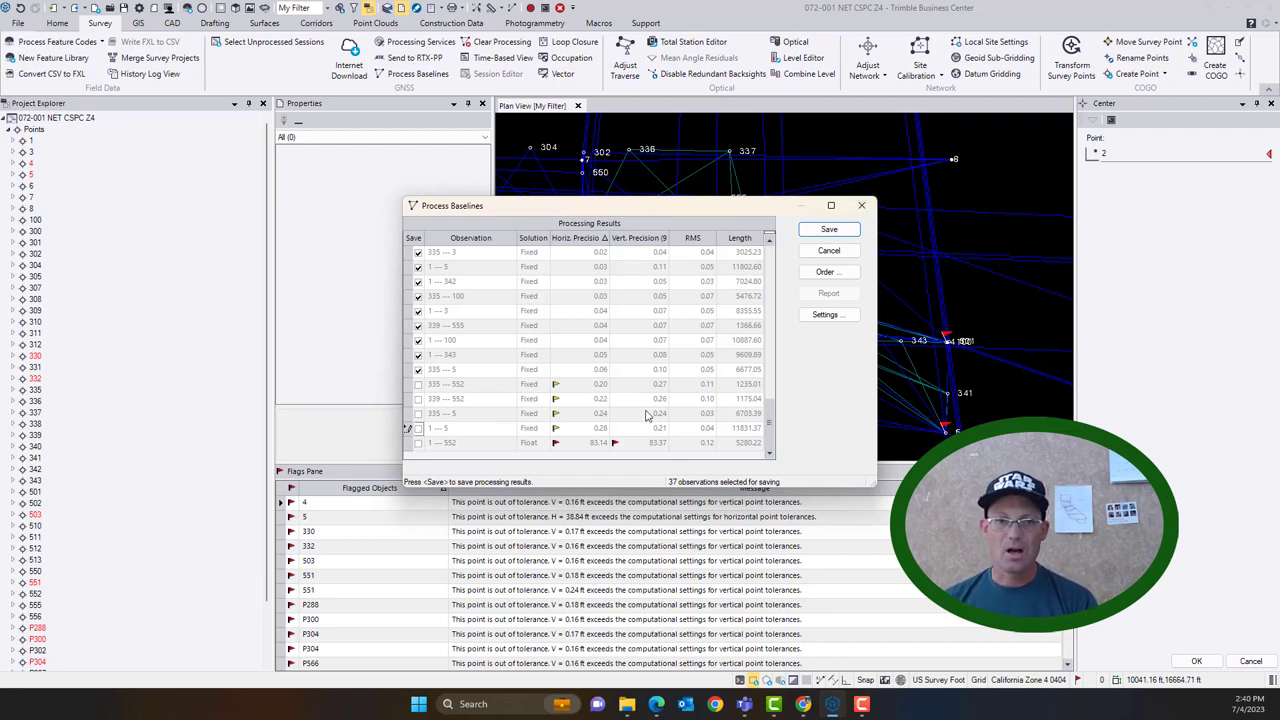
{"action": "left_click", "coordinate": [829, 229]}
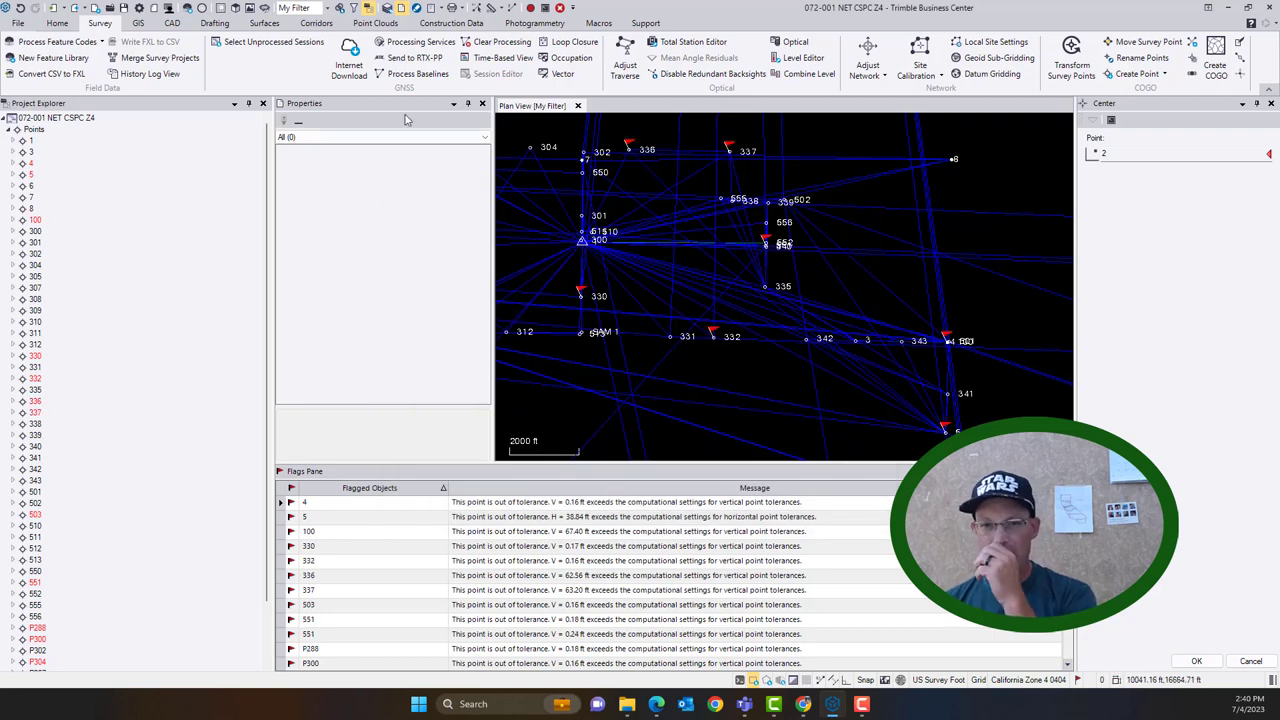
{"action": "mouse_move", "coordinate": [273, 41]}
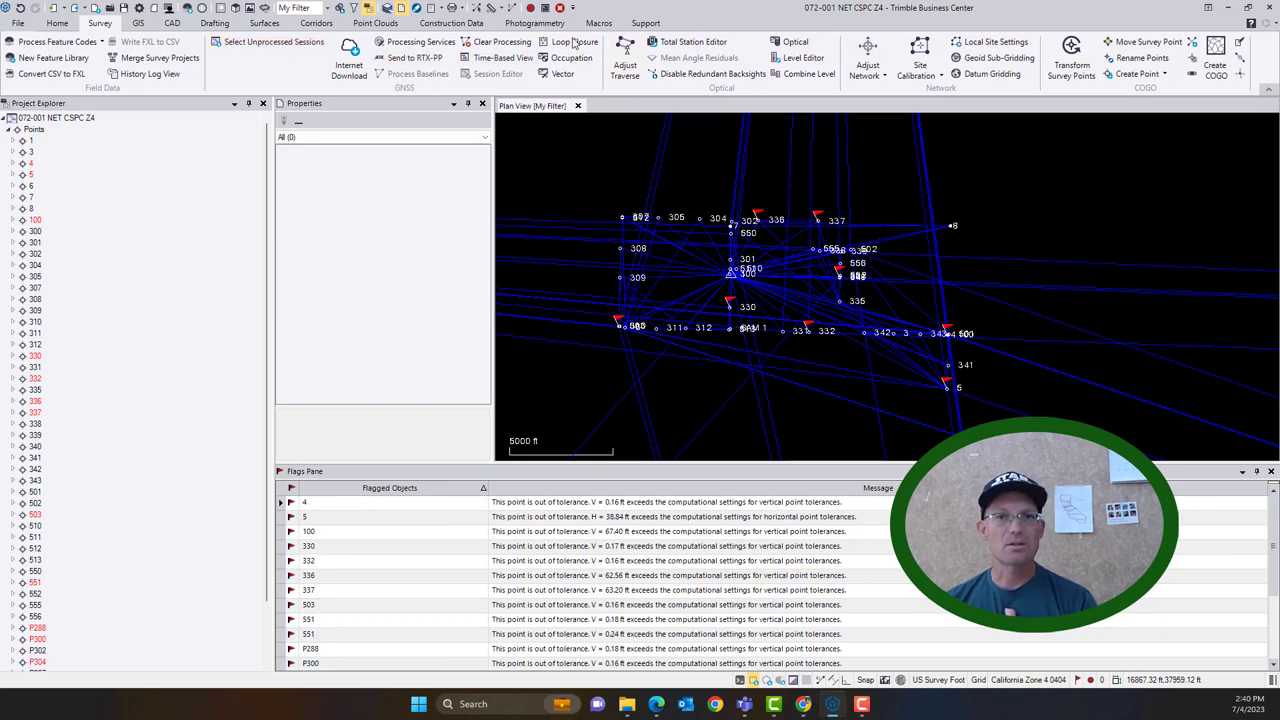
- Generate the GNSS loop closure report, showing 343 of 345 loops passing
{"action": "left_click", "coordinate": [575, 42]}
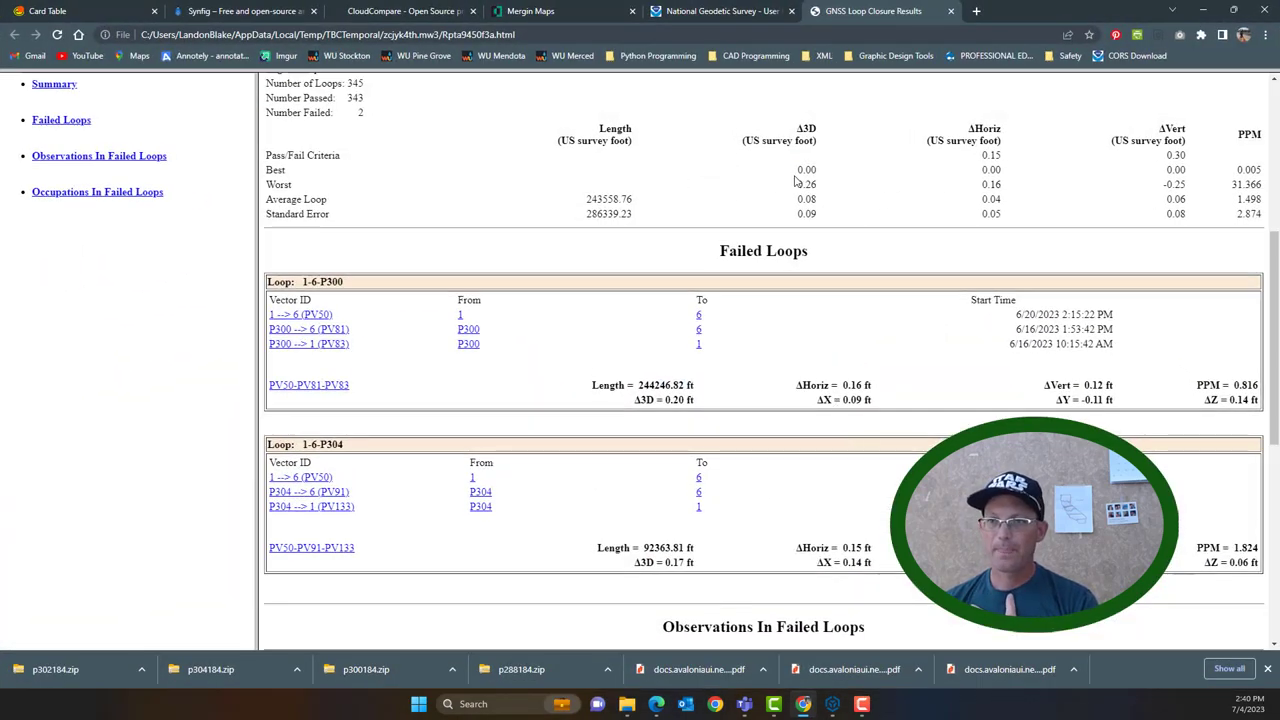
- Highlight the worst horizontal and 3D misclosures and scroll to the failed loops
{"action": "left_click_drag", "start_coordinate": [806, 184], "coordinate": [990, 184]}
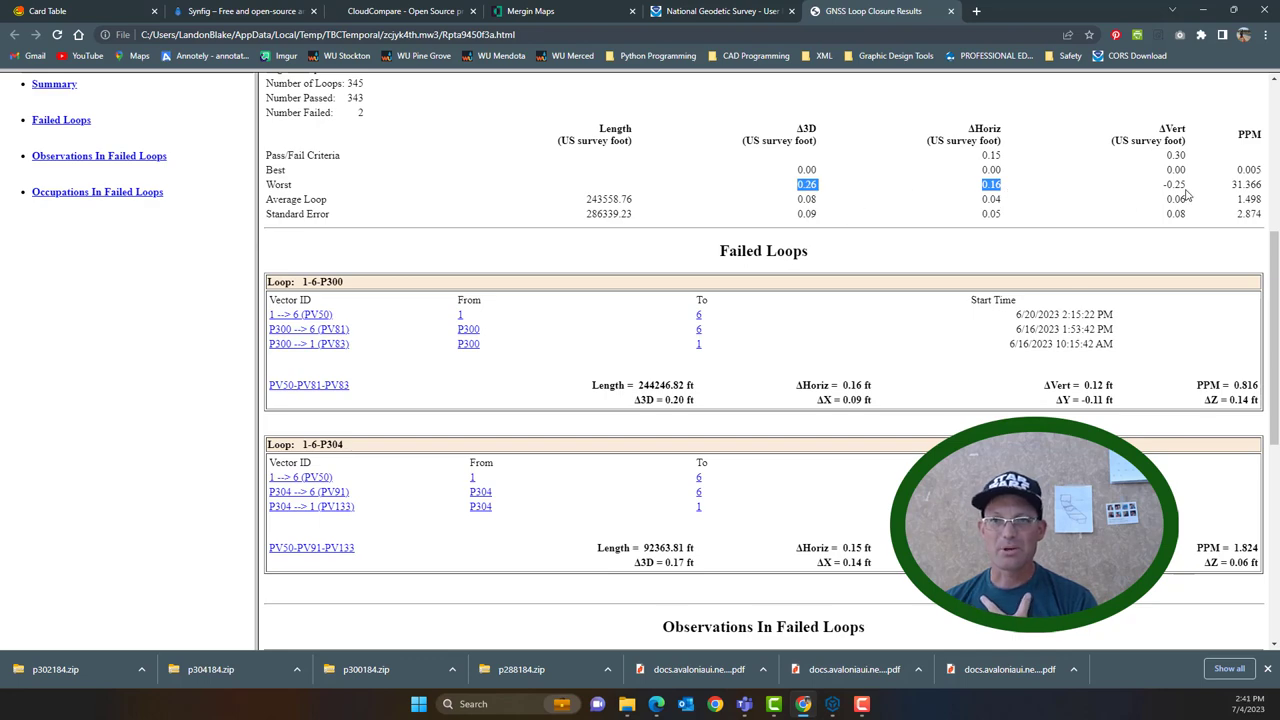
{"action": "scroll", "scroll_direction": "down", "scroll_amount": 3}
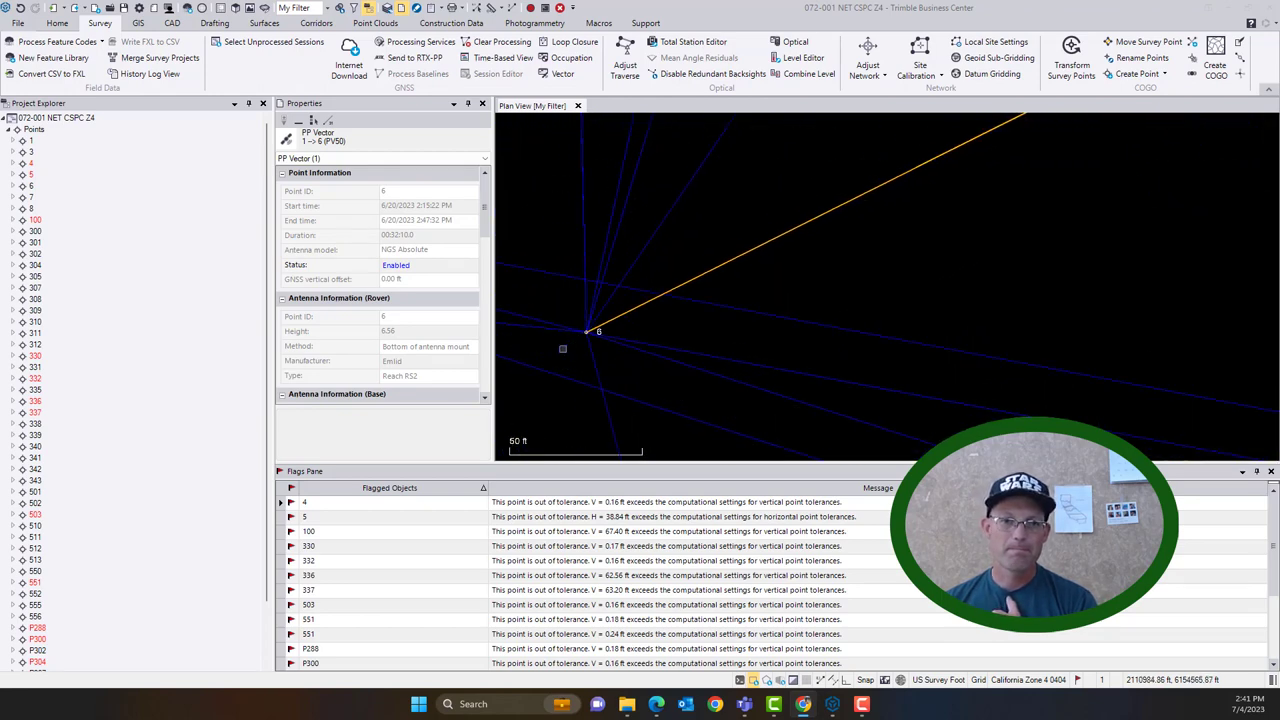
- Zoom around point 6 in Plan View to inspect its surrounding vectors
{"action": "scroll", "scroll_direction": "down", "scroll_amount": 3}
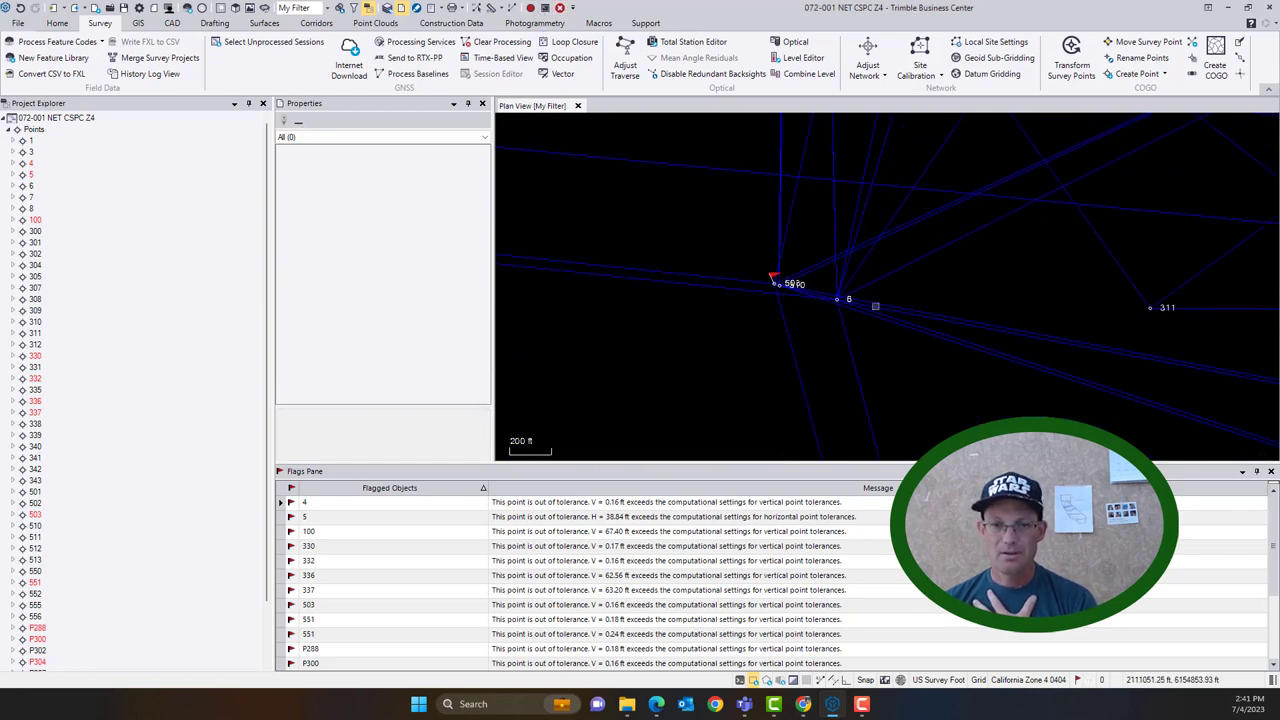
{"action": "scroll", "scroll_direction": "down", "scroll_amount": 3}
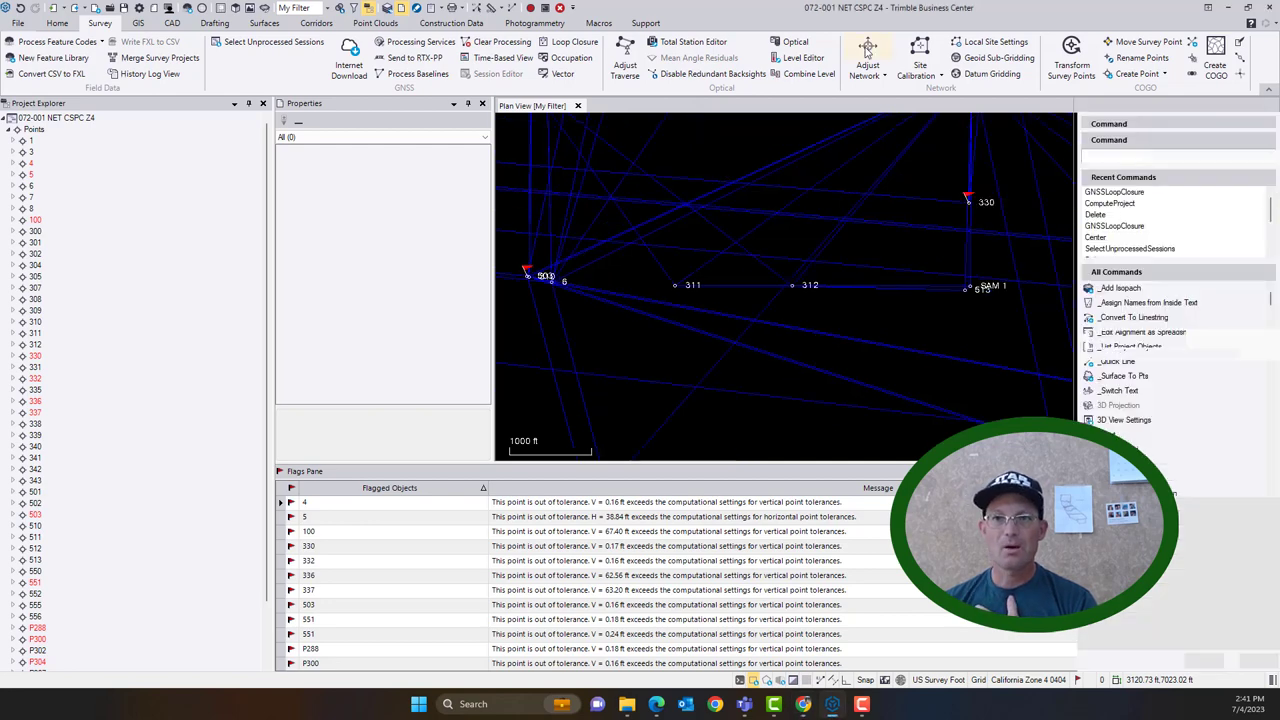
- Adjust the network past unresolved errors, passing chi-square with points 5, 100, 336, 337 flagged
{"action": "left_click", "coordinate": [867, 46]}
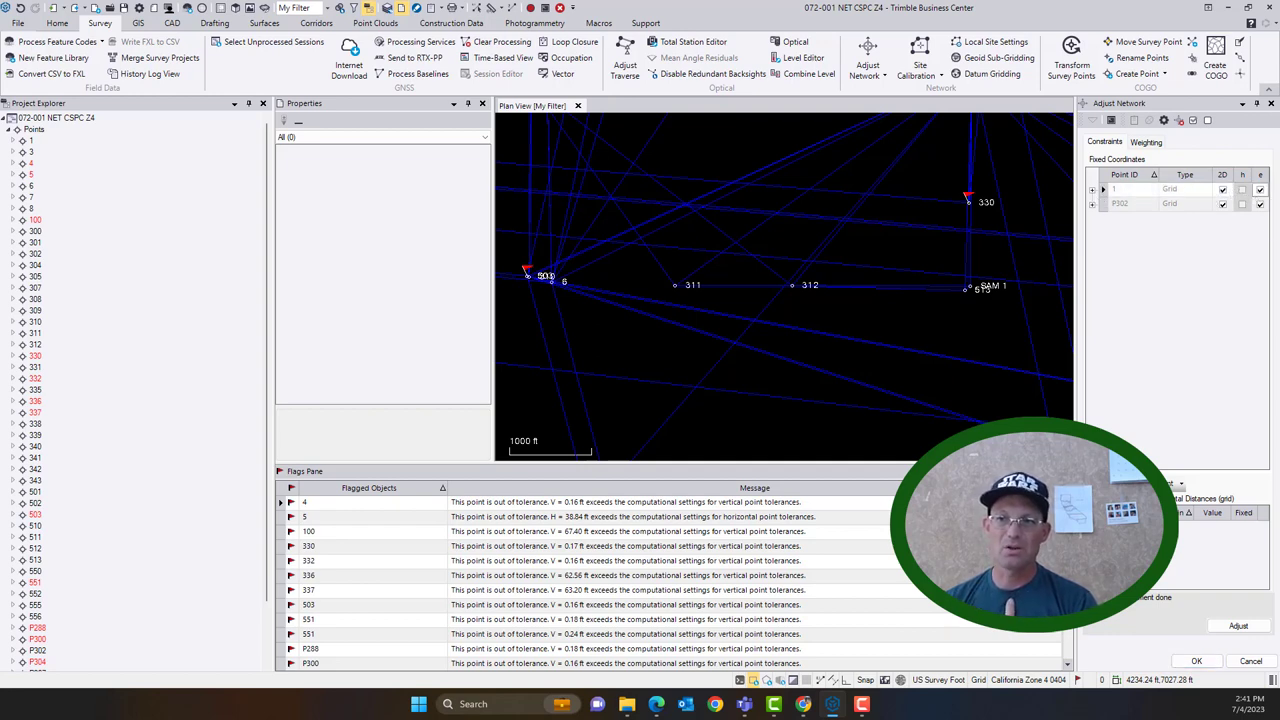
{"action": "left_click", "coordinate": [1238, 625]}
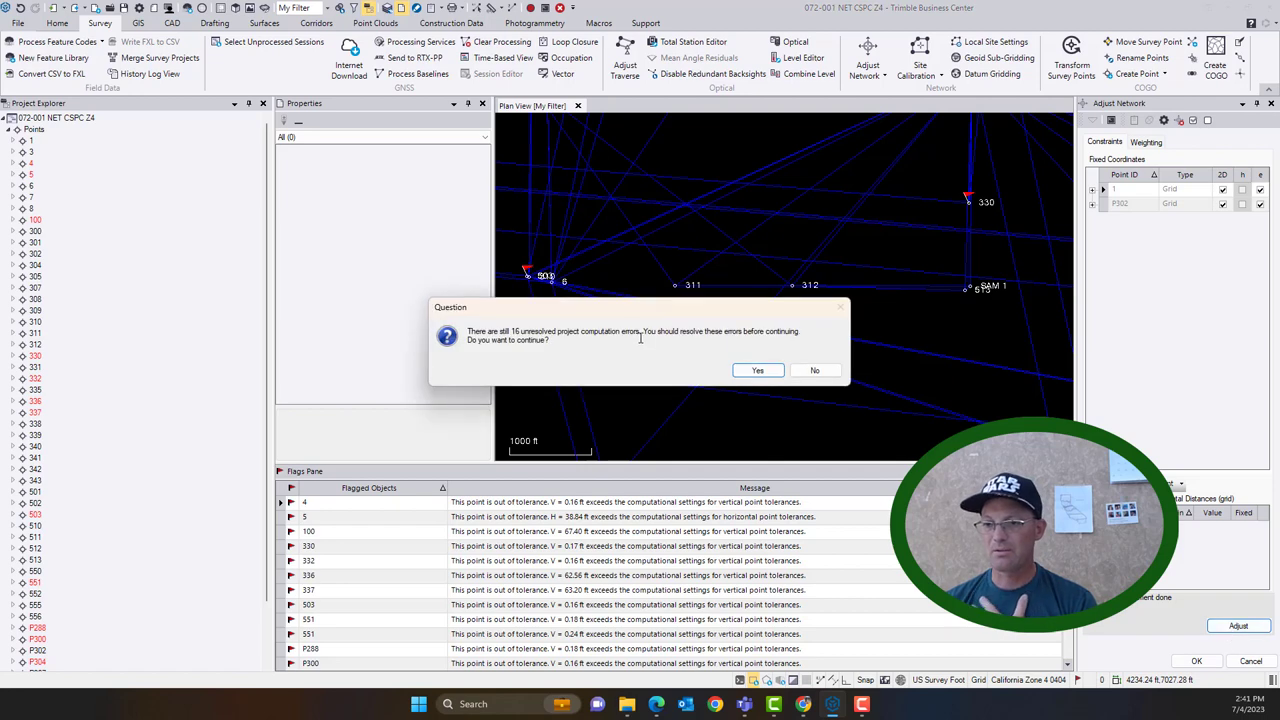
{"action": "left_click", "coordinate": [757, 370]}
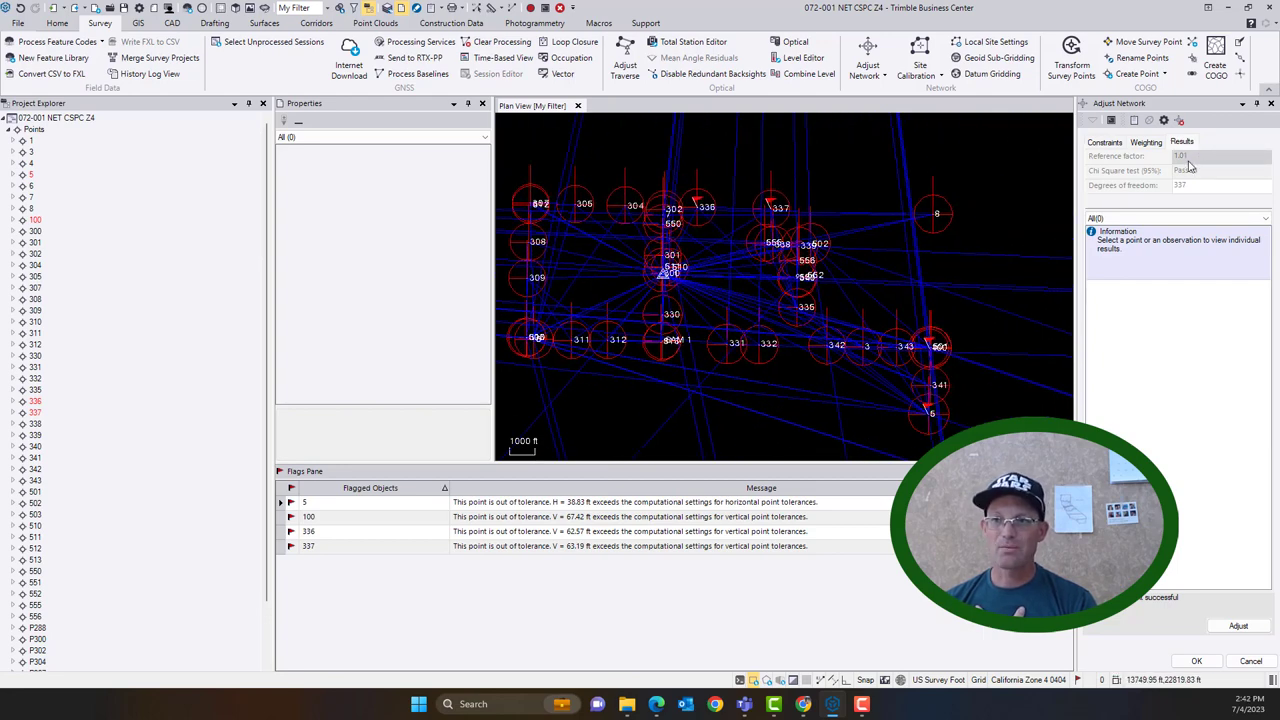
{"action": "scroll", "scroll_direction": "down", "scroll_amount": 3}
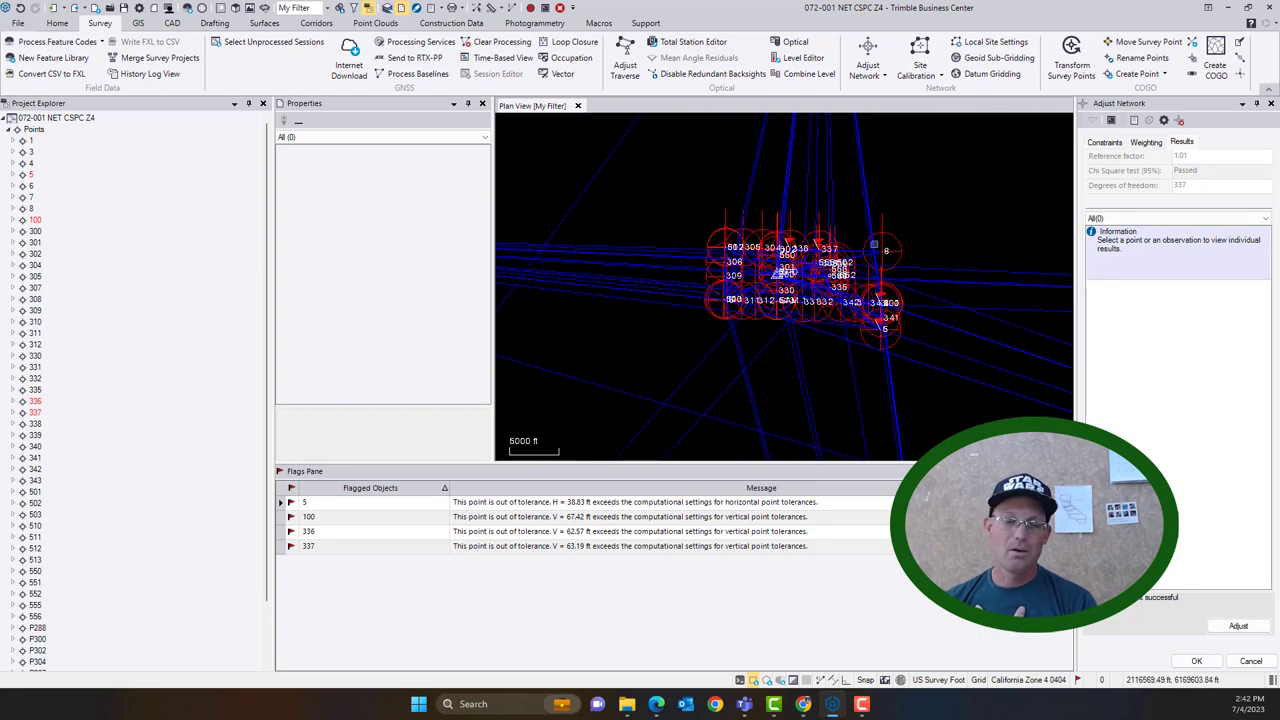
{"action": "scroll", "scroll_direction": "down", "scroll_amount": 3}
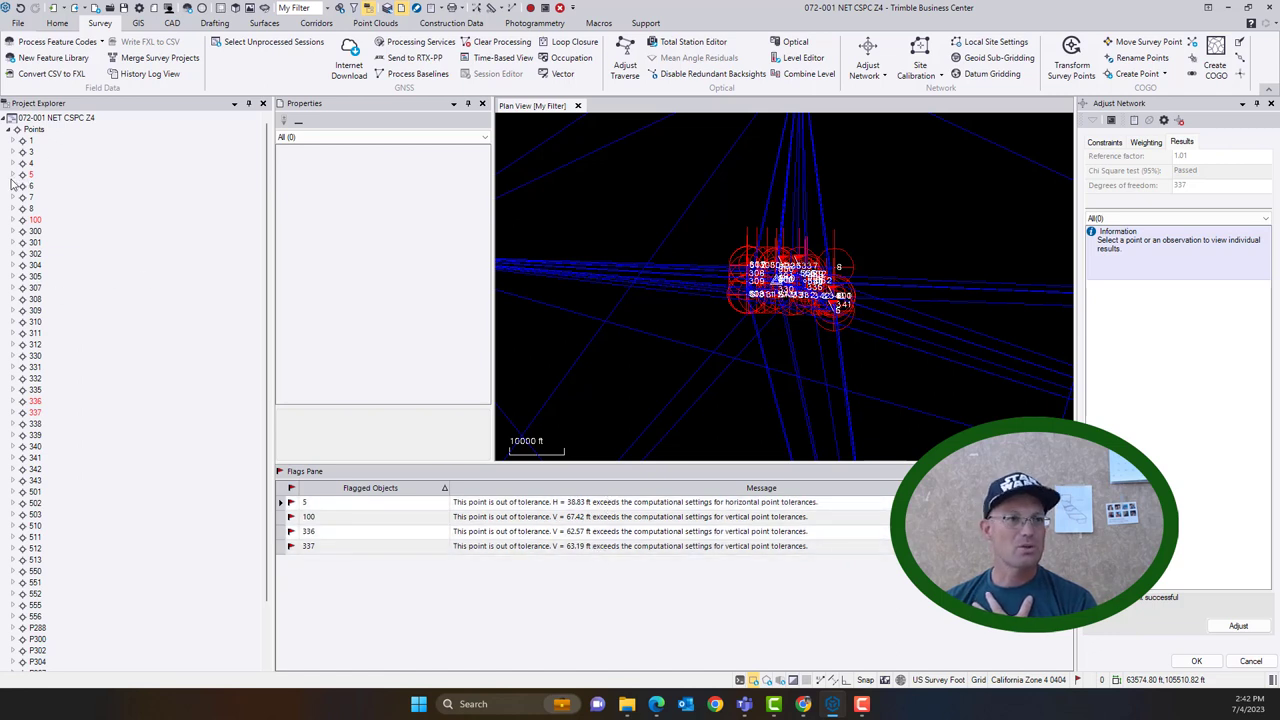
- Delete point 5's Global observation and clear the outdated adjustment
{"action": "left_click", "coordinate": [14, 174]}
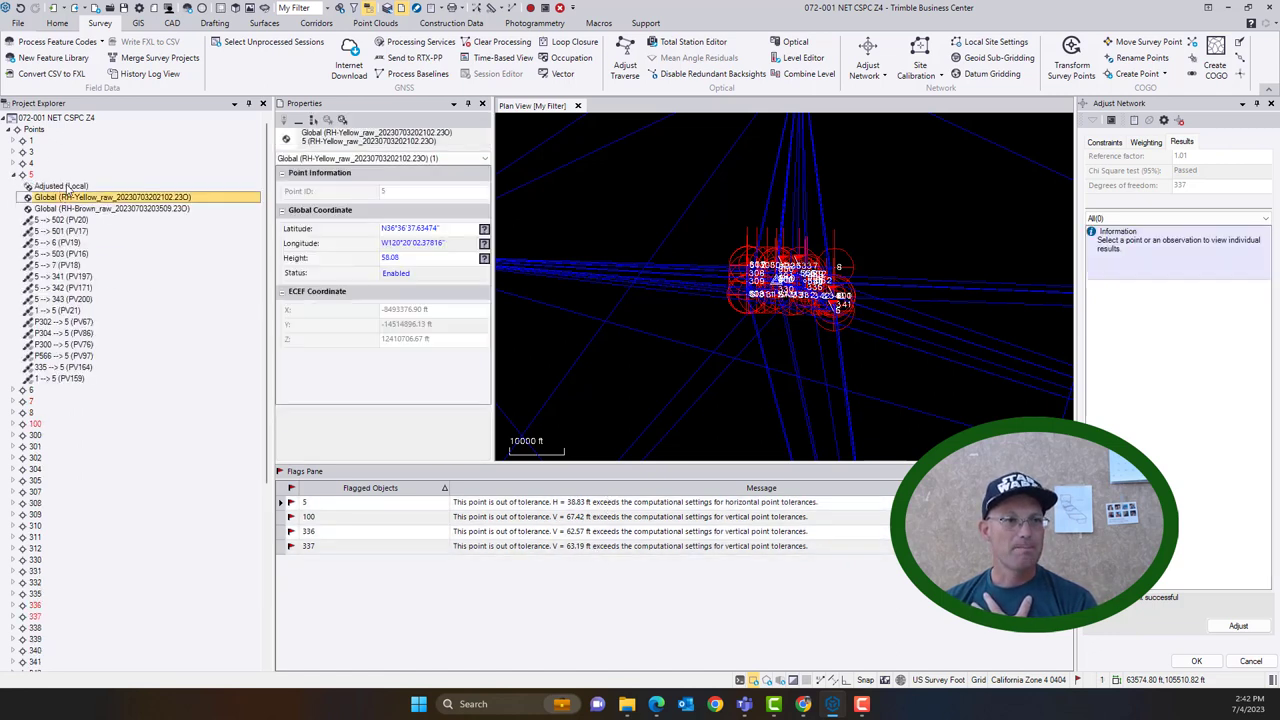
{"action": "right_click", "coordinate": [110, 197]}
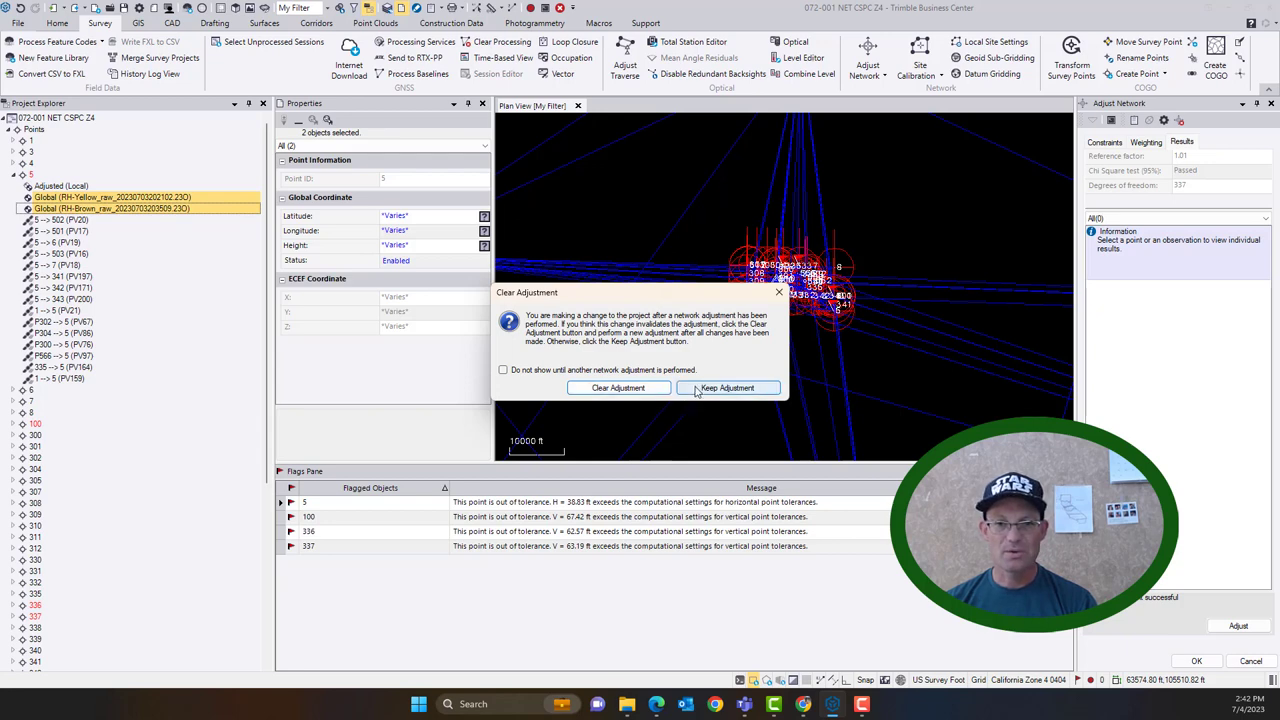
{"action": "left_click", "coordinate": [727, 388]}
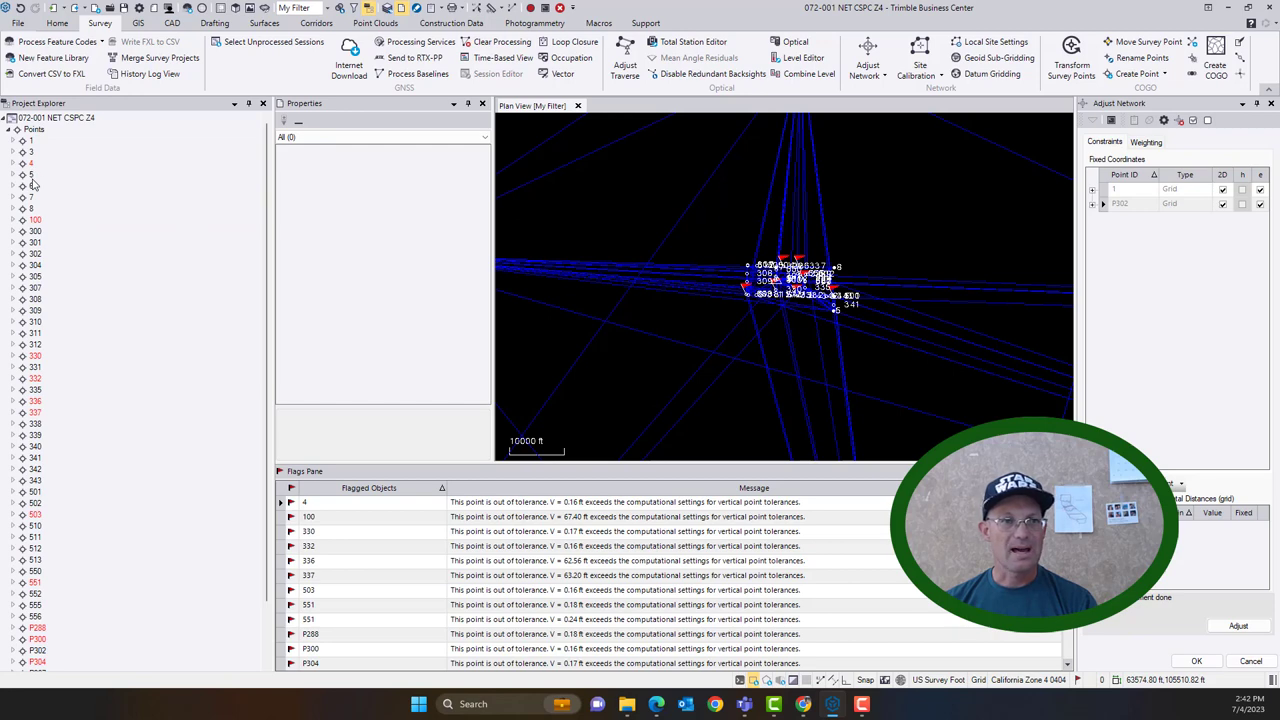
- Re-adjust the network past remaining errors and expand point 100's observations
{"action": "left_click", "coordinate": [23, 219]}
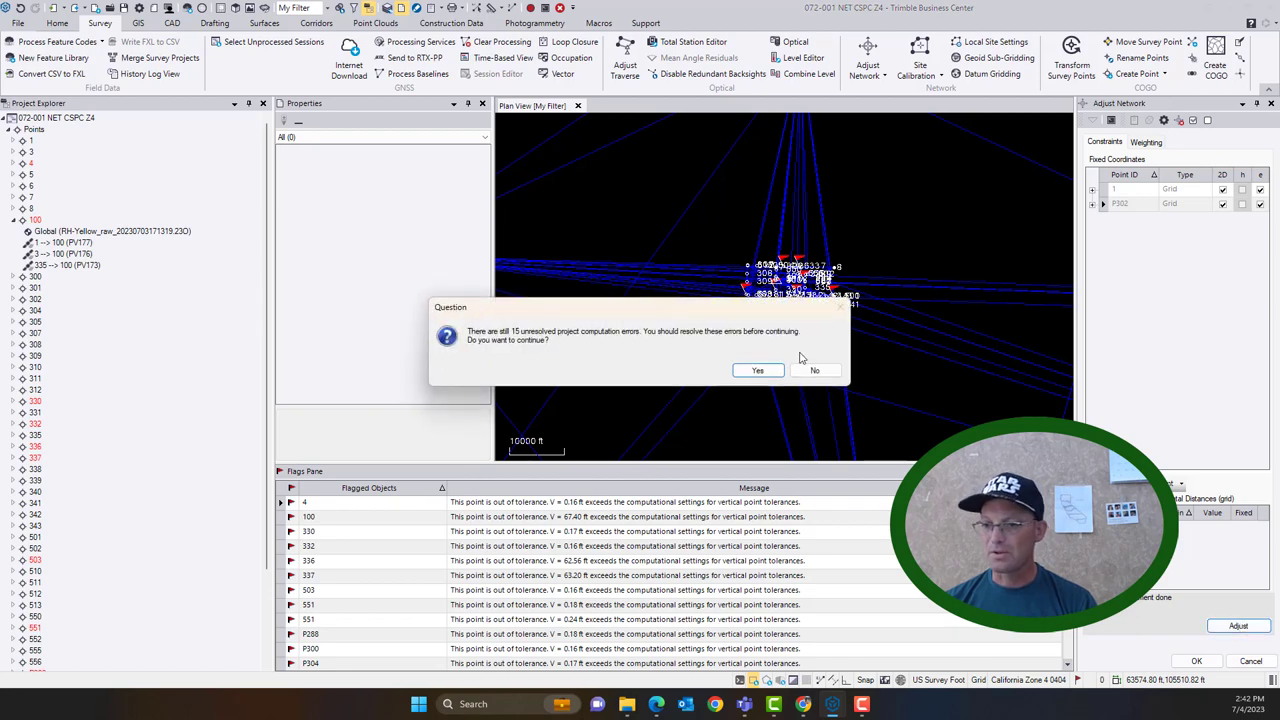
{"action": "left_click", "coordinate": [757, 370]}
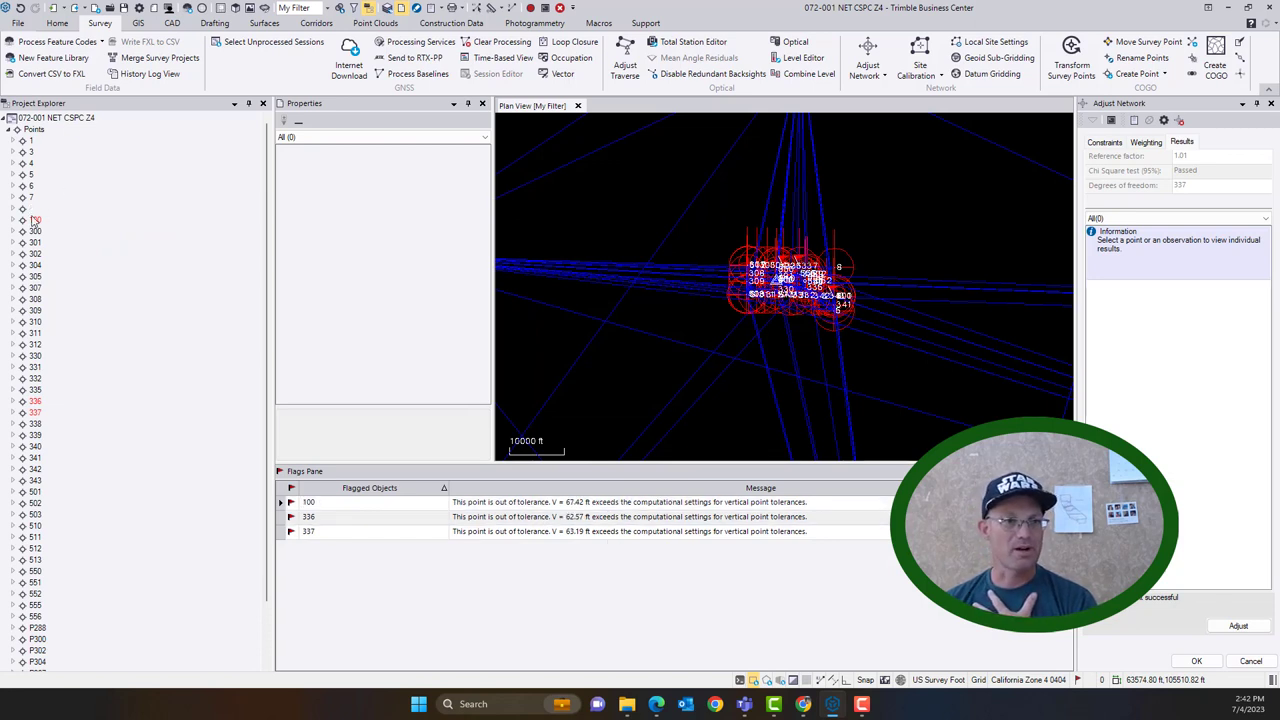
{"action": "left_click", "coordinate": [11, 219]}
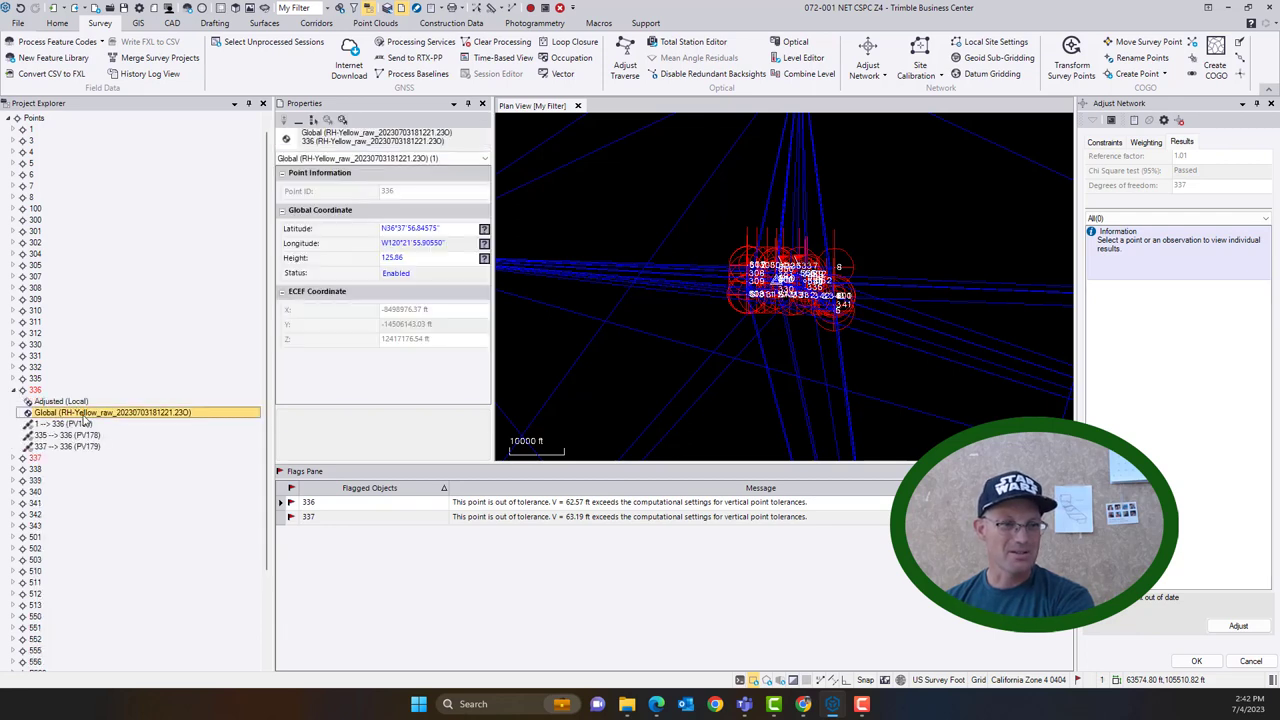
- Delete point 336's Global observation while keeping the current adjustment
{"action": "right_click", "coordinate": [113, 412]}
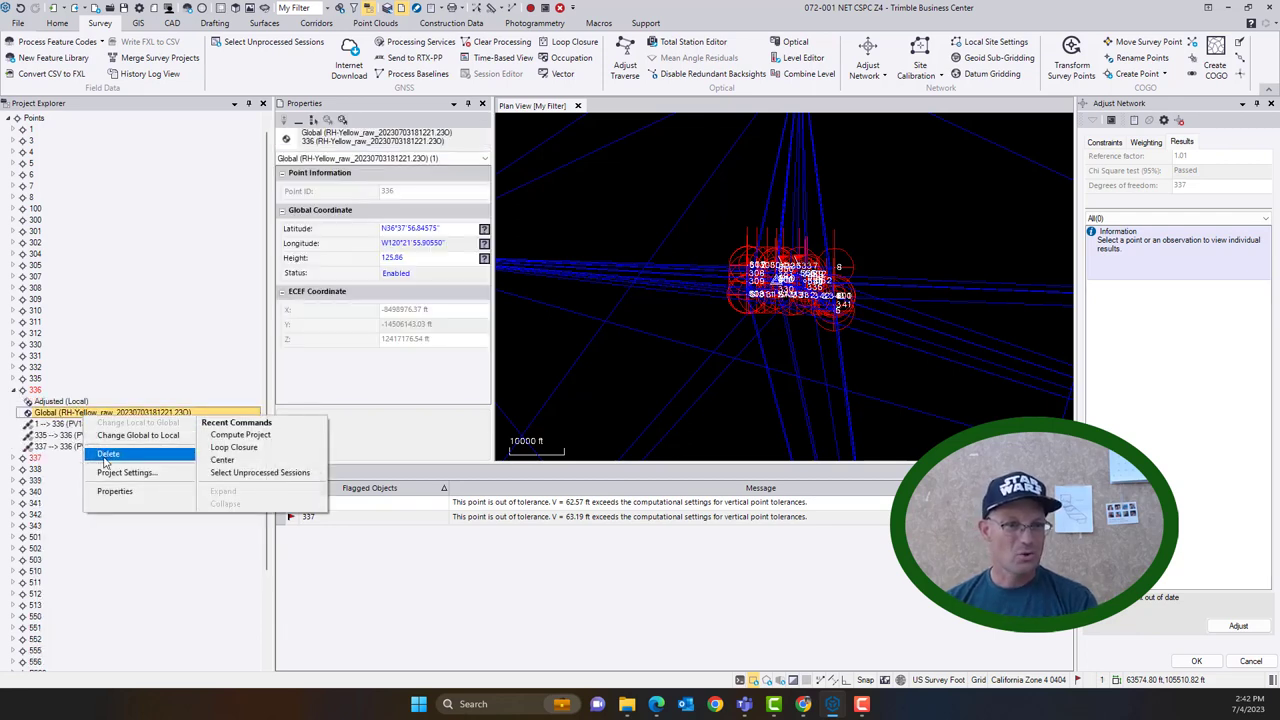
{"action": "left_click", "coordinate": [108, 454]}
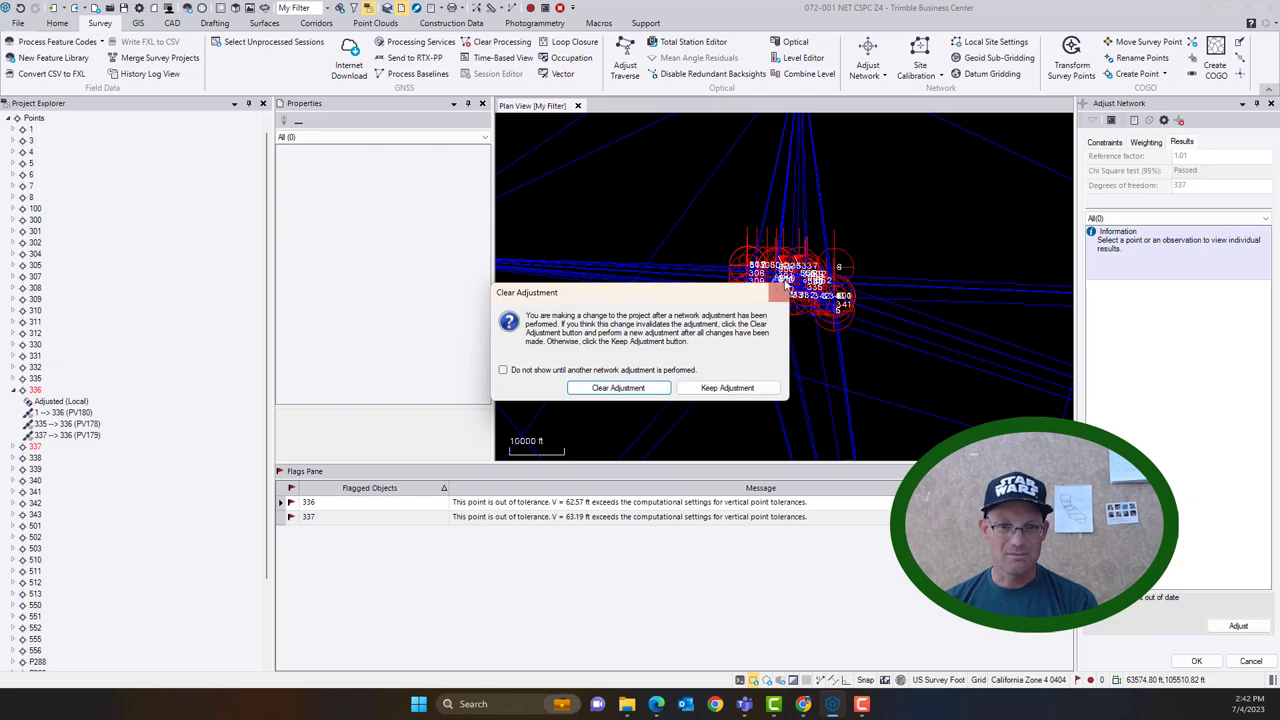
{"action": "left_click", "coordinate": [727, 387]}
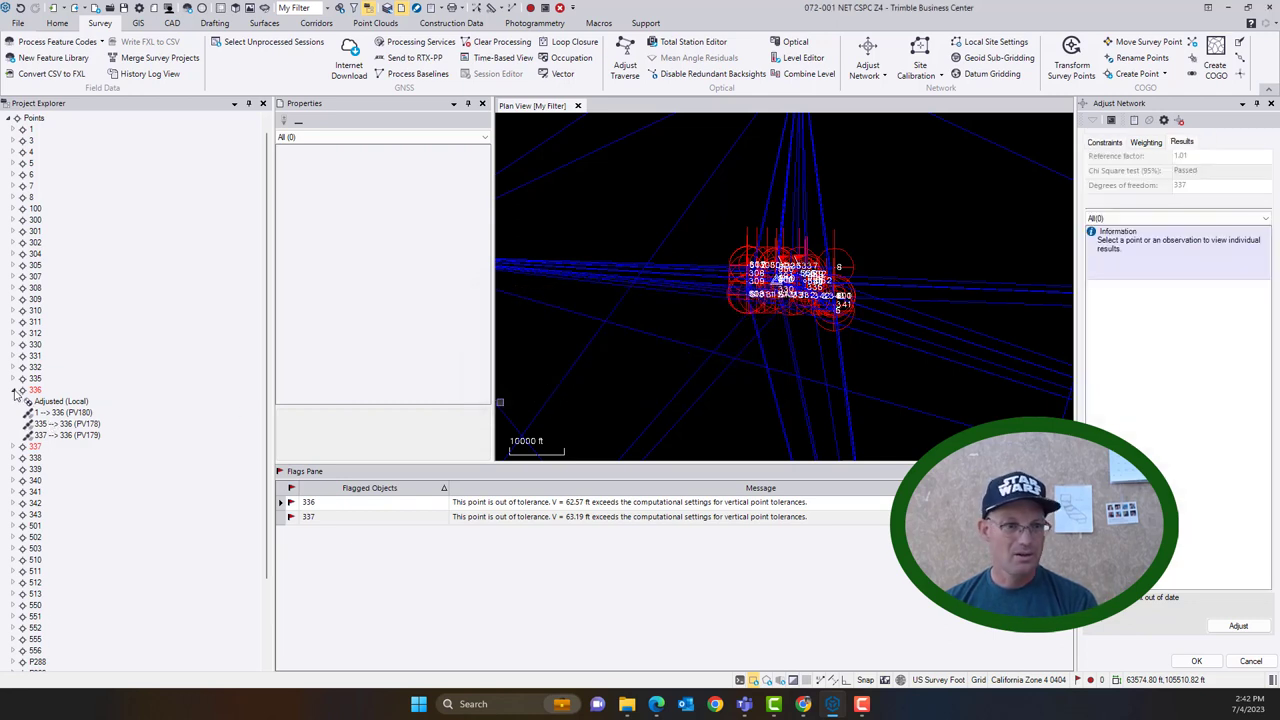
{"action": "left_click", "coordinate": [36, 401]}
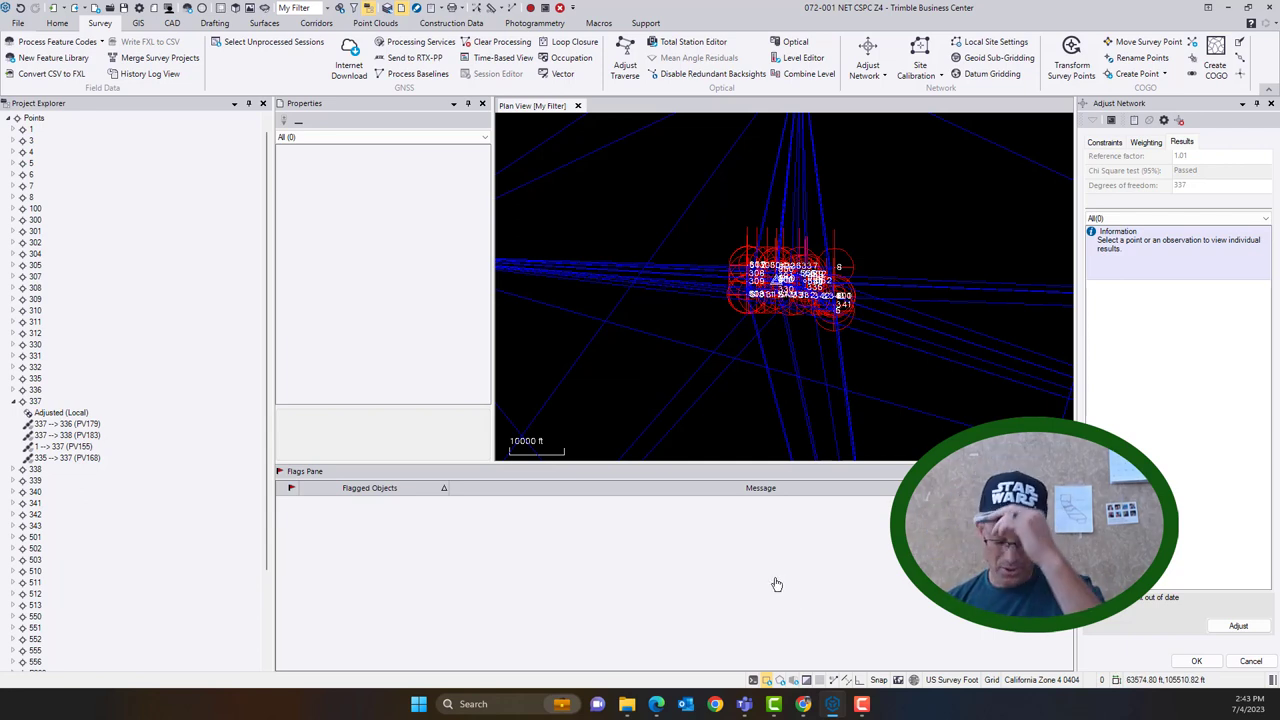
{"action": "mouse_move", "coordinate": [557, 600]}
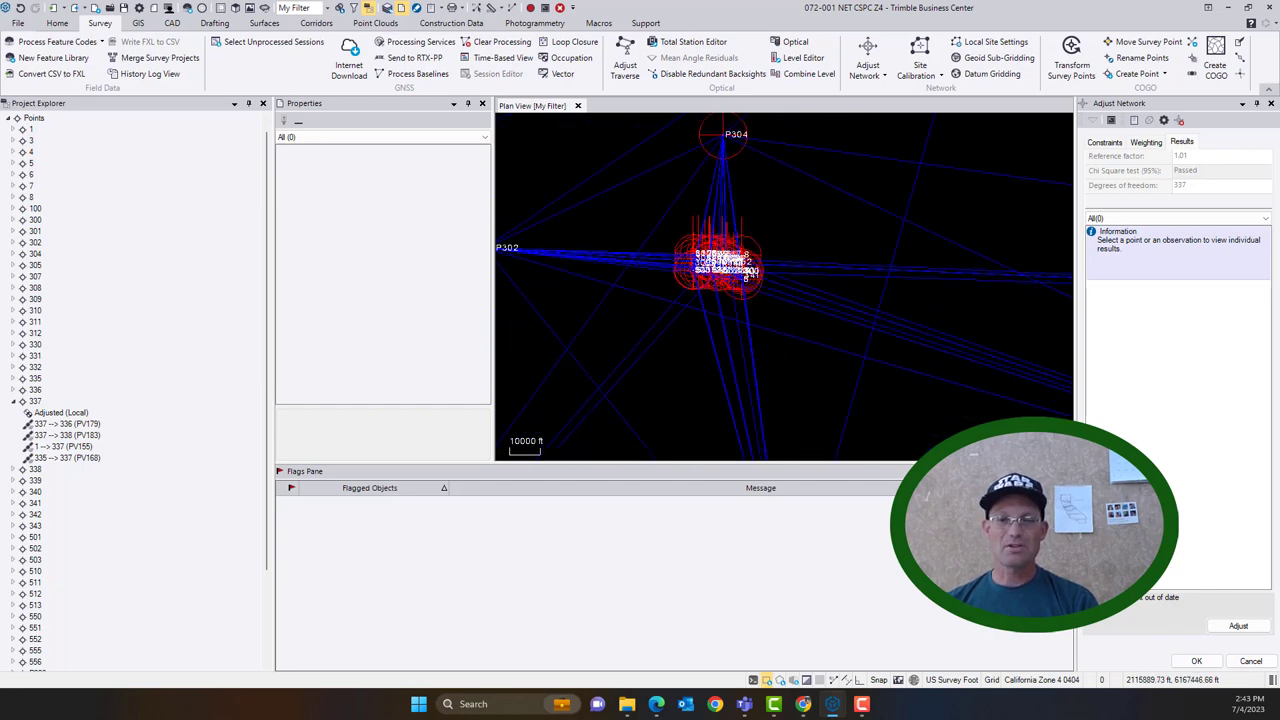
{"action": "scroll", "scroll_direction": "down", "scroll_amount": 3}
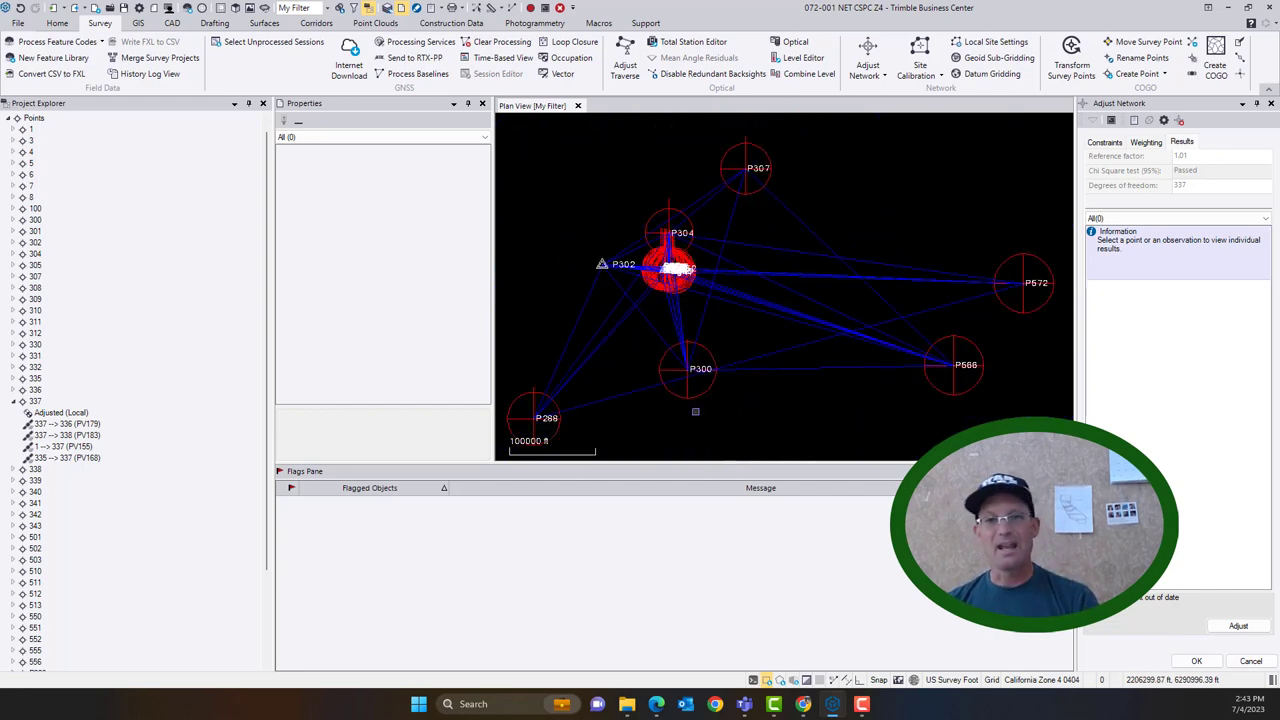
{"action": "scroll", "scroll_direction": "down", "scroll_amount": 3}
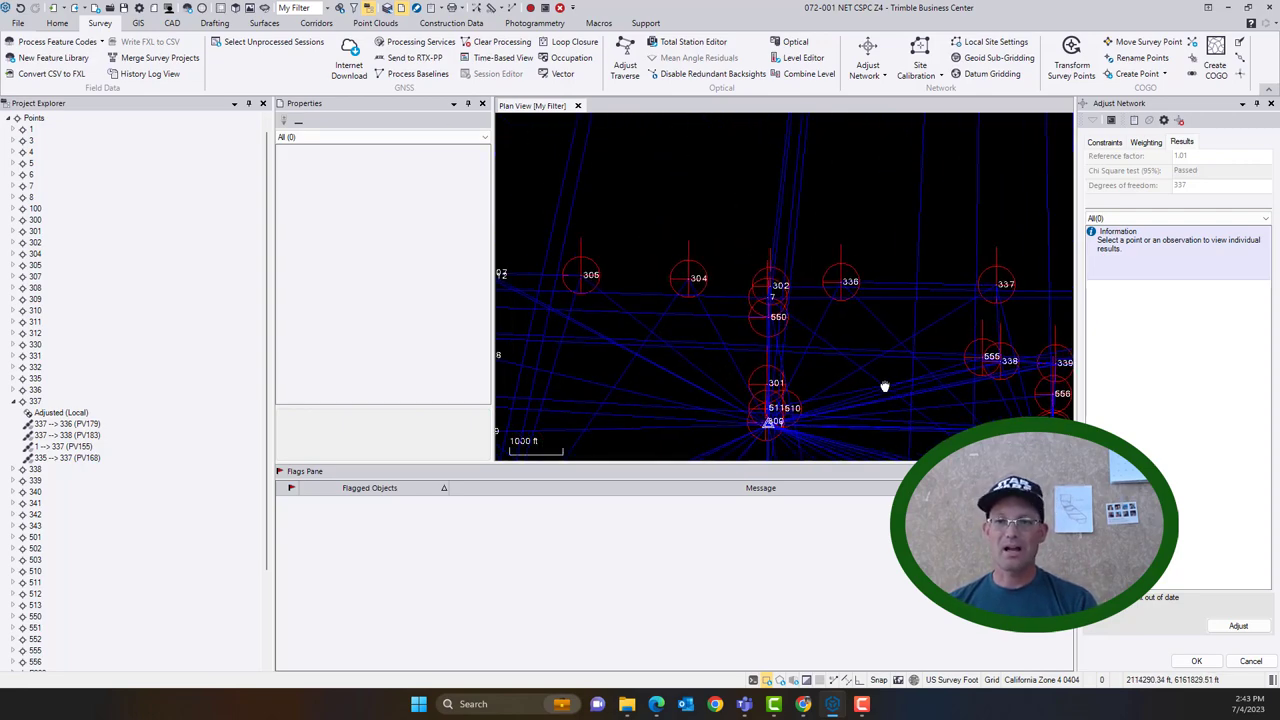
{"action": "scroll", "scroll_direction": "down", "scroll_amount": 3}
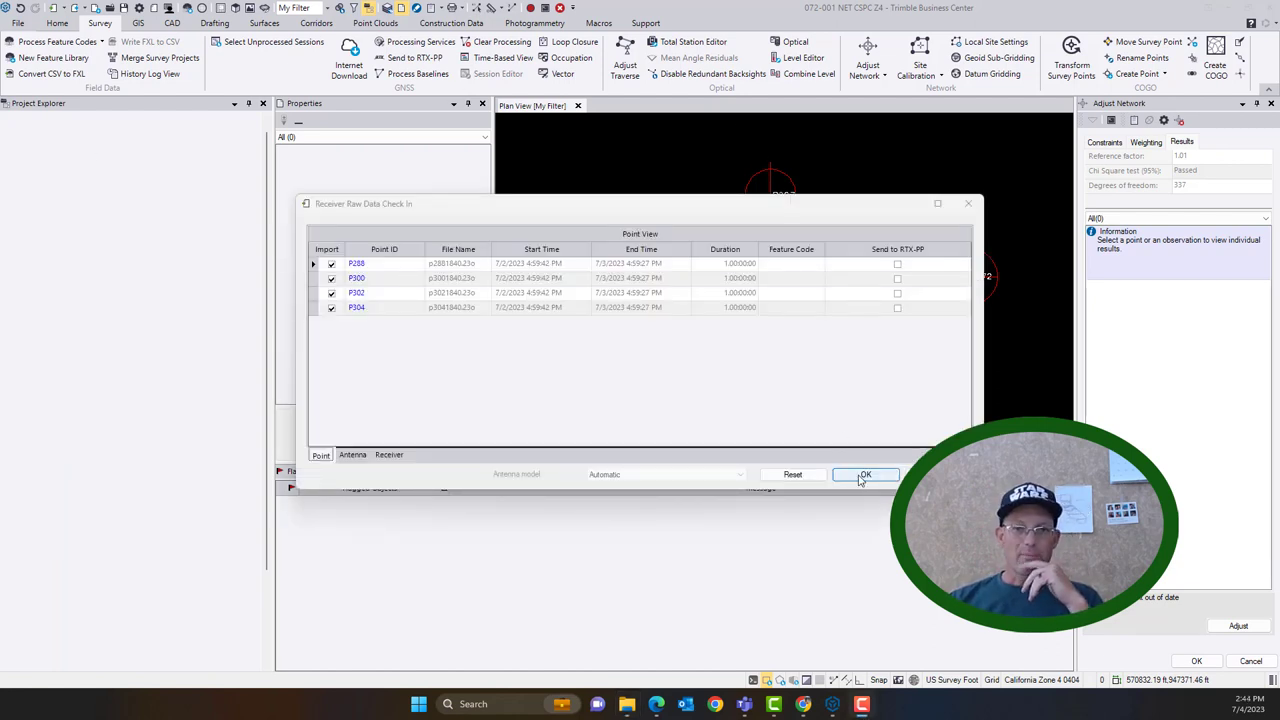
- Import the P288, P300, P302, P304 raw files, merge with existing points, and clear the adjustment
{"action": "left_click", "coordinate": [865, 474]}
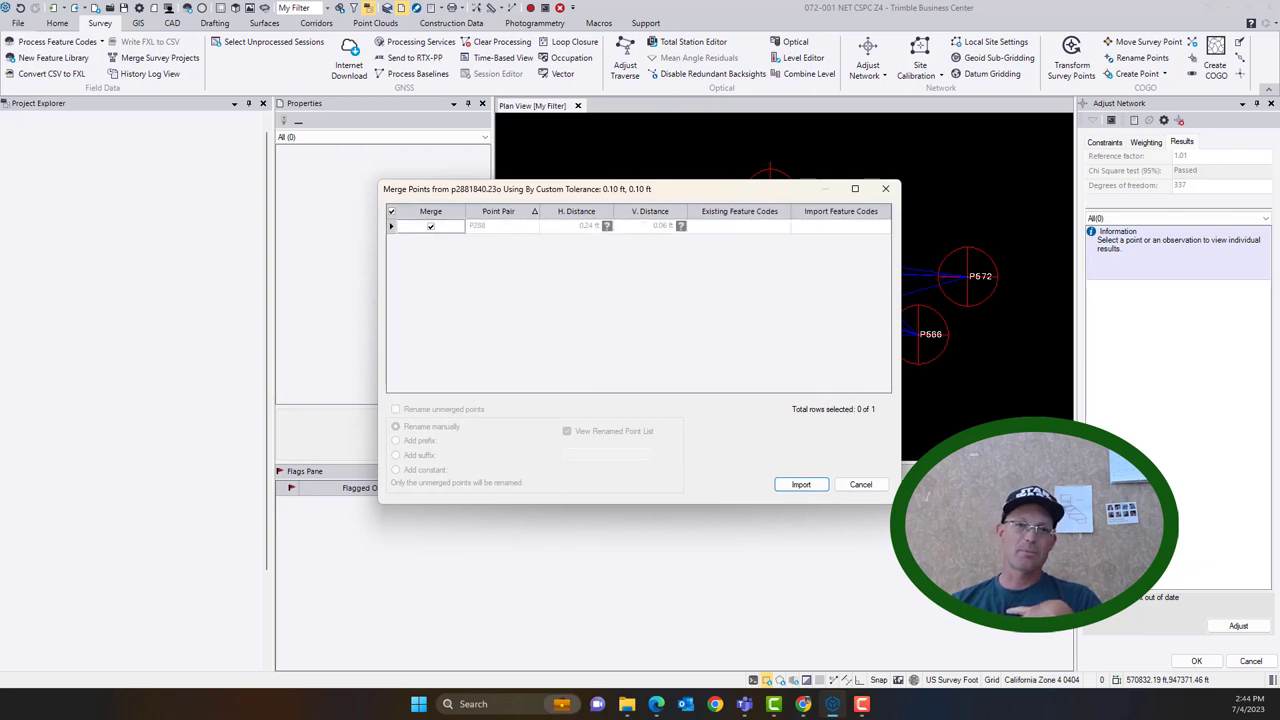
{"action": "left_click", "coordinate": [800, 484]}
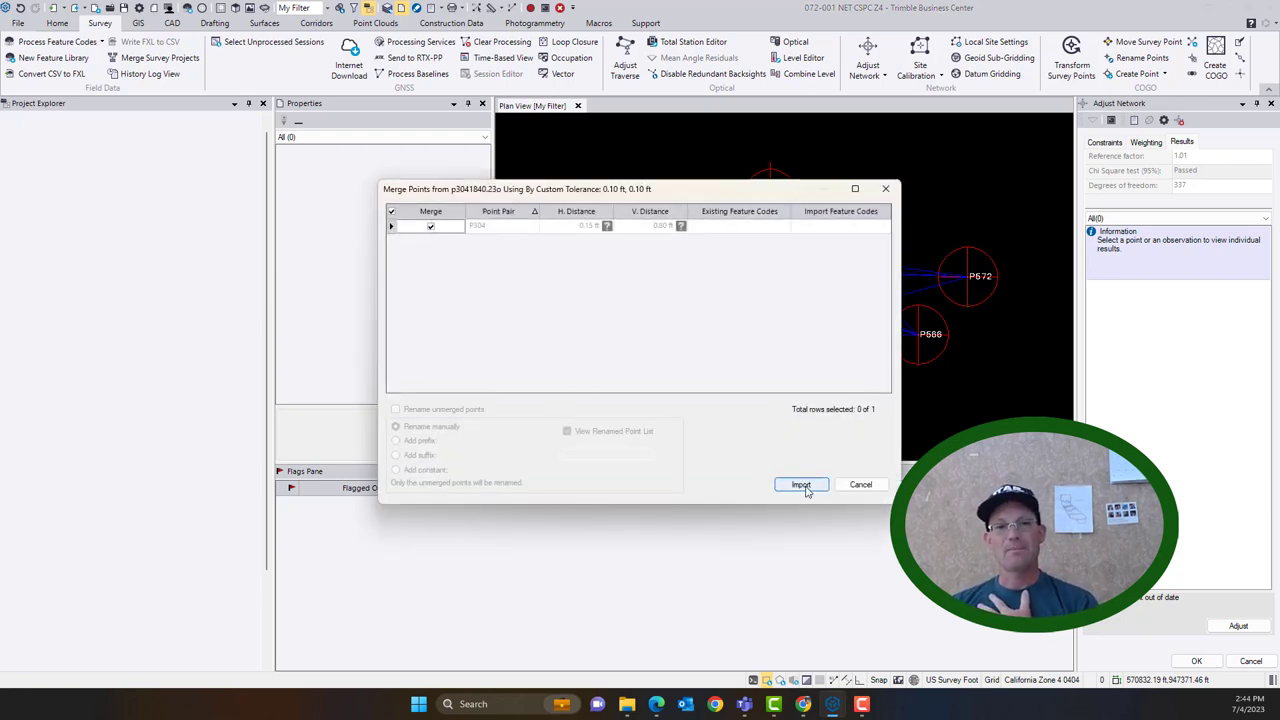
{"action": "left_click", "coordinate": [800, 485]}
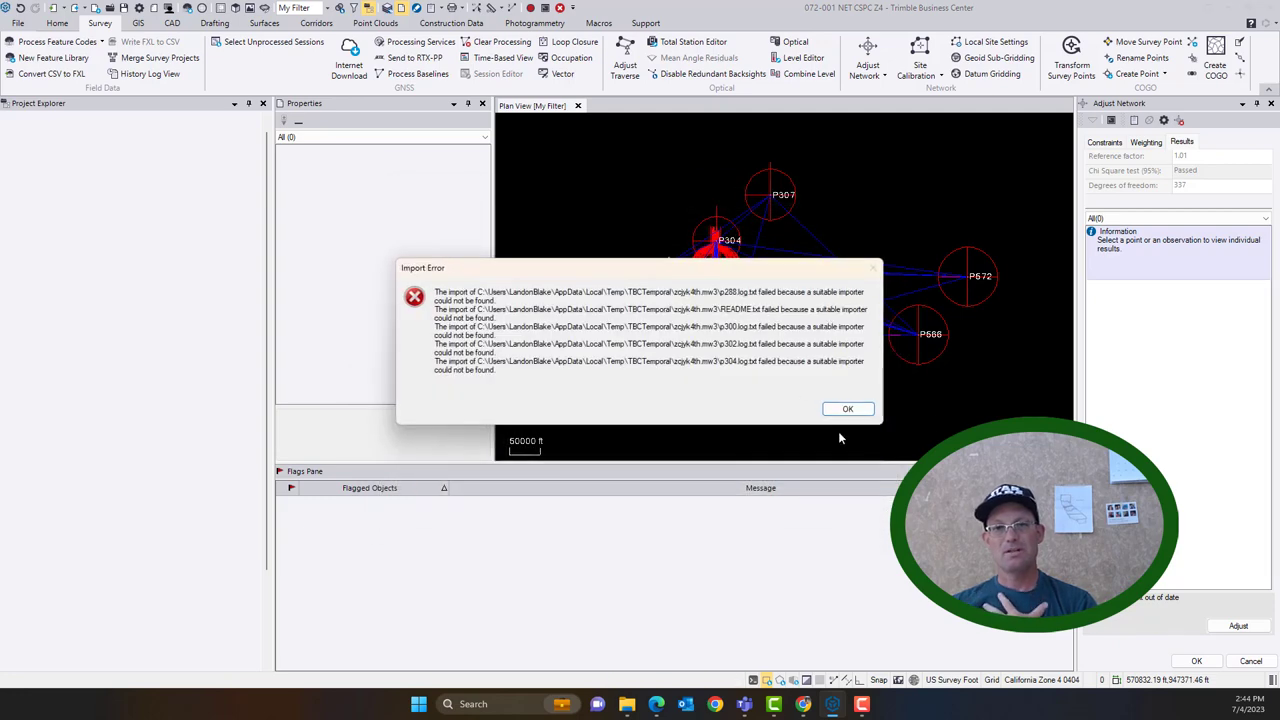
{"action": "left_click", "coordinate": [847, 408]}
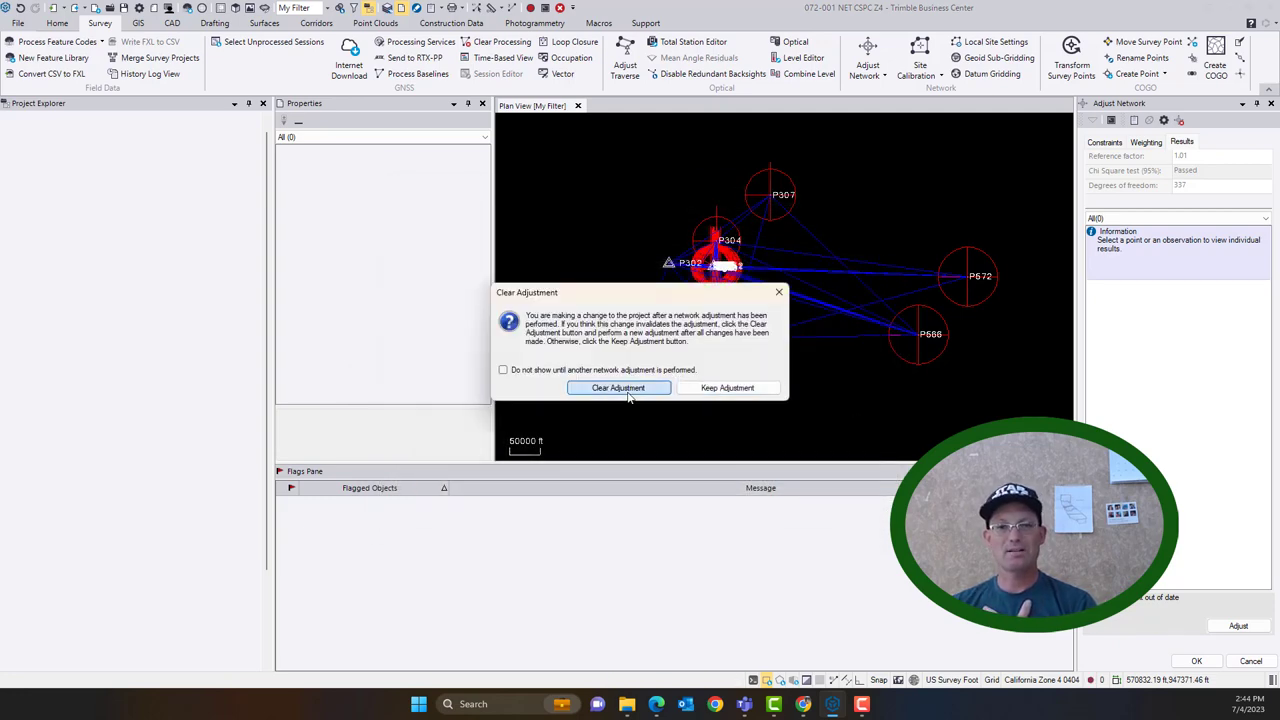
{"action": "left_click", "coordinate": [618, 388]}
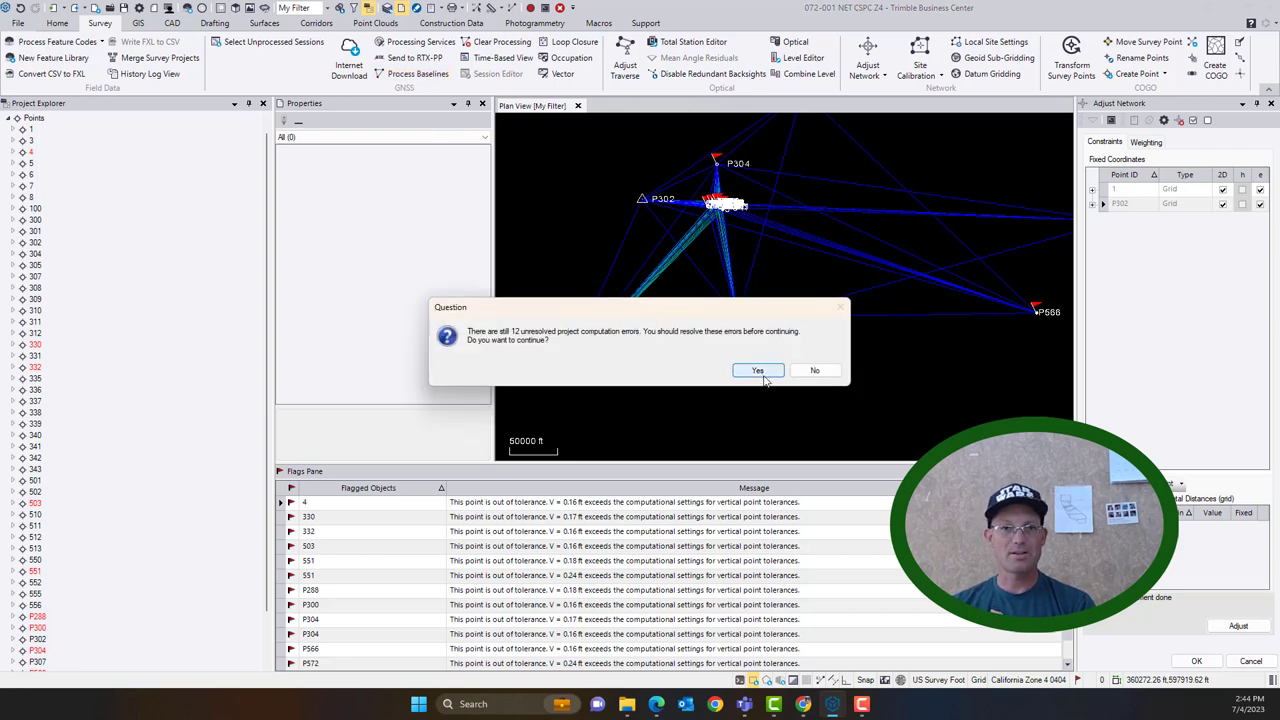
- Exclude weak P300 and P288 baselines (to 555, 5, 338, 100) and save 58 observations
{"action": "left_click", "coordinate": [757, 370]}
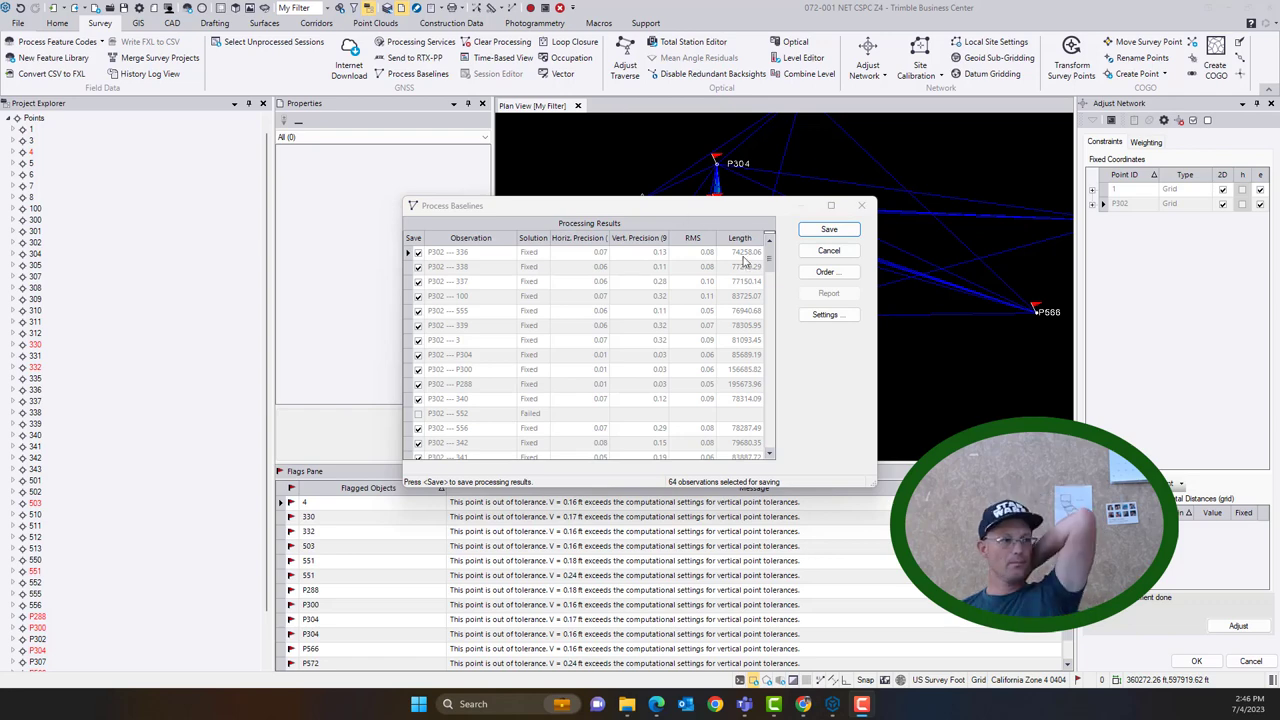
{"action": "scroll", "scroll_direction": "down", "scroll_amount": 3}
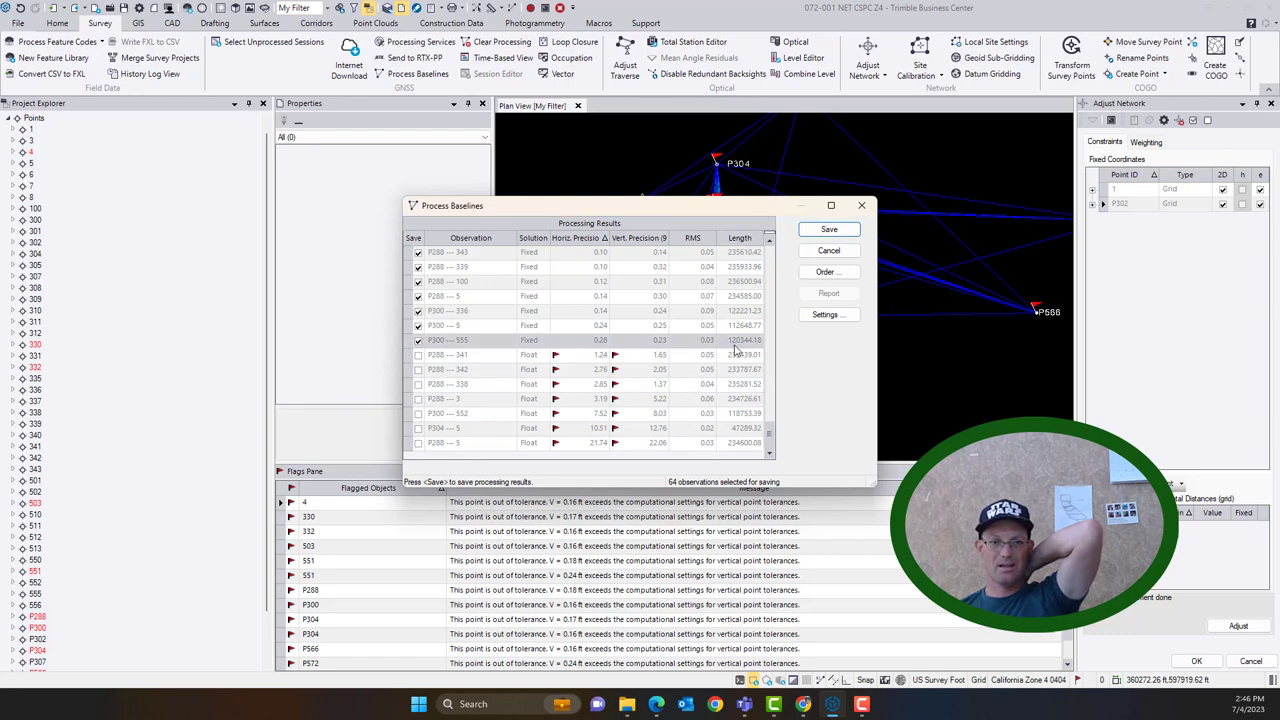
{"action": "left_click", "coordinate": [418, 325]}
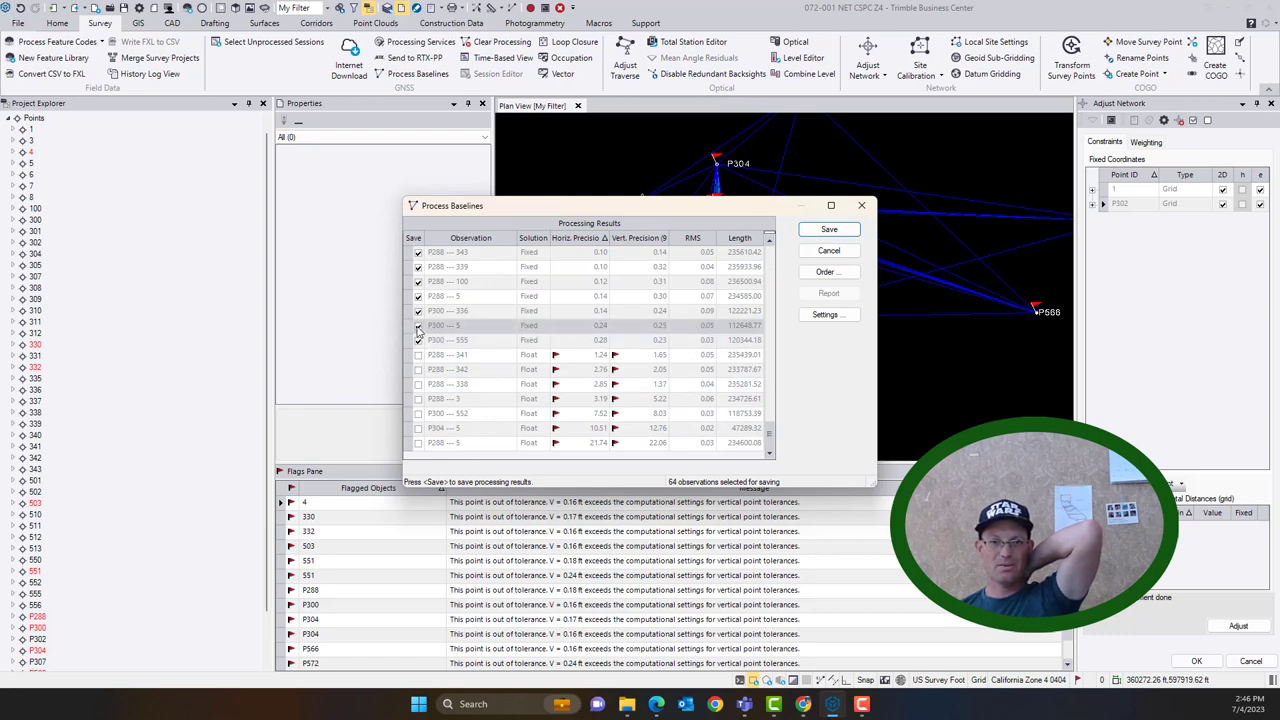
{"action": "left_click", "coordinate": [418, 325]}
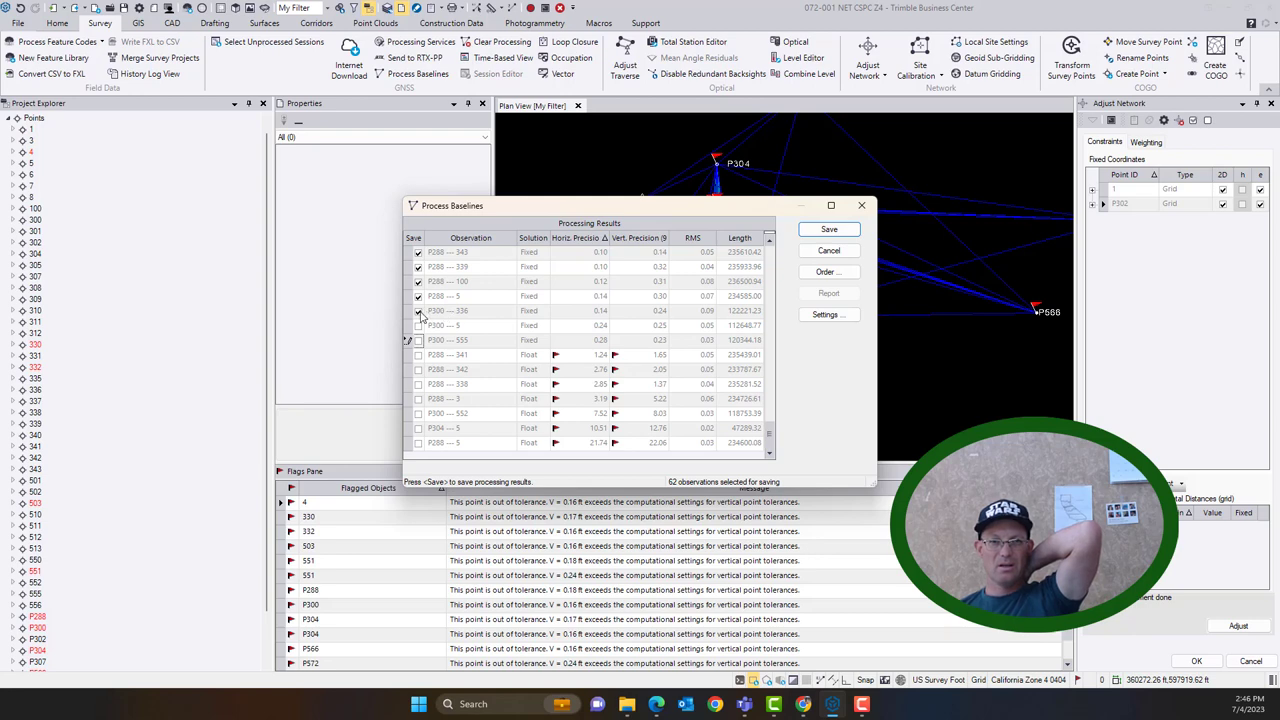
{"action": "left_click", "coordinate": [418, 310]}
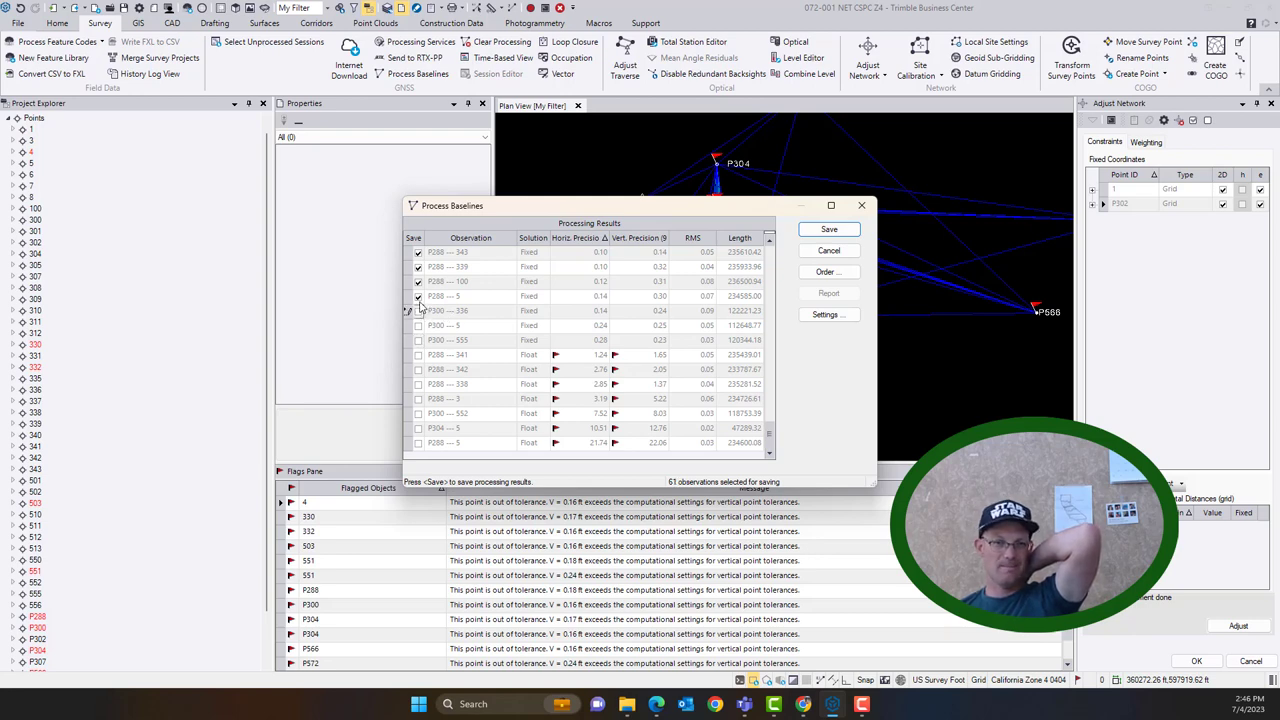
{"action": "left_click", "coordinate": [418, 310]}
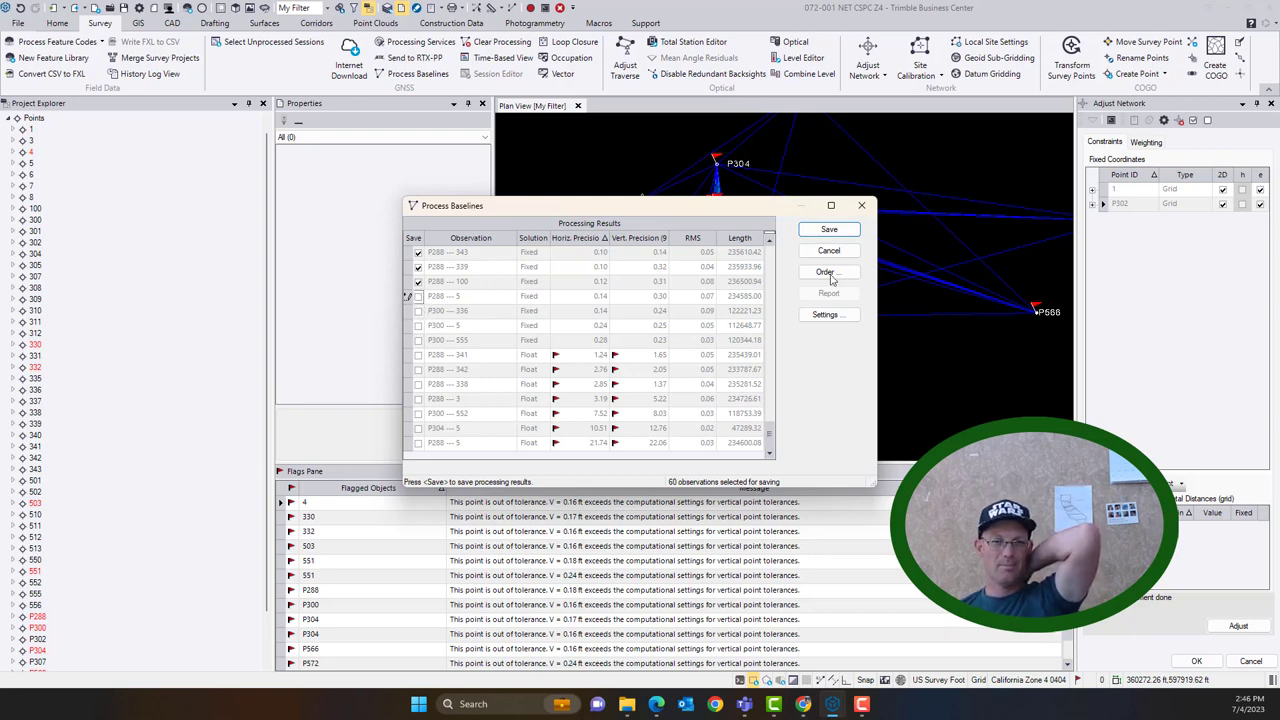
{"action": "left_click", "coordinate": [418, 281]}
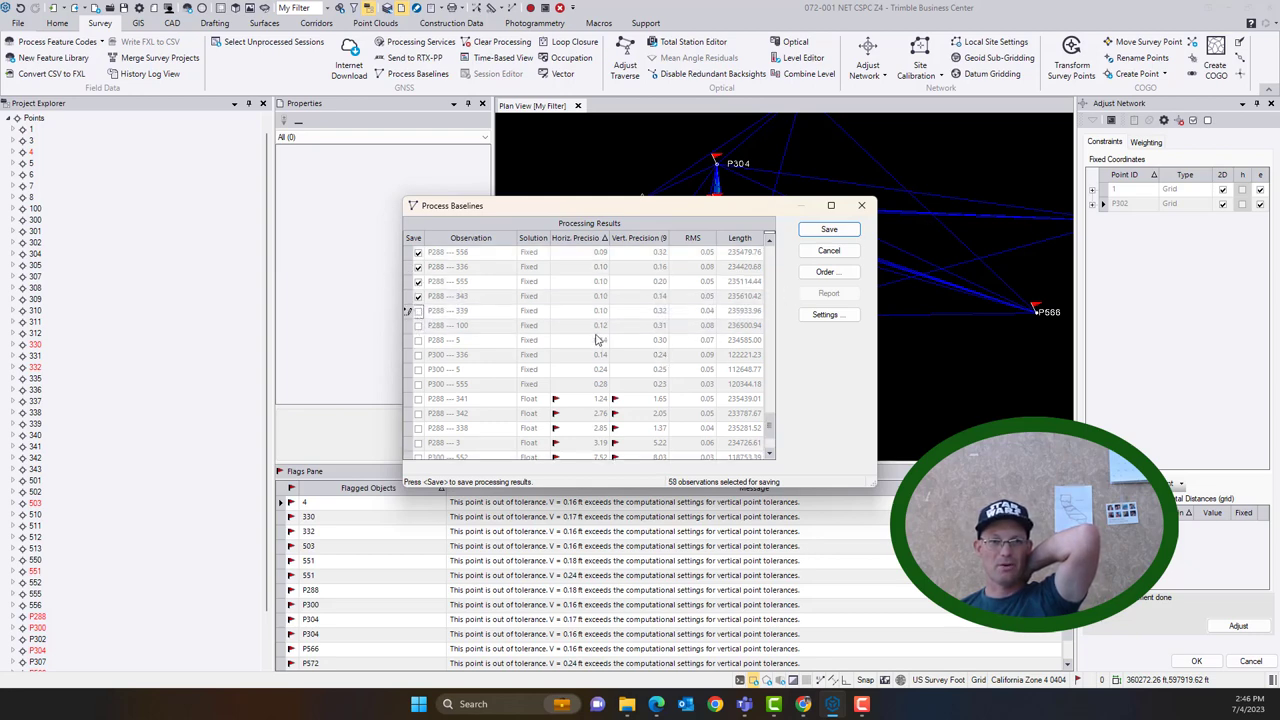
{"action": "left_click", "coordinate": [829, 229]}
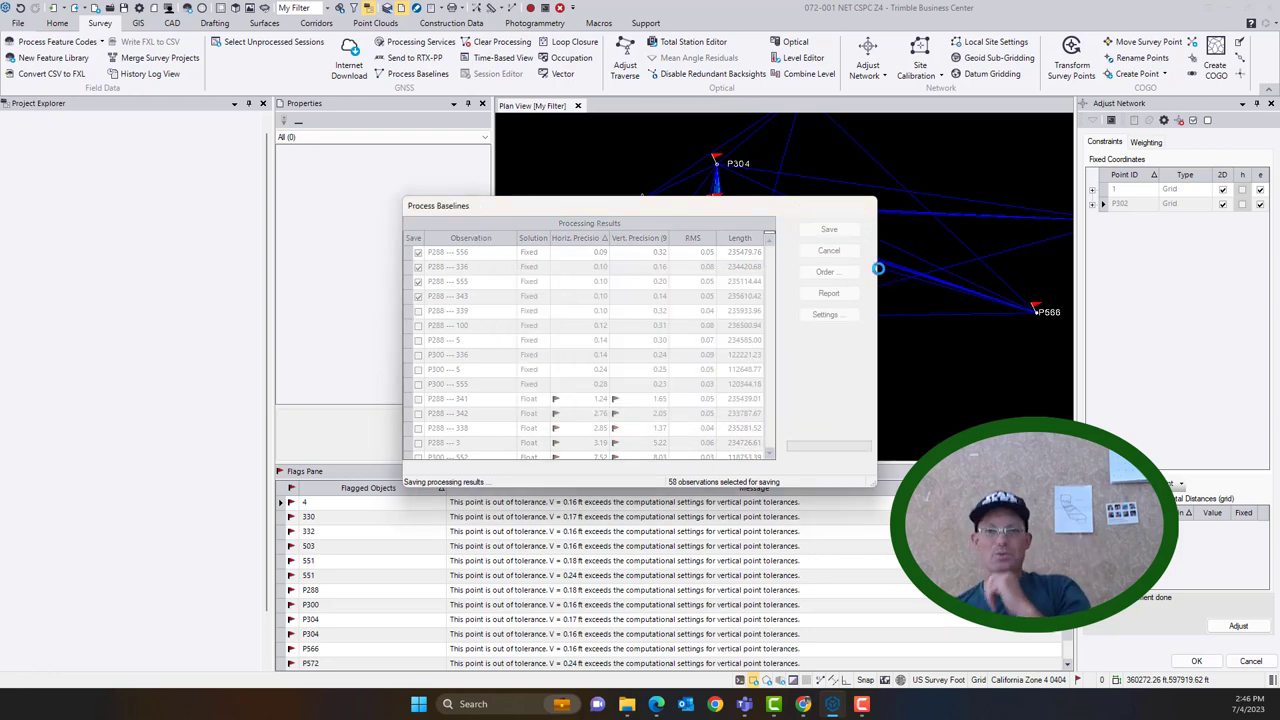
- Generate the GNSS loop closure report, showing 897 of 936 loops passing
{"action": "left_click", "coordinate": [829, 229]}
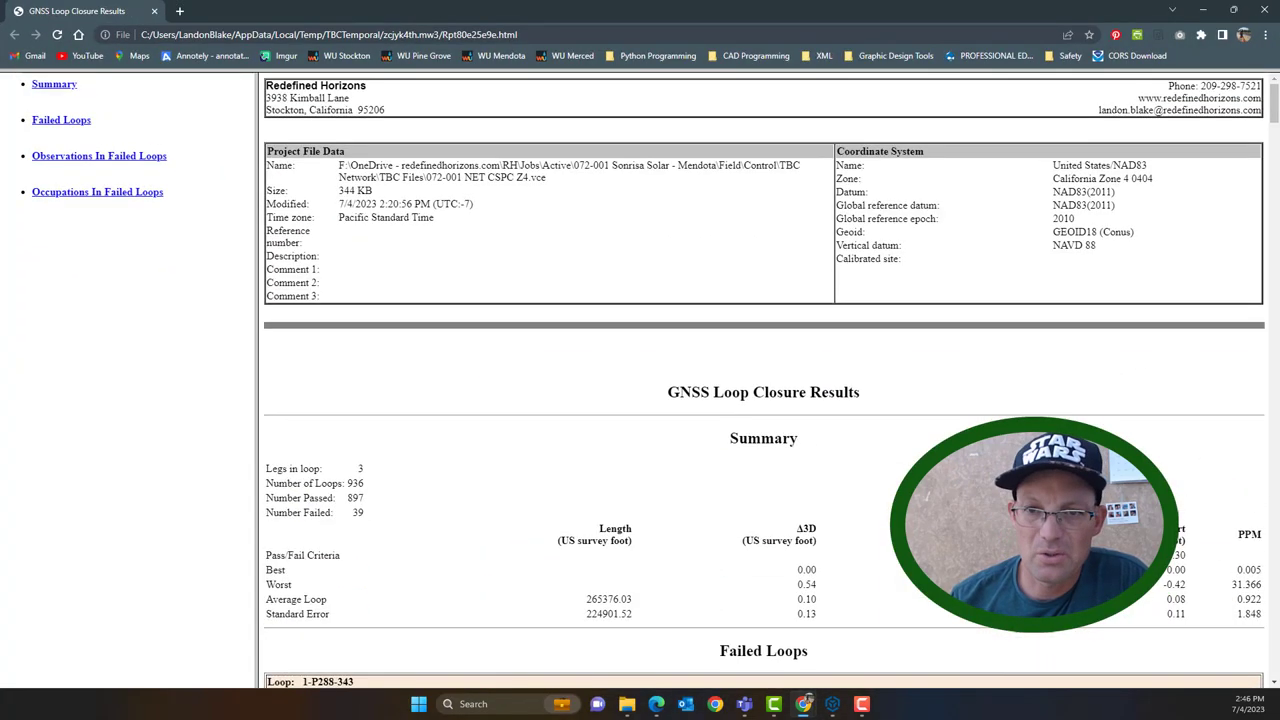
- Scroll to the failed-loops observations table, led by P300 → 338 (PV225) with 8 occurrences
{"action": "scroll", "scroll_direction": "down", "scroll_amount": 3}
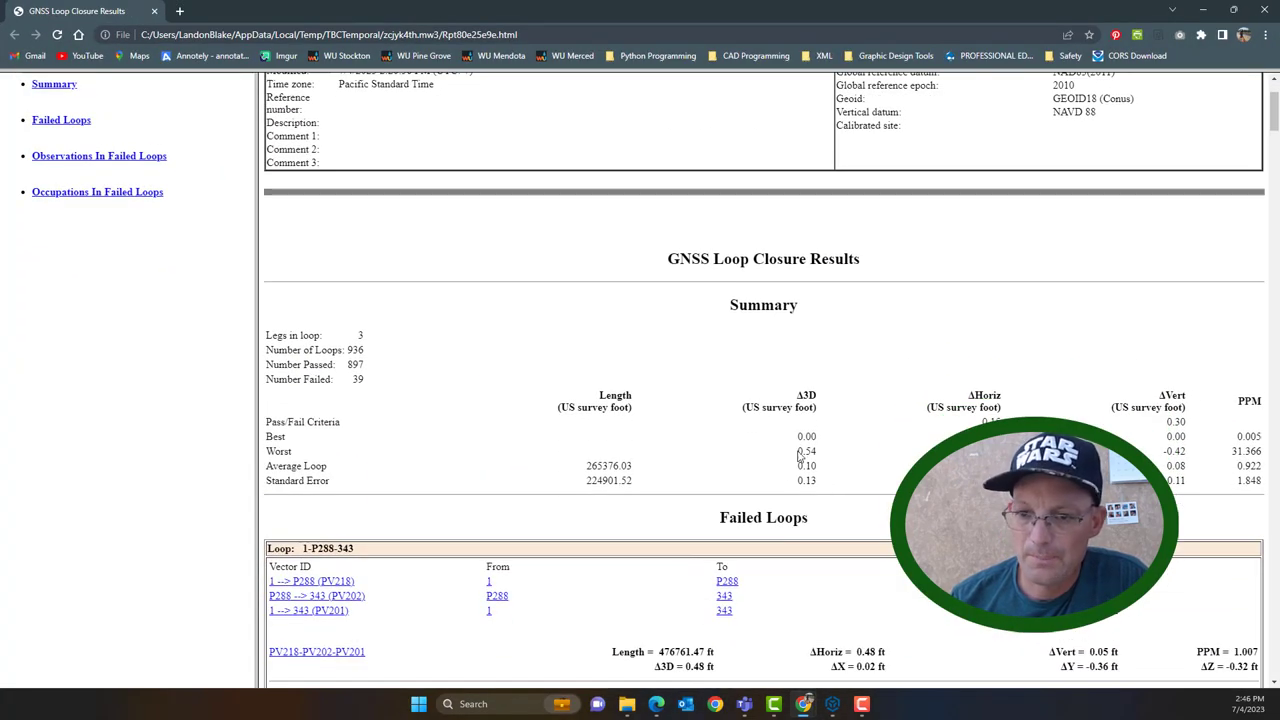
{"action": "scroll", "scroll_direction": "down", "scroll_amount": 3}
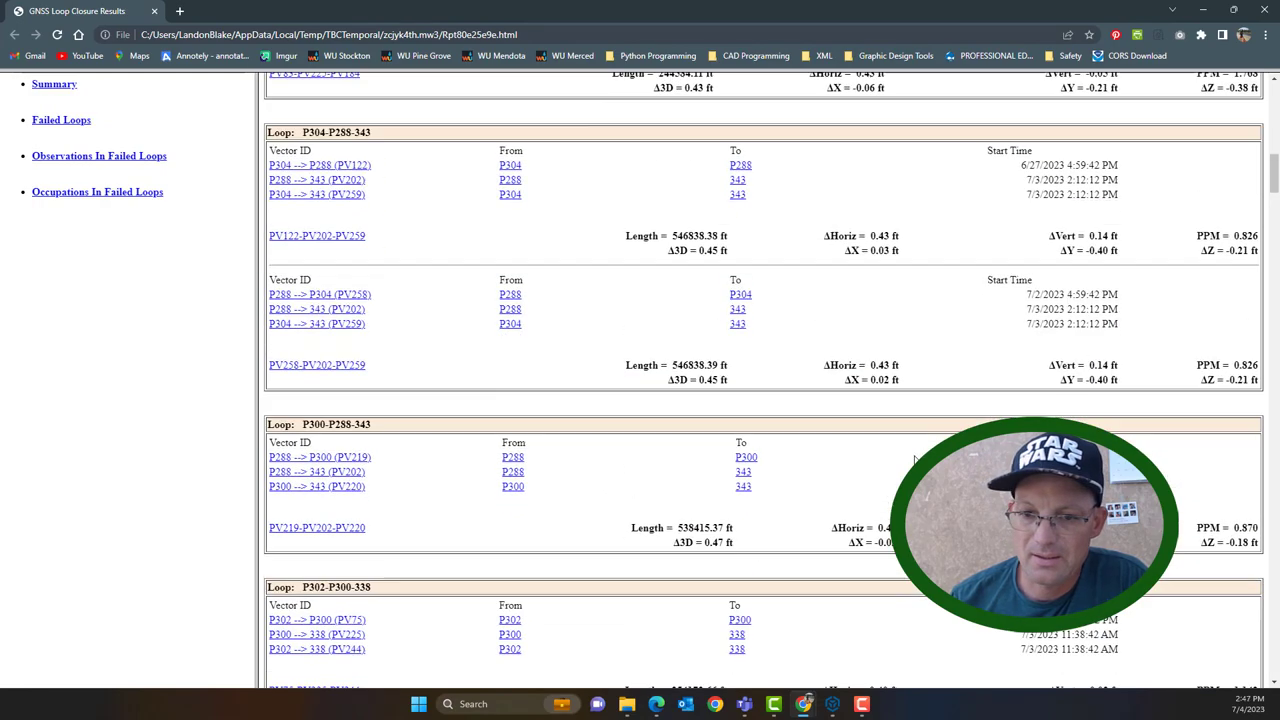
{"action": "scroll", "scroll_direction": "down", "scroll_amount": 3}
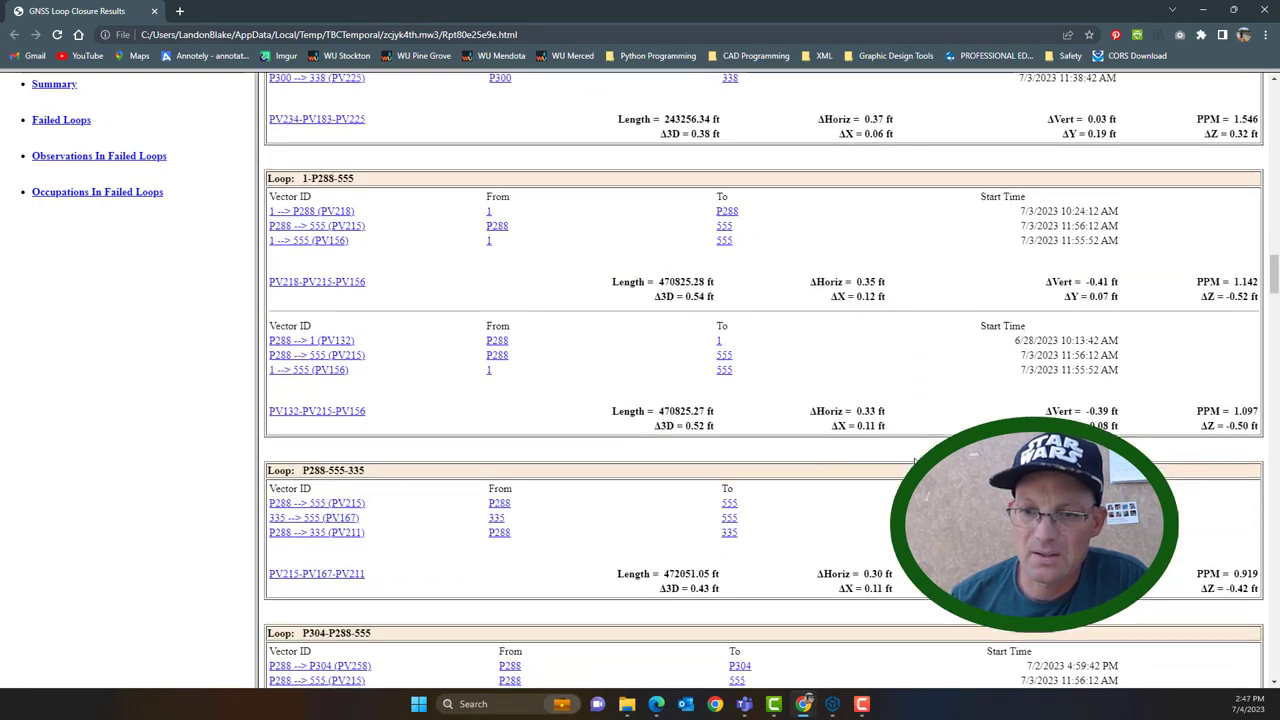
{"action": "scroll", "scroll_direction": "down", "scroll_amount": 3}
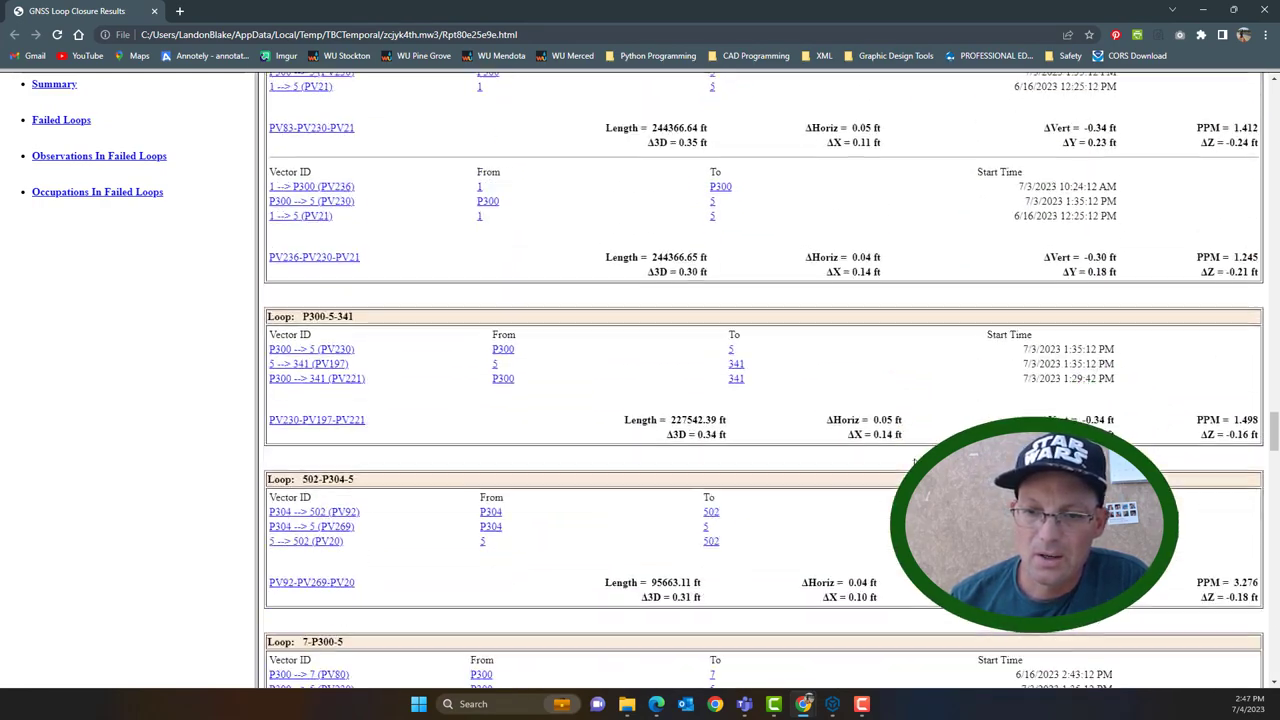
{"action": "scroll", "scroll_direction": "down", "scroll_amount": 3}
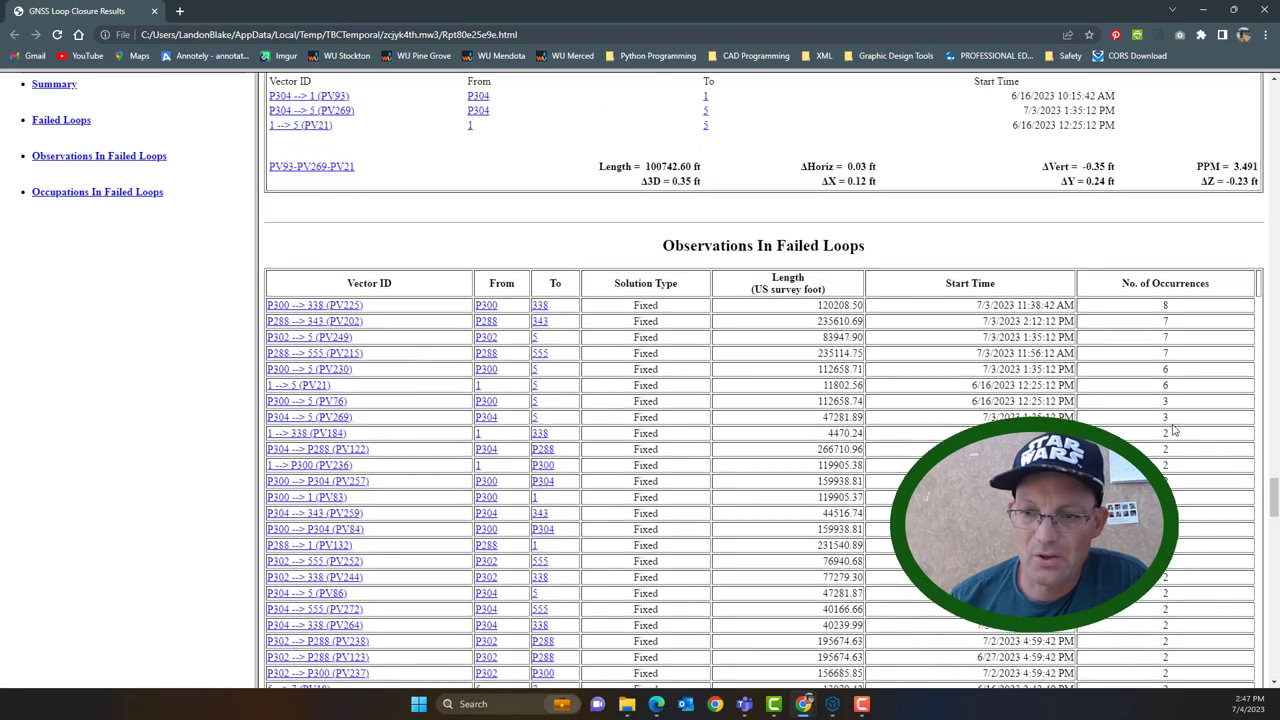
{"action": "mouse_move", "coordinate": [408, 313]}
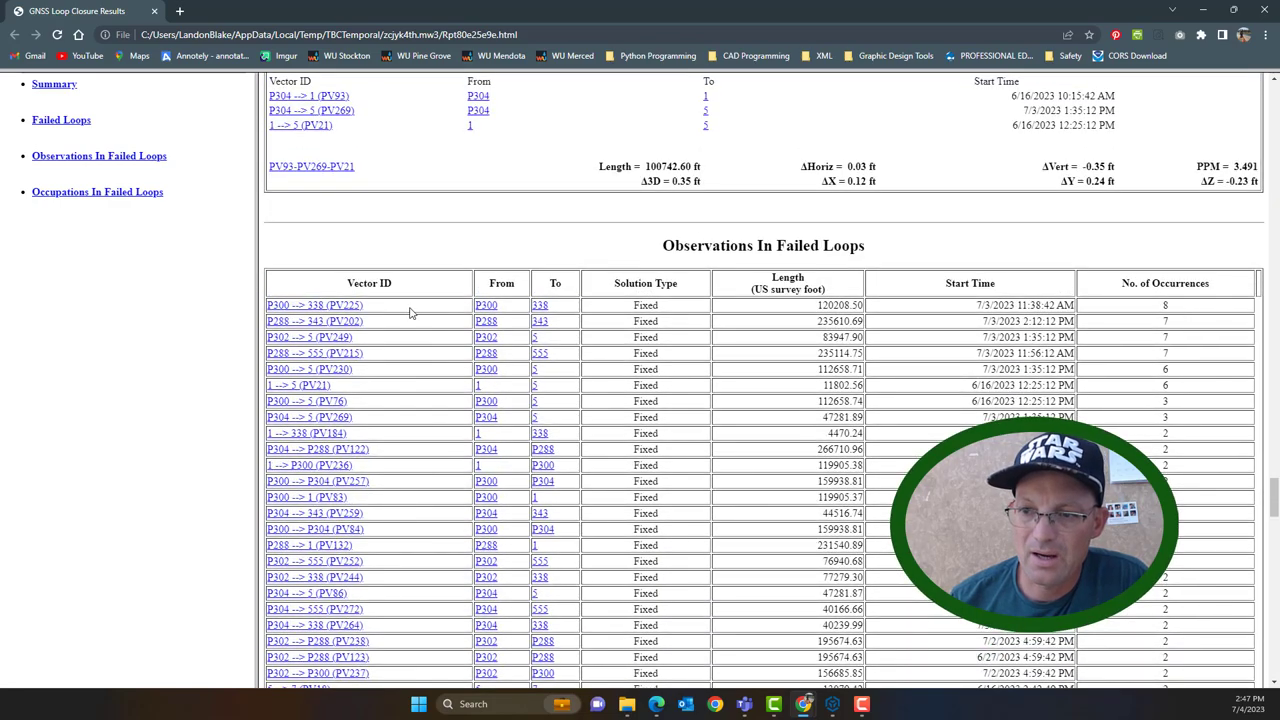
{"action": "mouse_move", "coordinate": [1036, 8]}
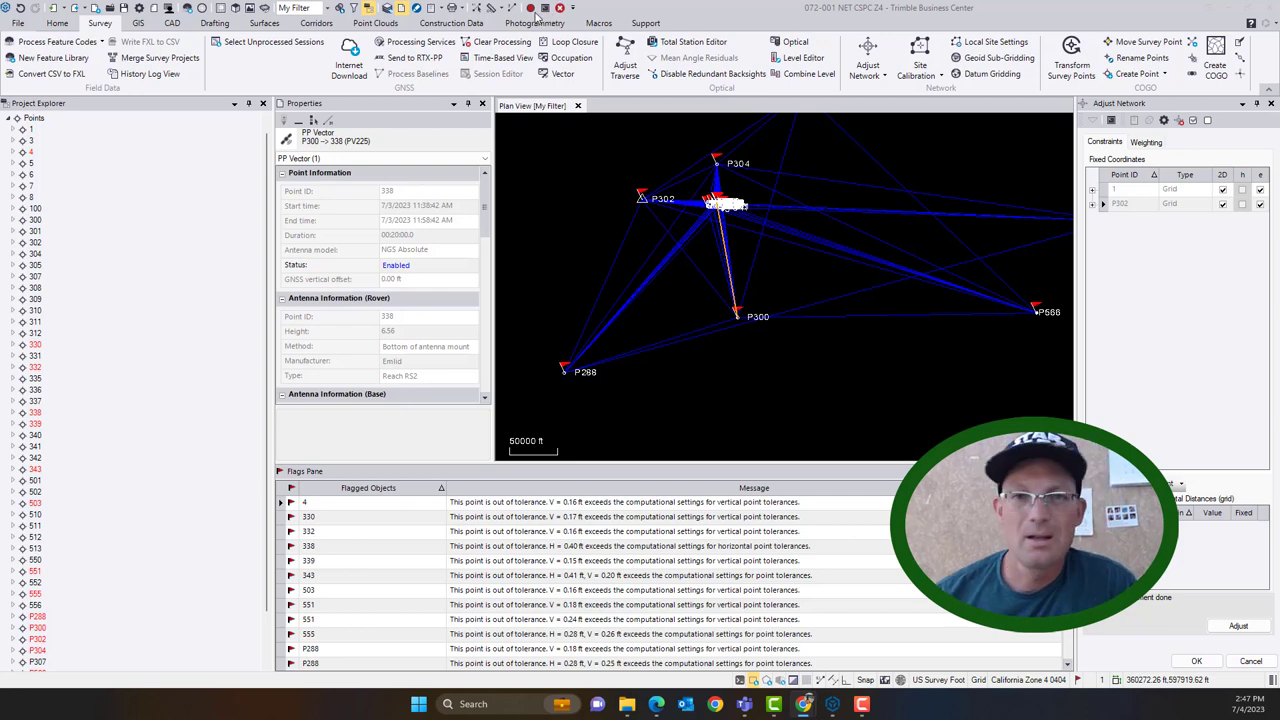
- Rerun Loop Closure and scroll the fresh report, which no longer flags points 338 and 343
{"action": "left_click", "coordinate": [1238, 625]}
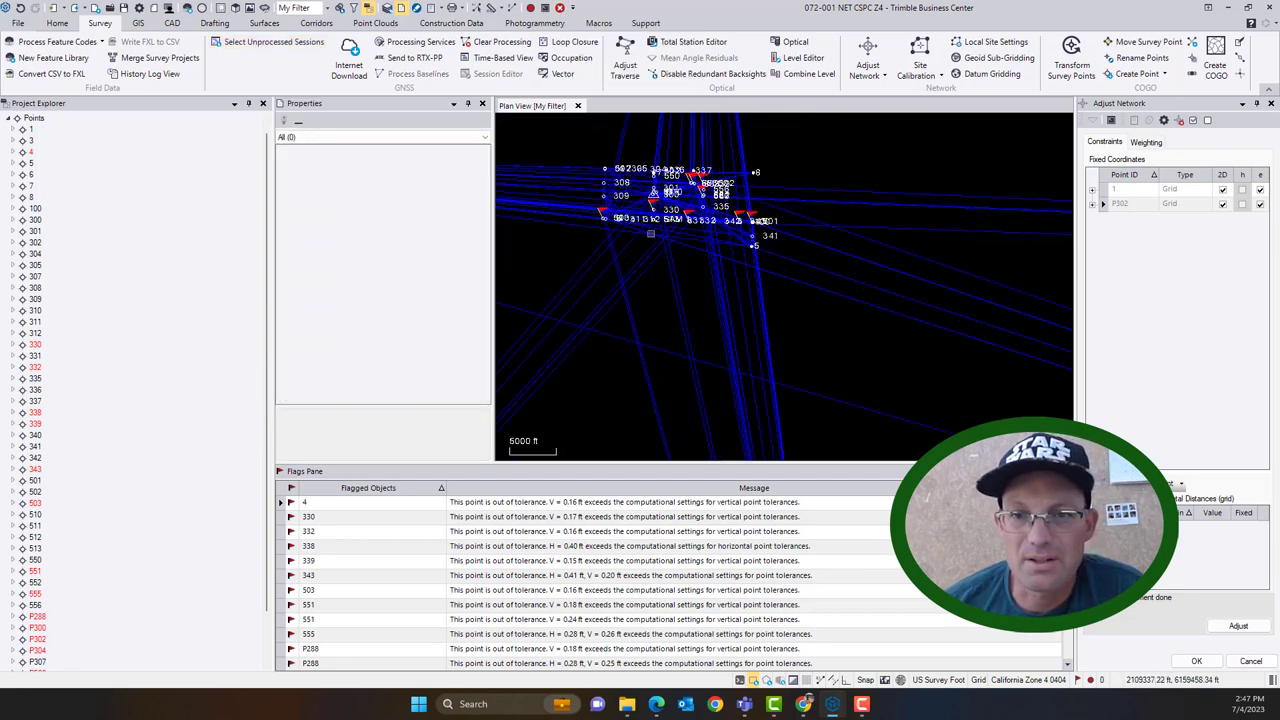
{"action": "scroll", "scroll_direction": "down", "scroll_amount": 3}
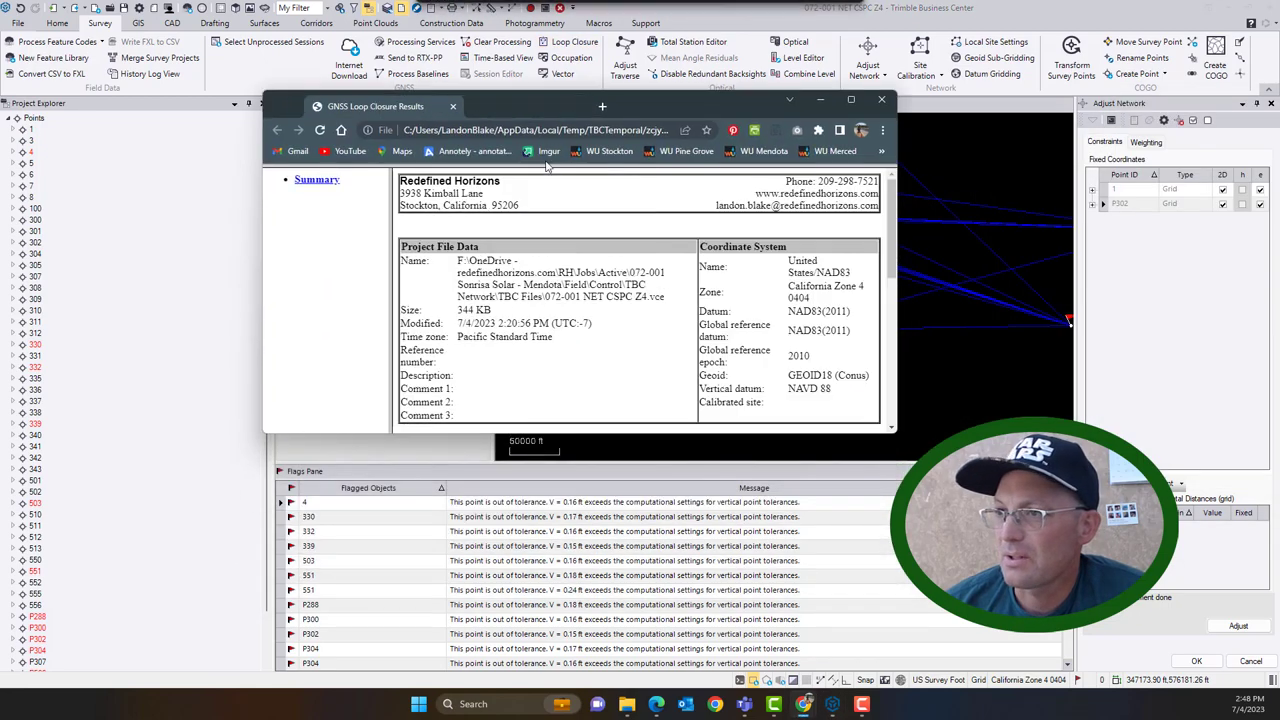
- Close the loop closure report and rerun the network adjustment, leaving only 556 and P288 flagged
{"action": "left_click", "coordinate": [850, 99]}
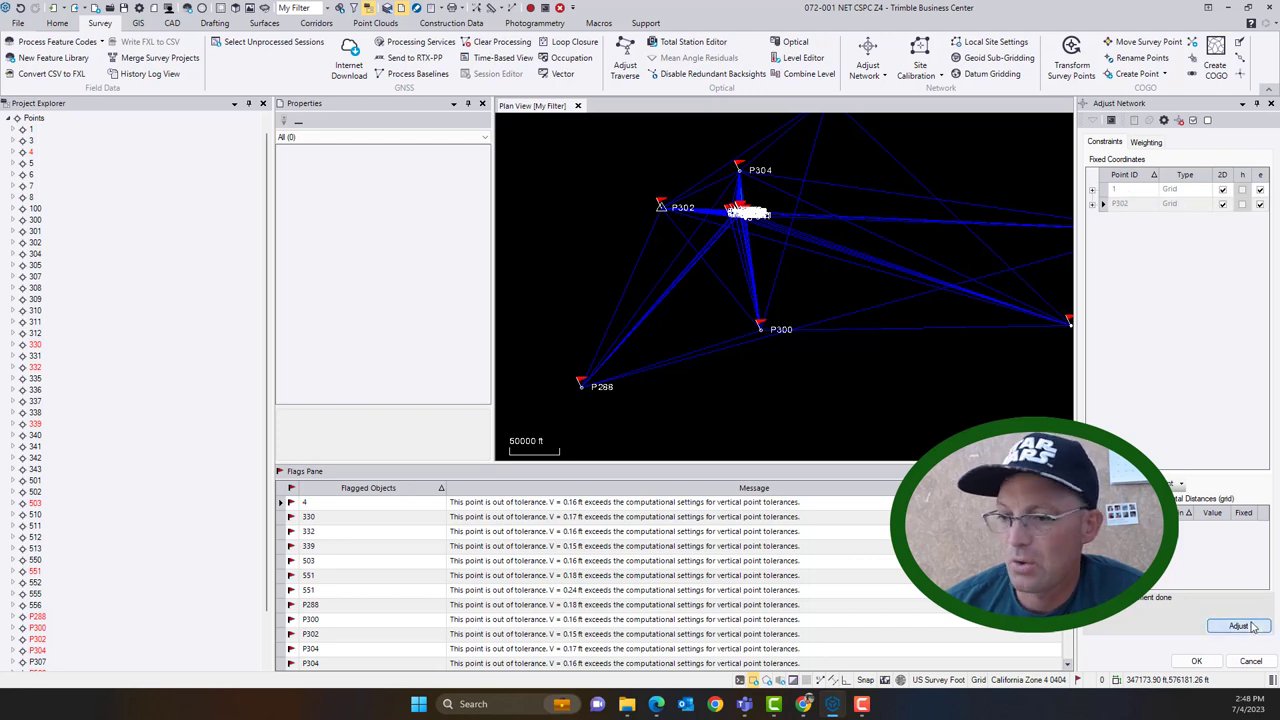
{"action": "left_click", "coordinate": [1238, 625]}
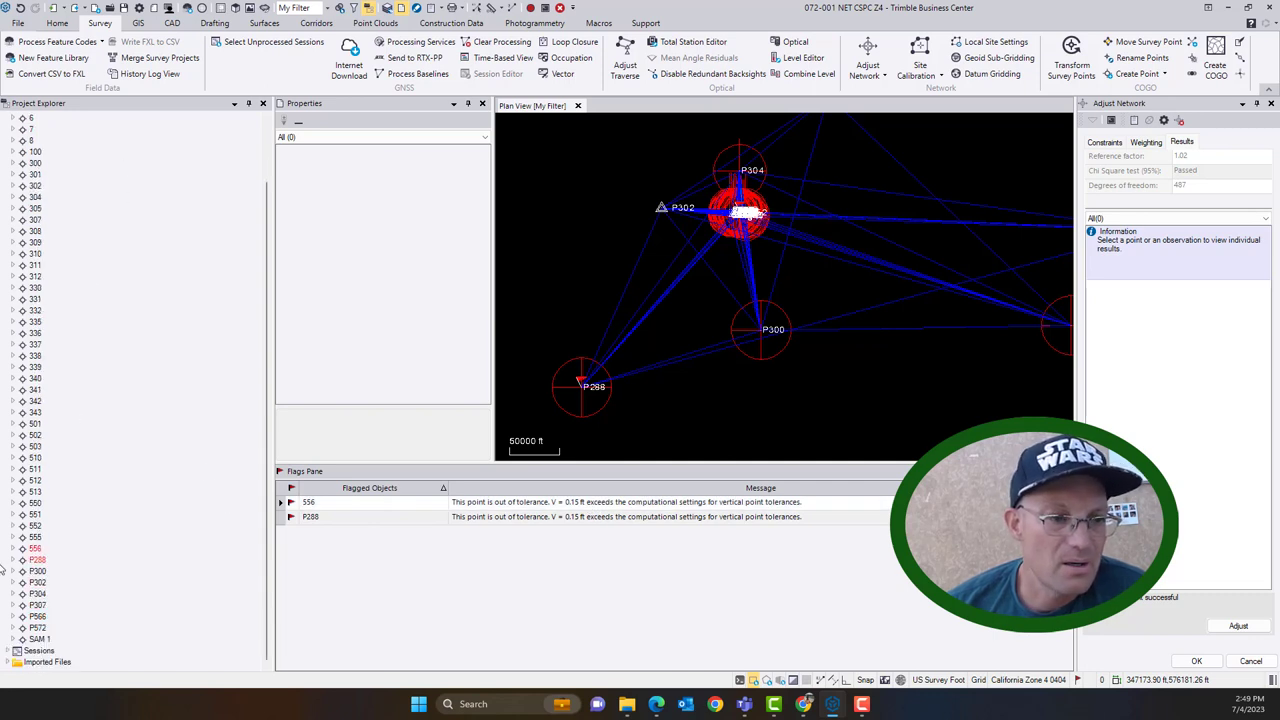
- Keep the existing adjustment and inspect the Project Explorer observations of points 556, P300 and P302
{"action": "left_click", "coordinate": [24, 548]}
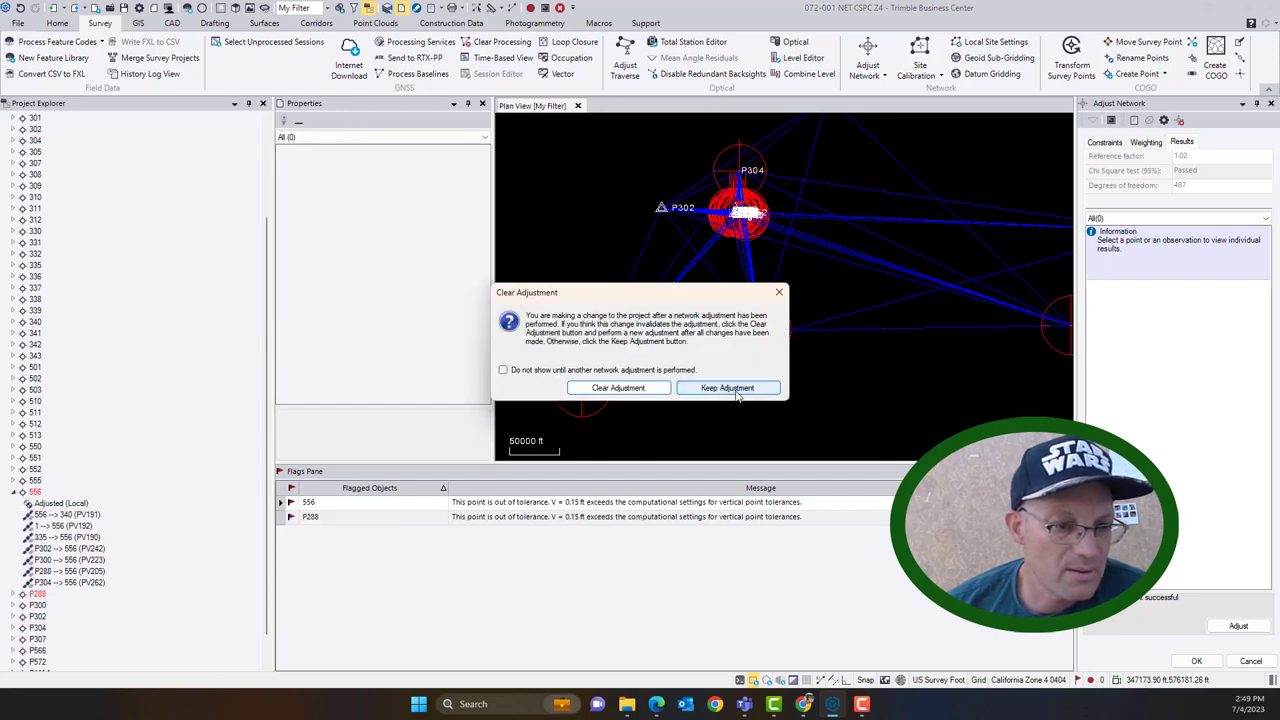
{"action": "left_click", "coordinate": [727, 387]}
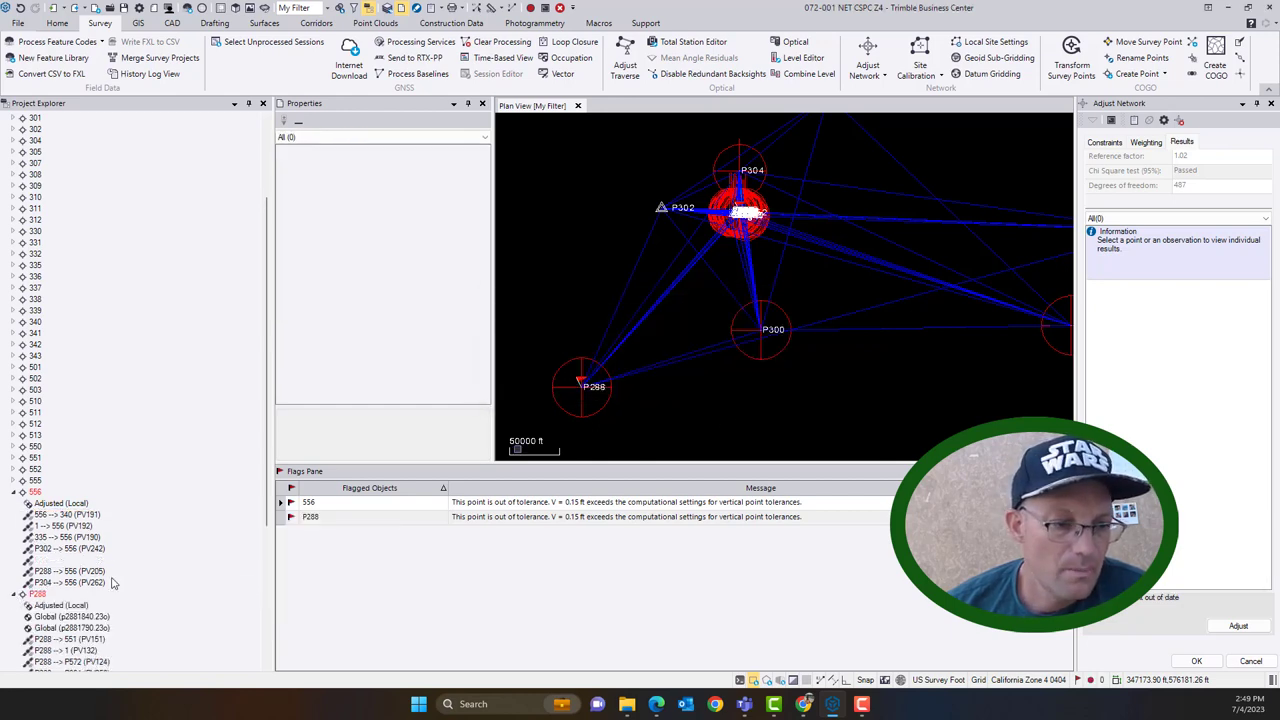
{"action": "left_click", "coordinate": [72, 627]}
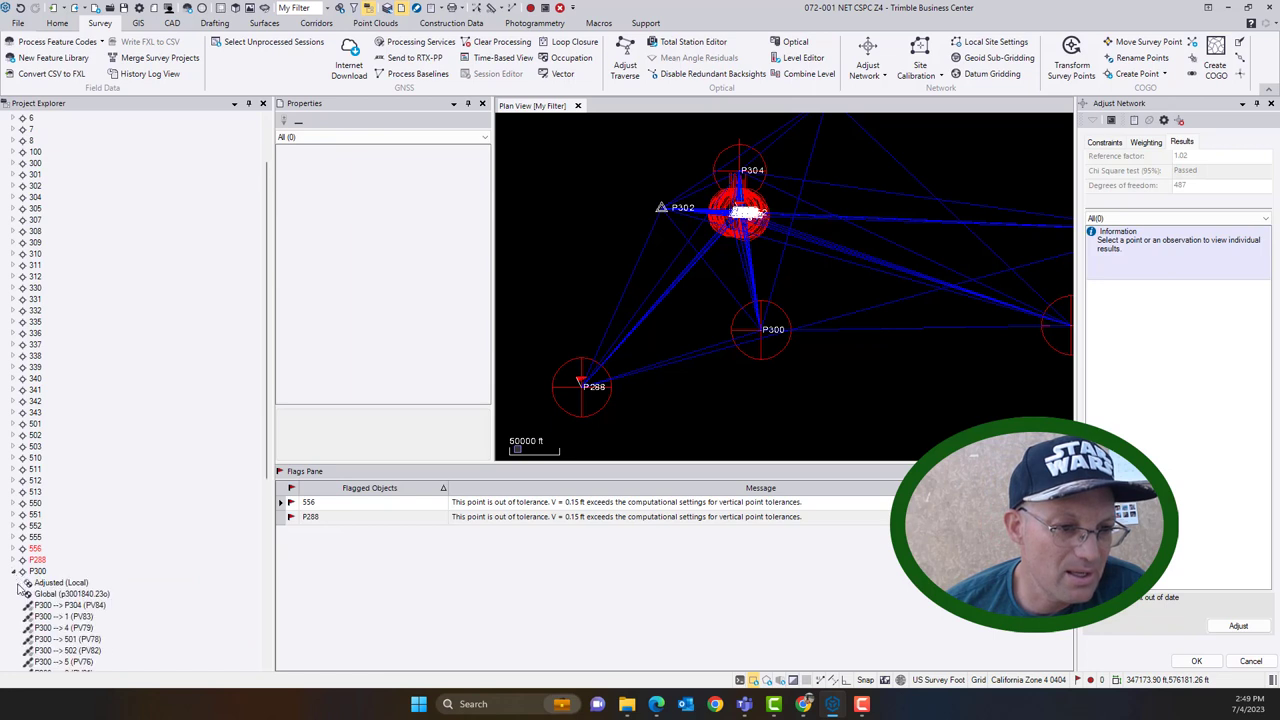
{"action": "left_click", "coordinate": [72, 593]}
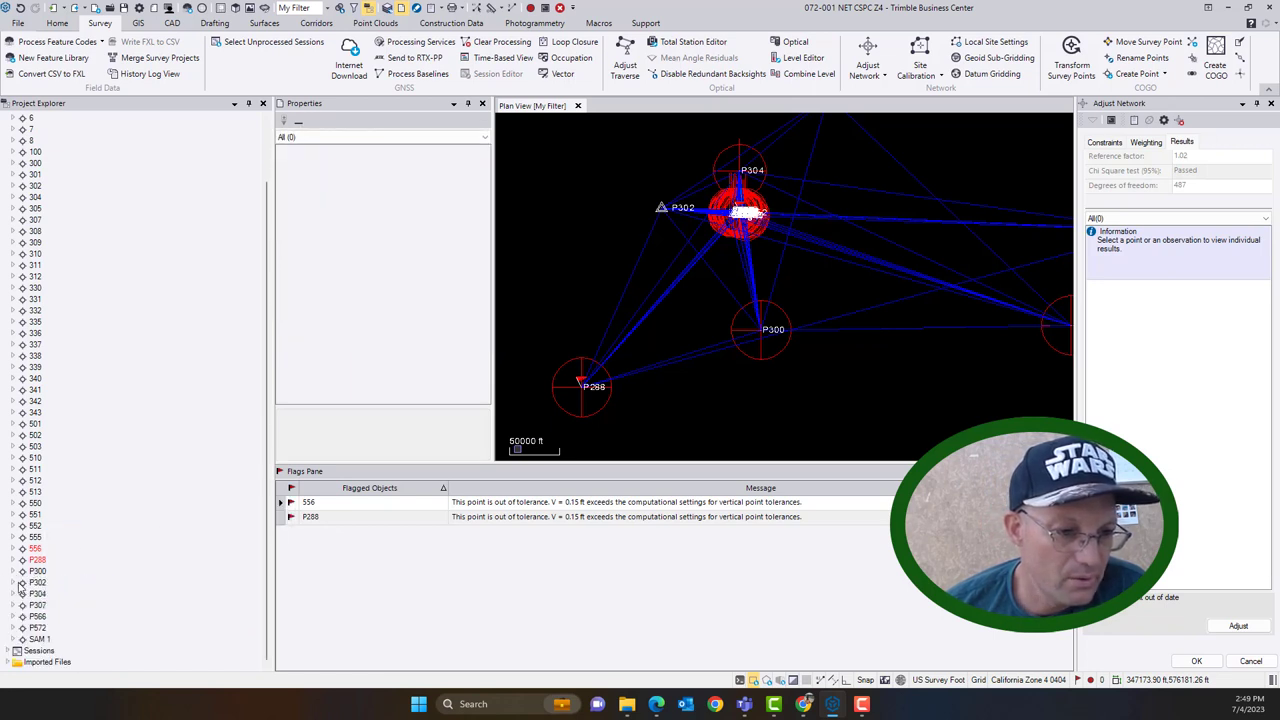
{"action": "left_click", "coordinate": [37, 582]}
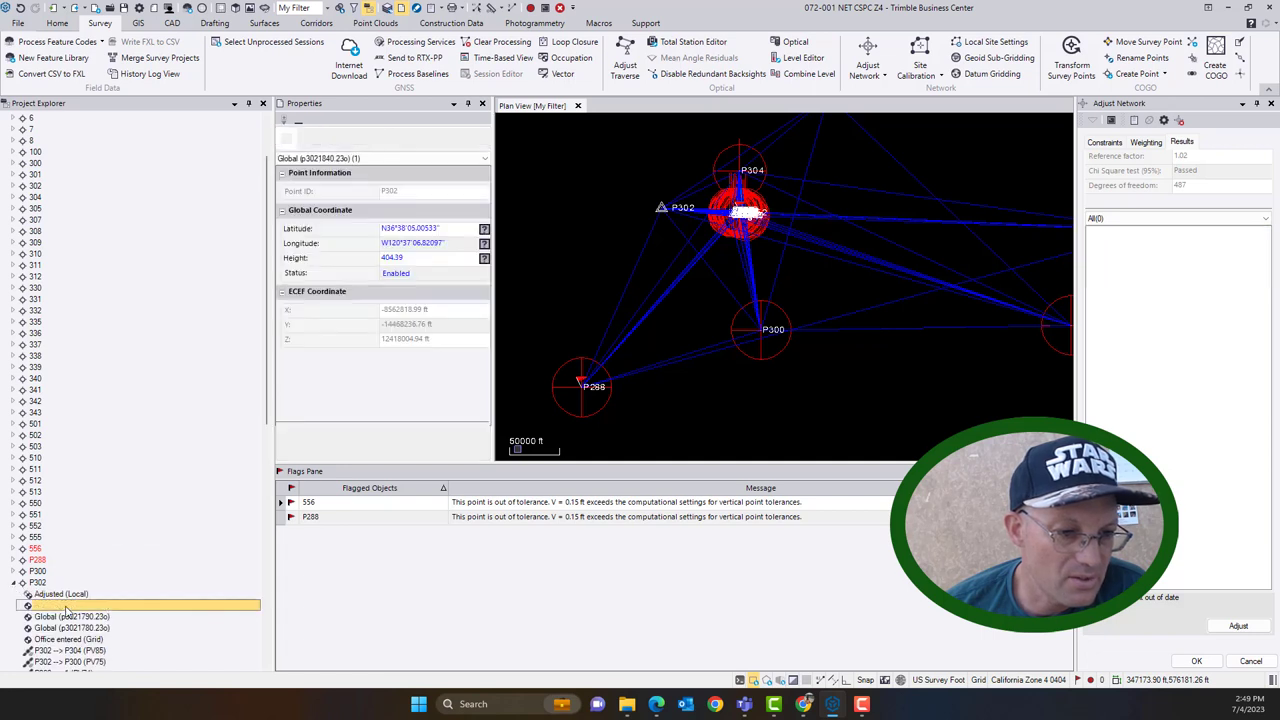
{"action": "right_click", "coordinate": [55, 605]}
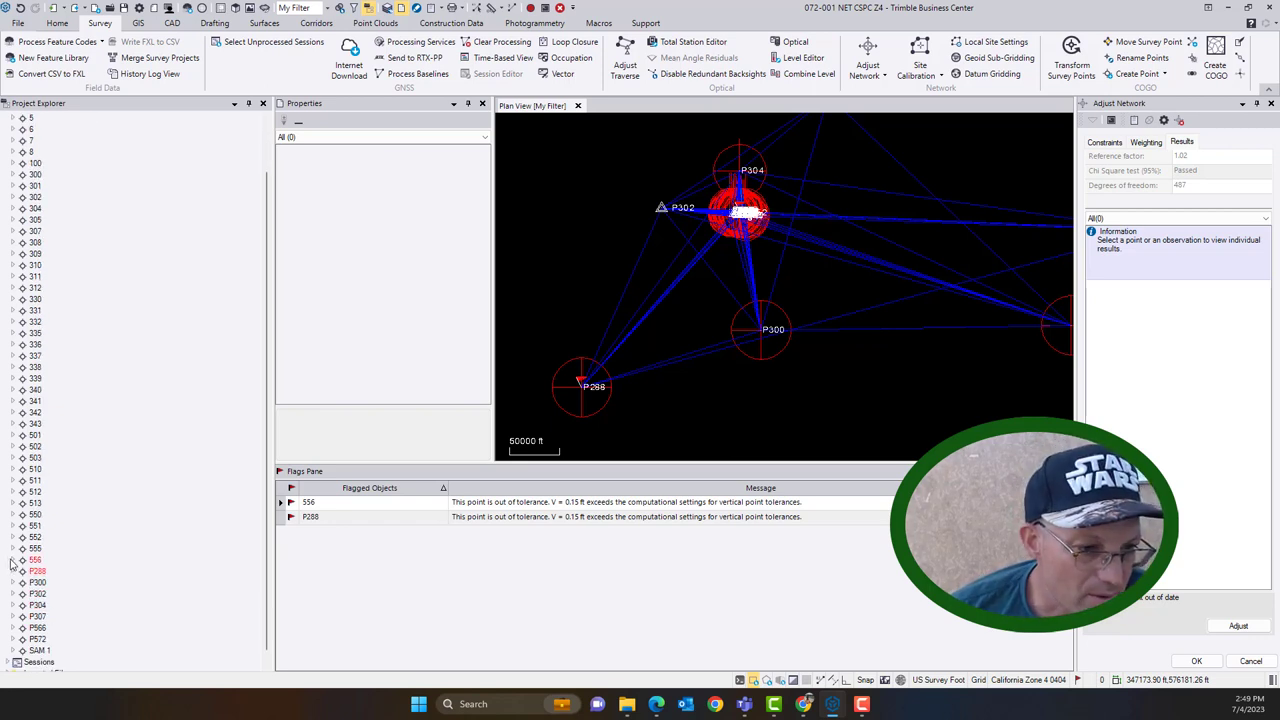
- Generate the Point Derivation Report for point 556
{"action": "left_click", "coordinate": [22, 538]}
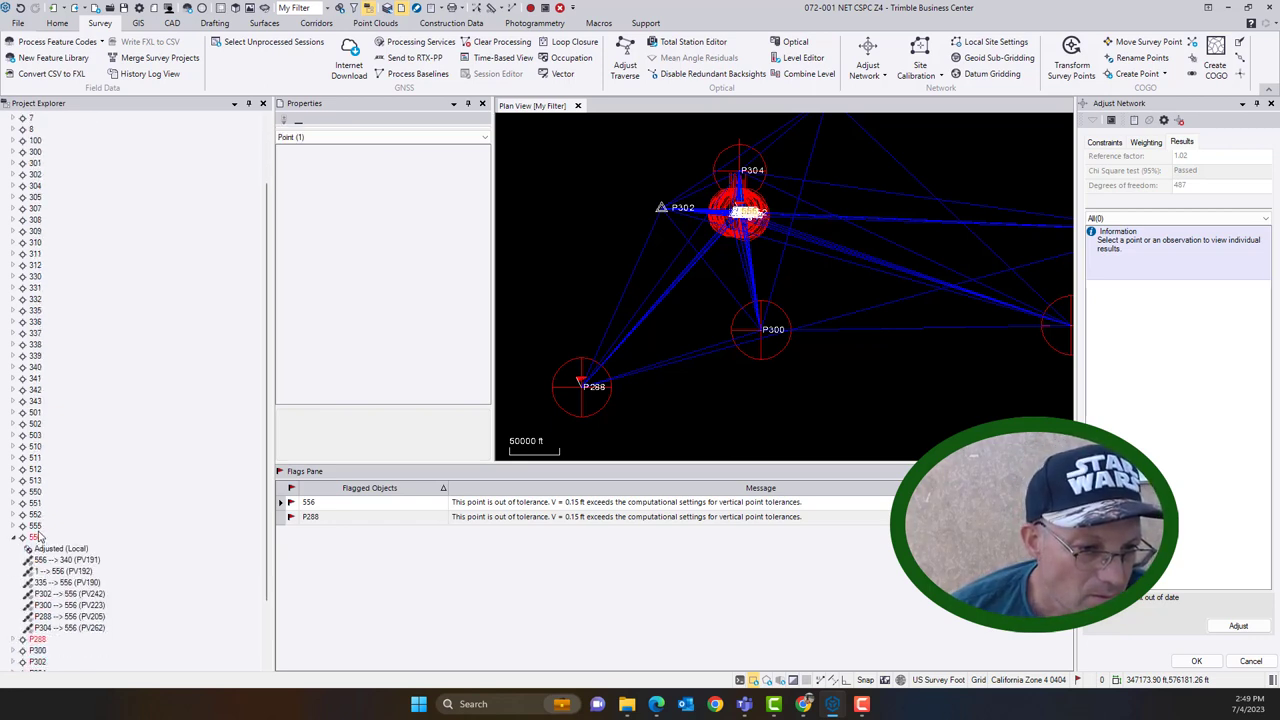
{"action": "right_click", "coordinate": [35, 537]}
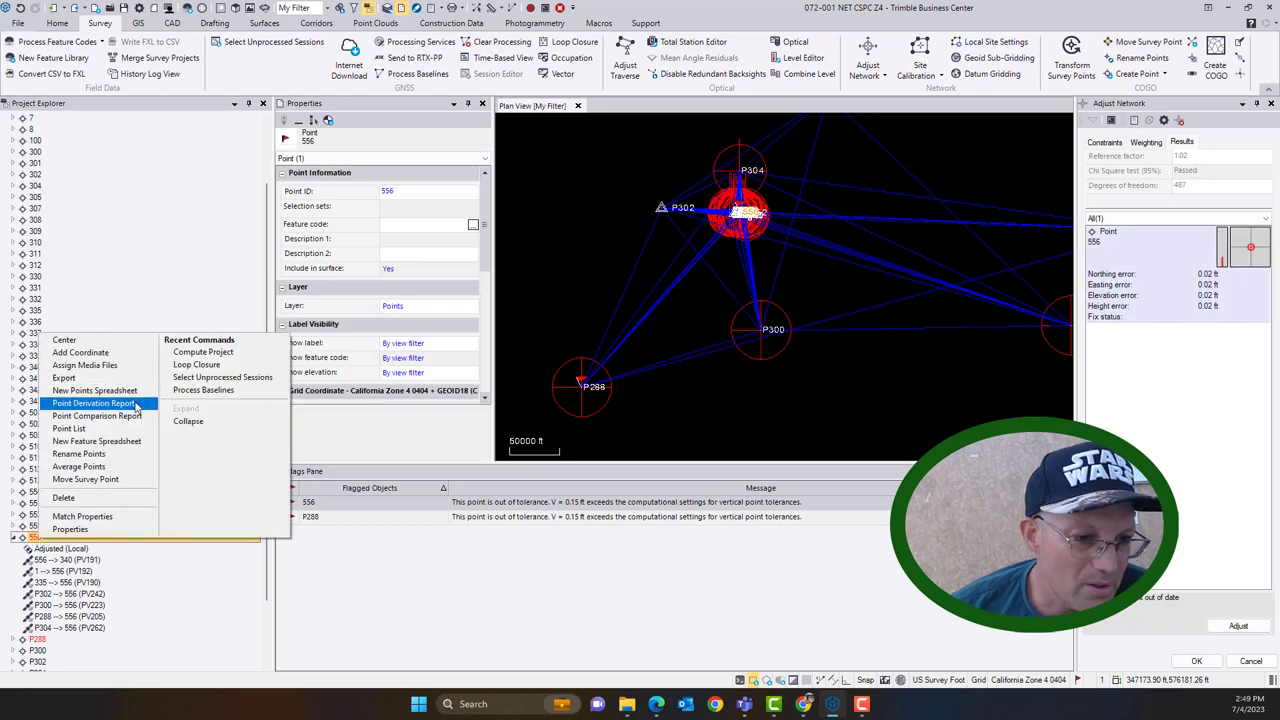
{"action": "left_click", "coordinate": [95, 402]}
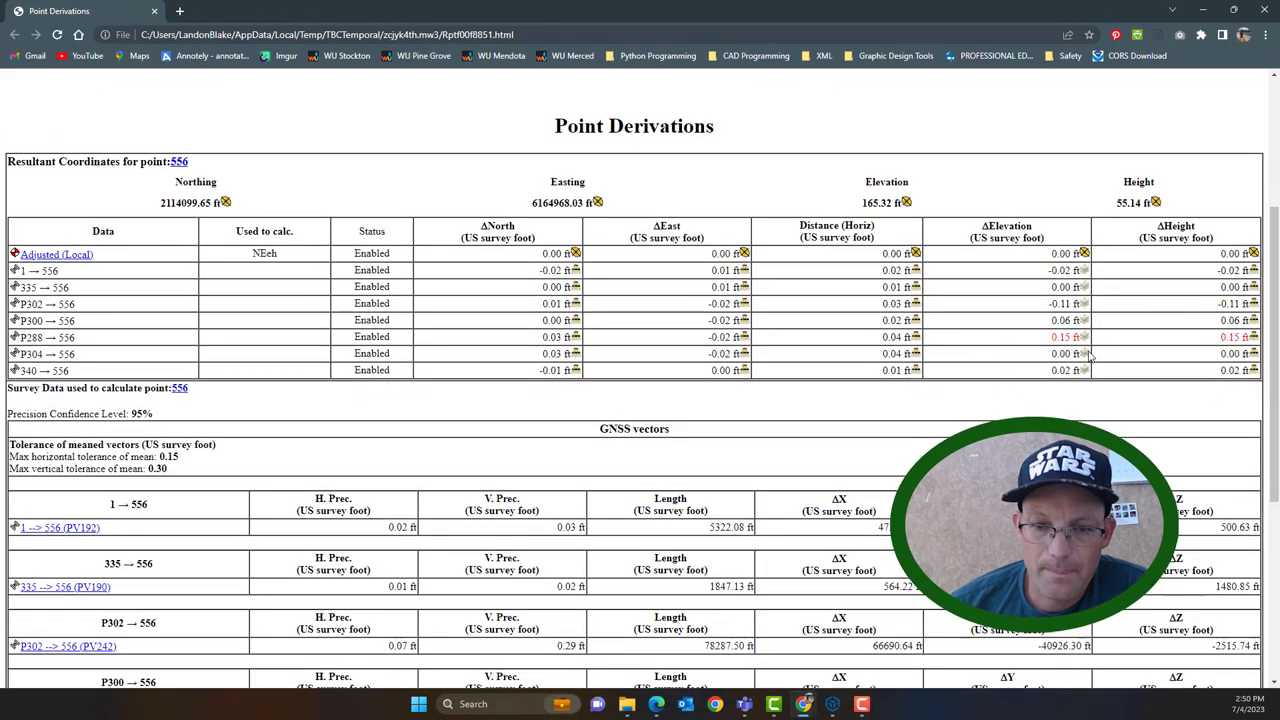
{"action": "mouse_move", "coordinate": [1090, 357]}
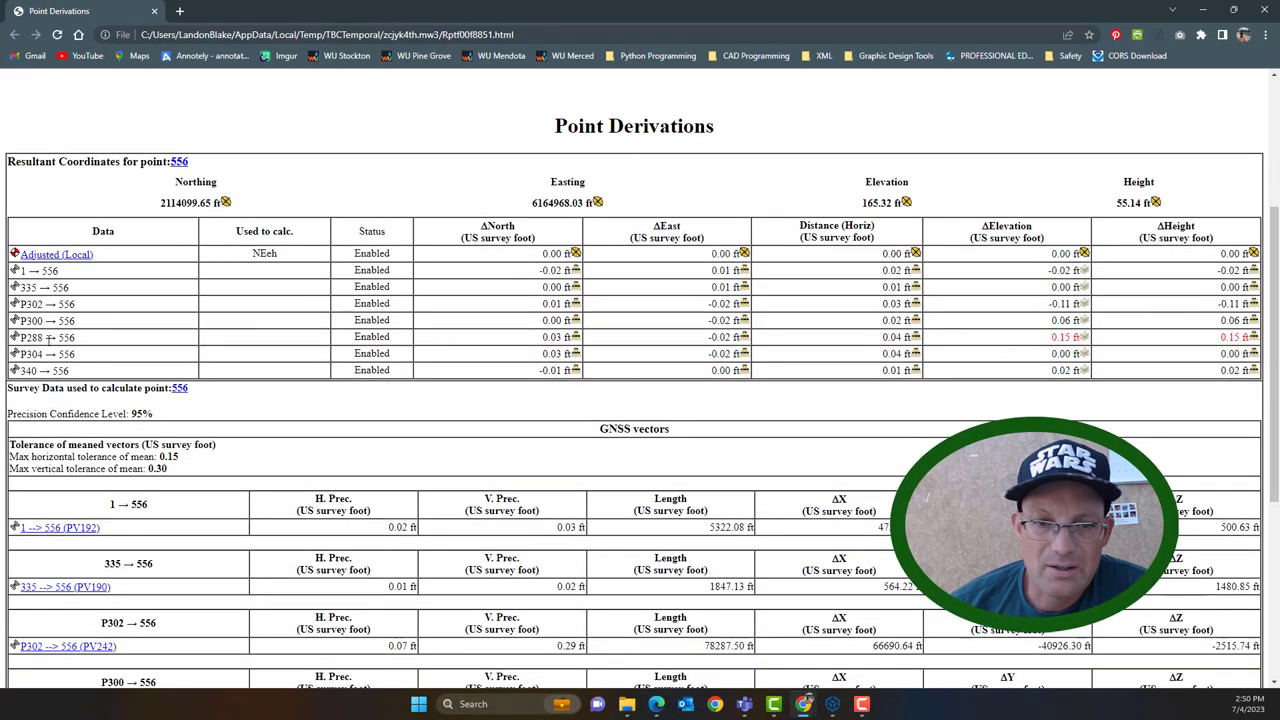
- Scroll point 556's derivation report to the GNSS vector precisions, P288 → 556 at 0.32 ft vertical
{"action": "scroll", "scroll_direction": "down", "scroll_amount": 3}
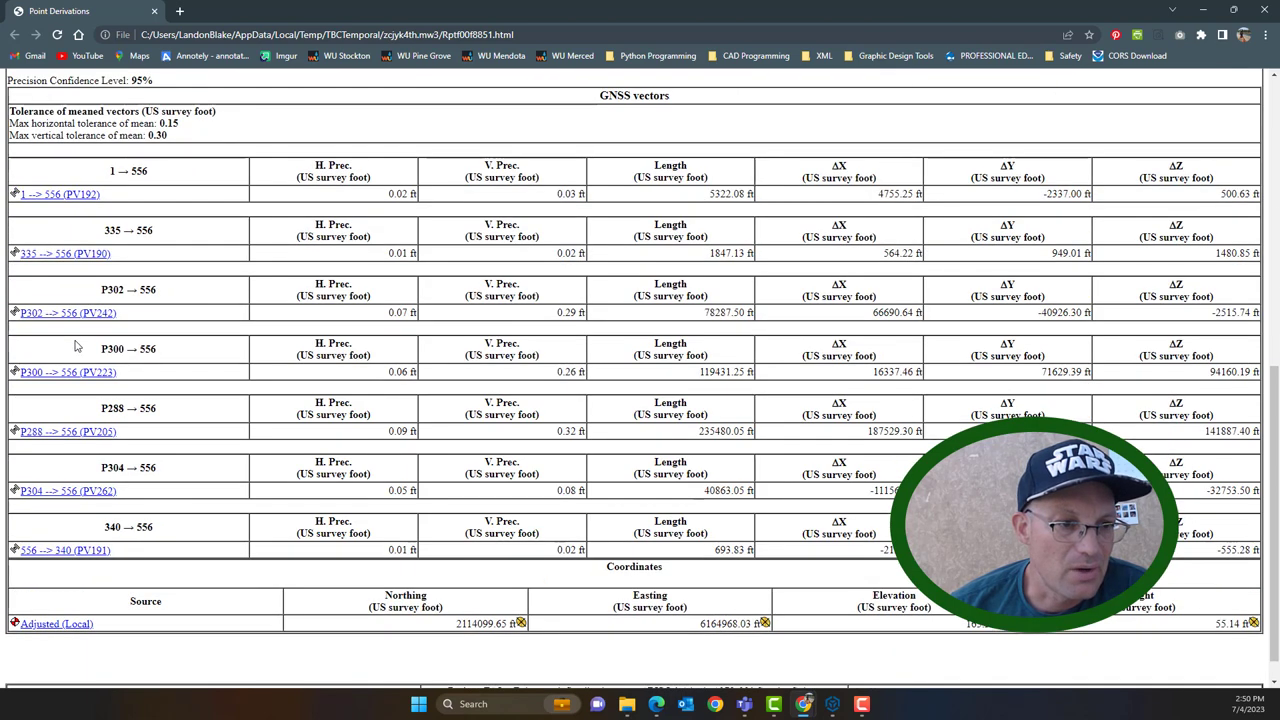
{"action": "mouse_move", "coordinate": [75, 444]}
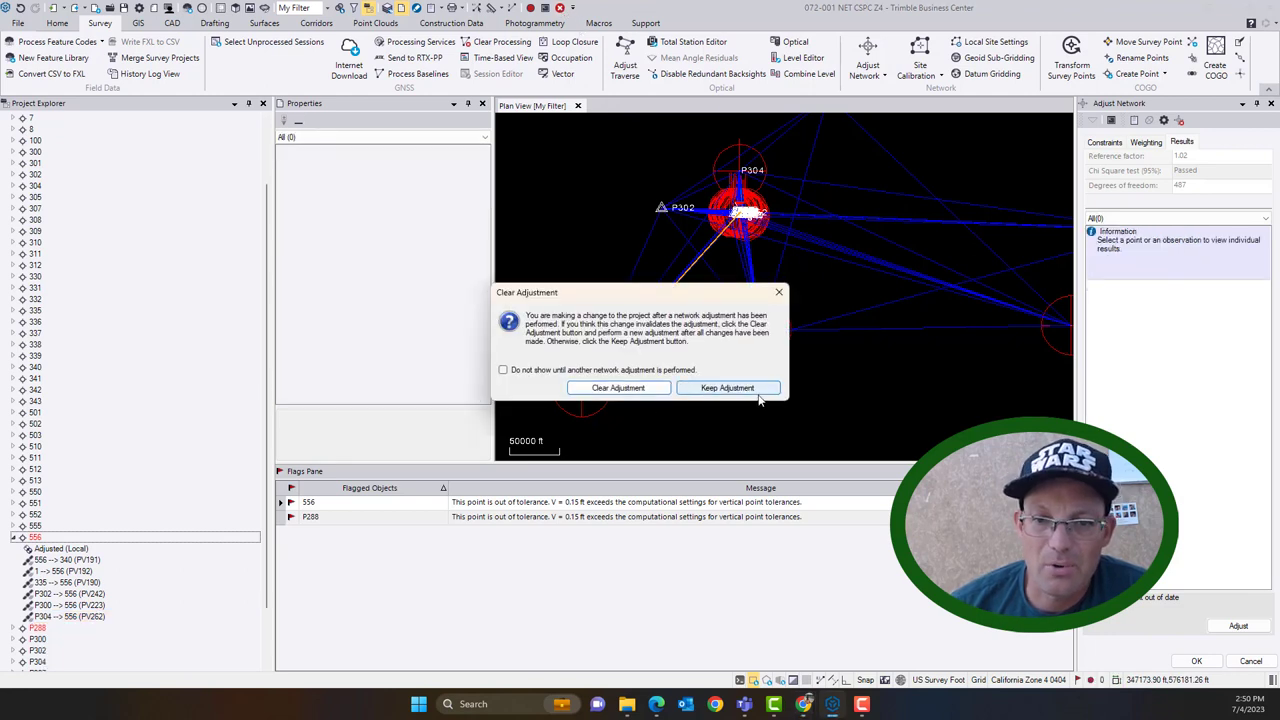
- Keep the adjustment and rerun it without the P288 → 556 vector, leaving no flagged points
{"action": "left_click", "coordinate": [727, 388]}
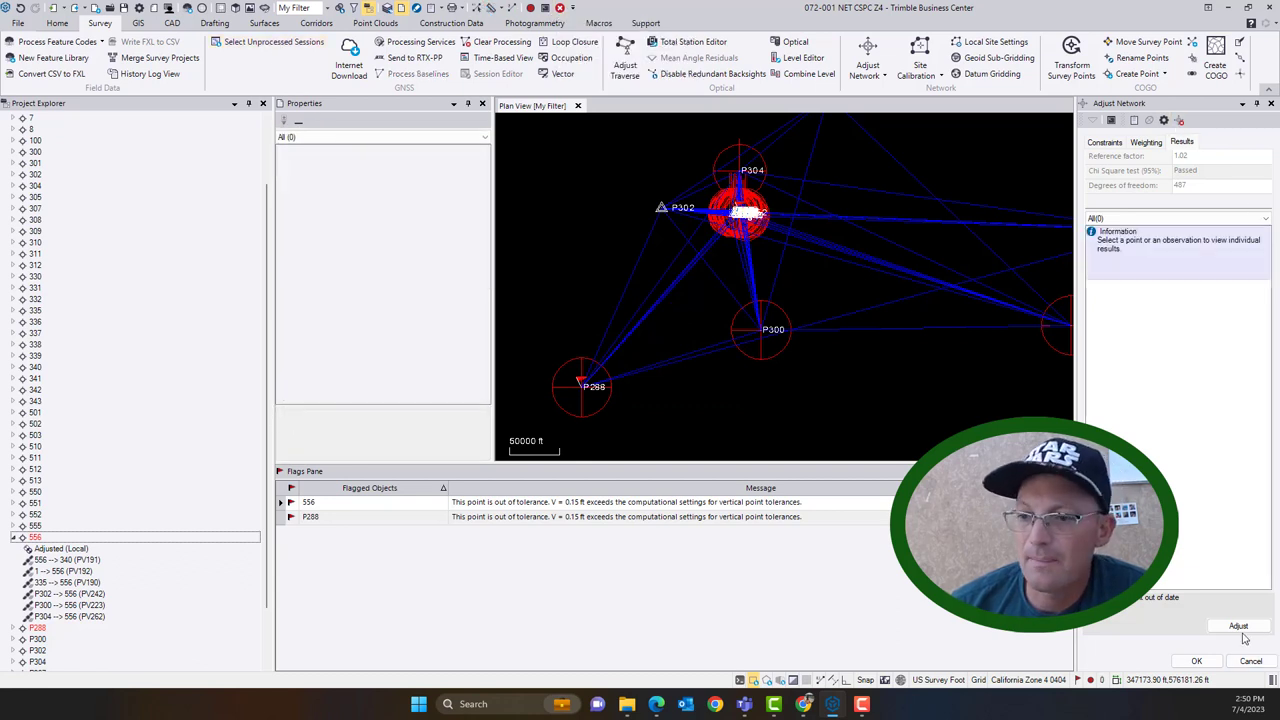
{"action": "left_click", "coordinate": [1239, 625]}
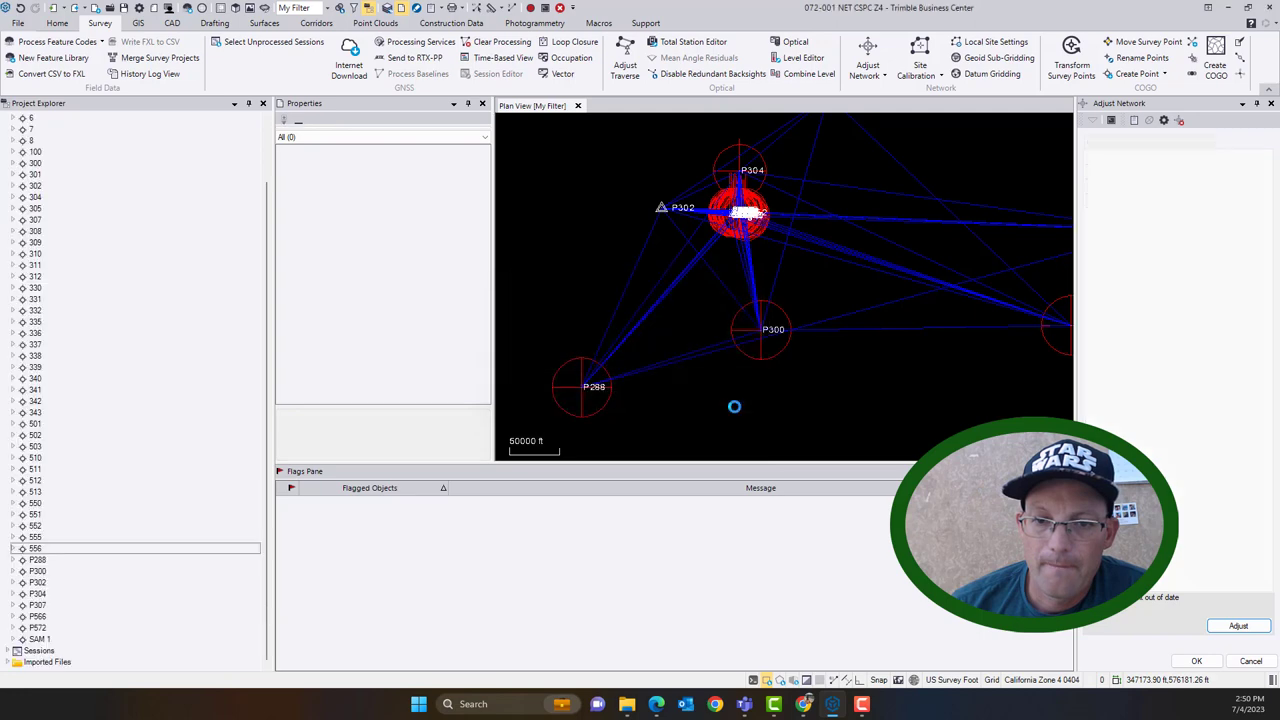
- Verify the passing adjustment (reference factor 1.01, 484 degrees of freedom) and survey the network plan view
{"action": "left_click", "coordinate": [1238, 625]}
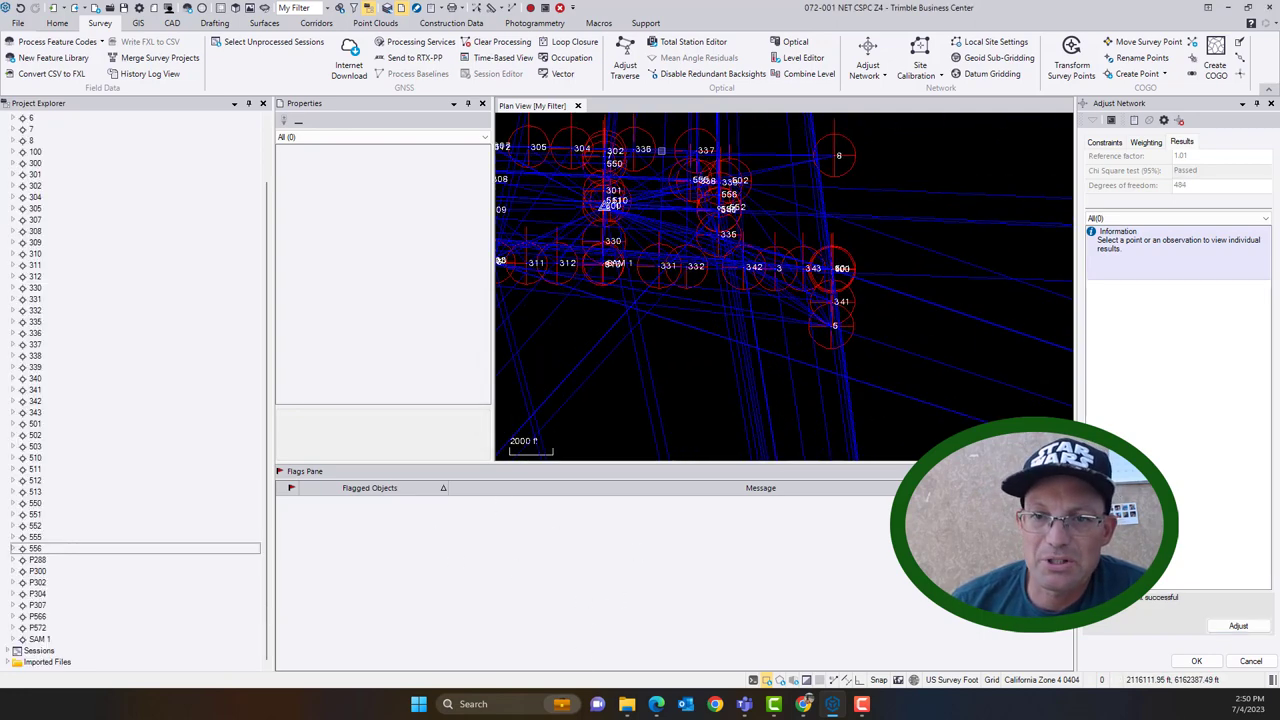
{"action": "scroll", "scroll_direction": "down", "scroll_amount": 3}
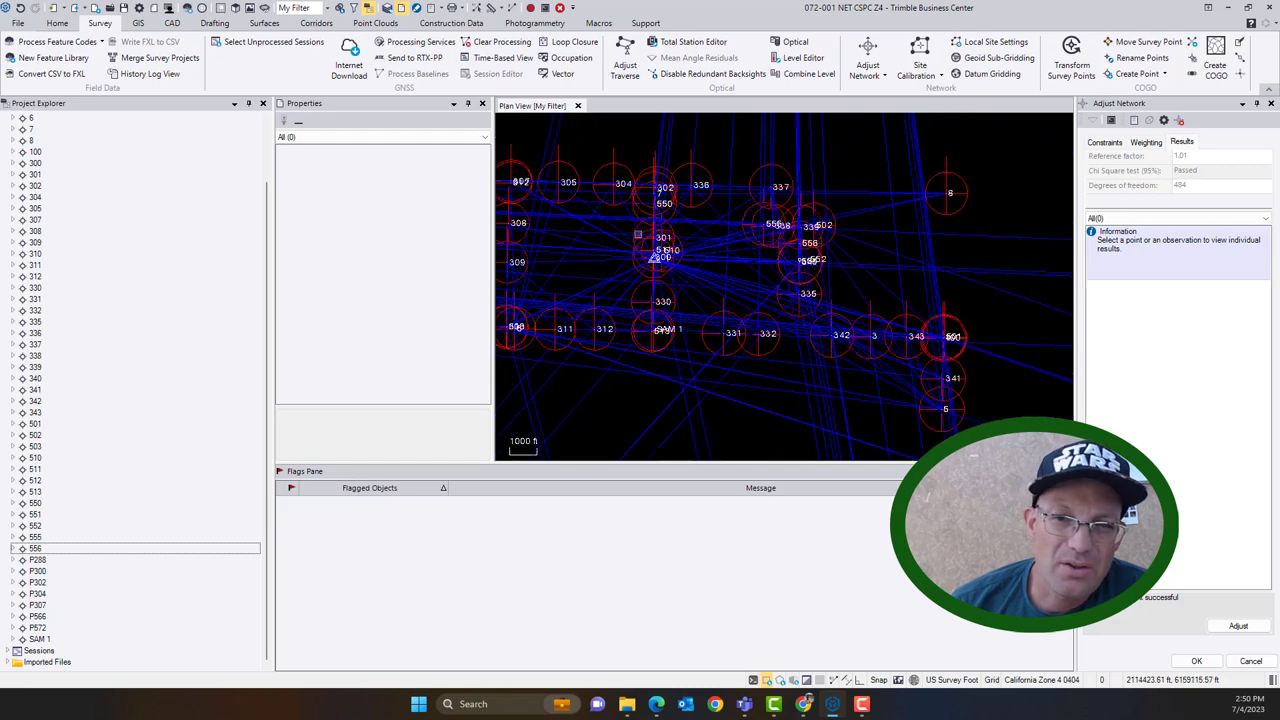
{"action": "scroll", "scroll_direction": "down", "scroll_amount": 3}
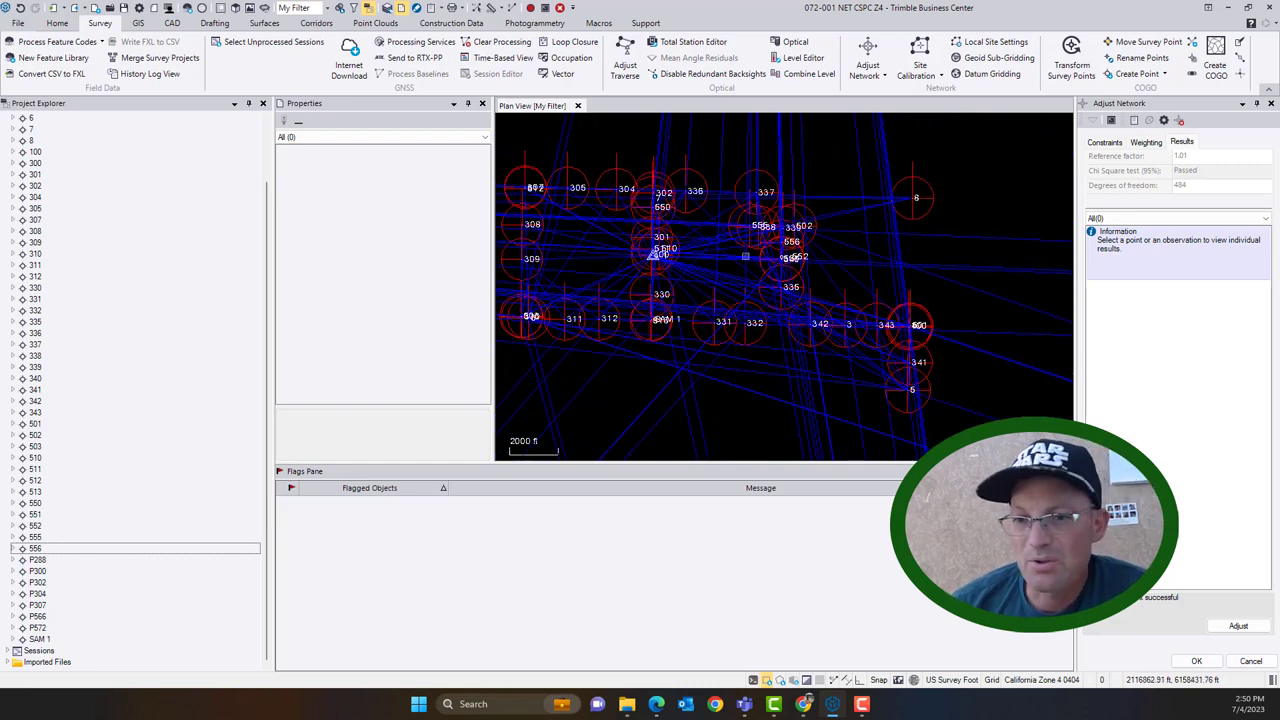
{"action": "scroll", "scroll_direction": "down", "scroll_amount": 3}
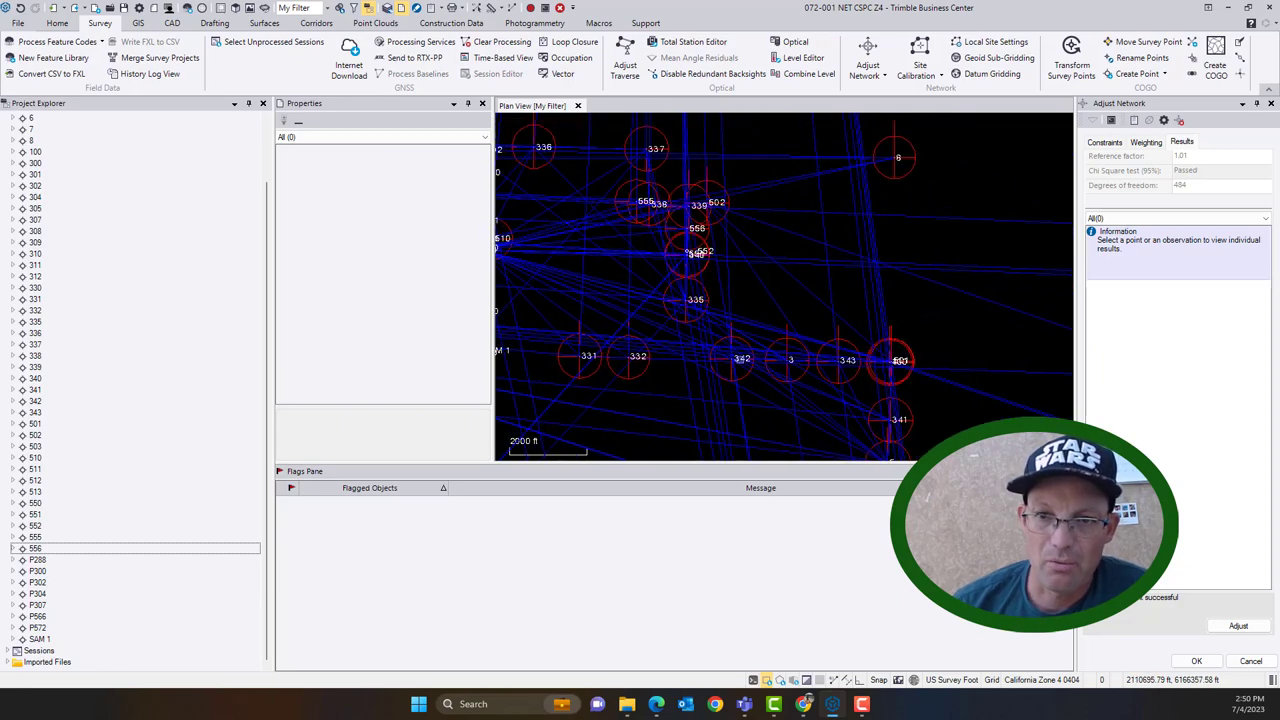
{"action": "left_click_drag", "start_coordinate": [700, 250], "coordinate": [780, 293]}
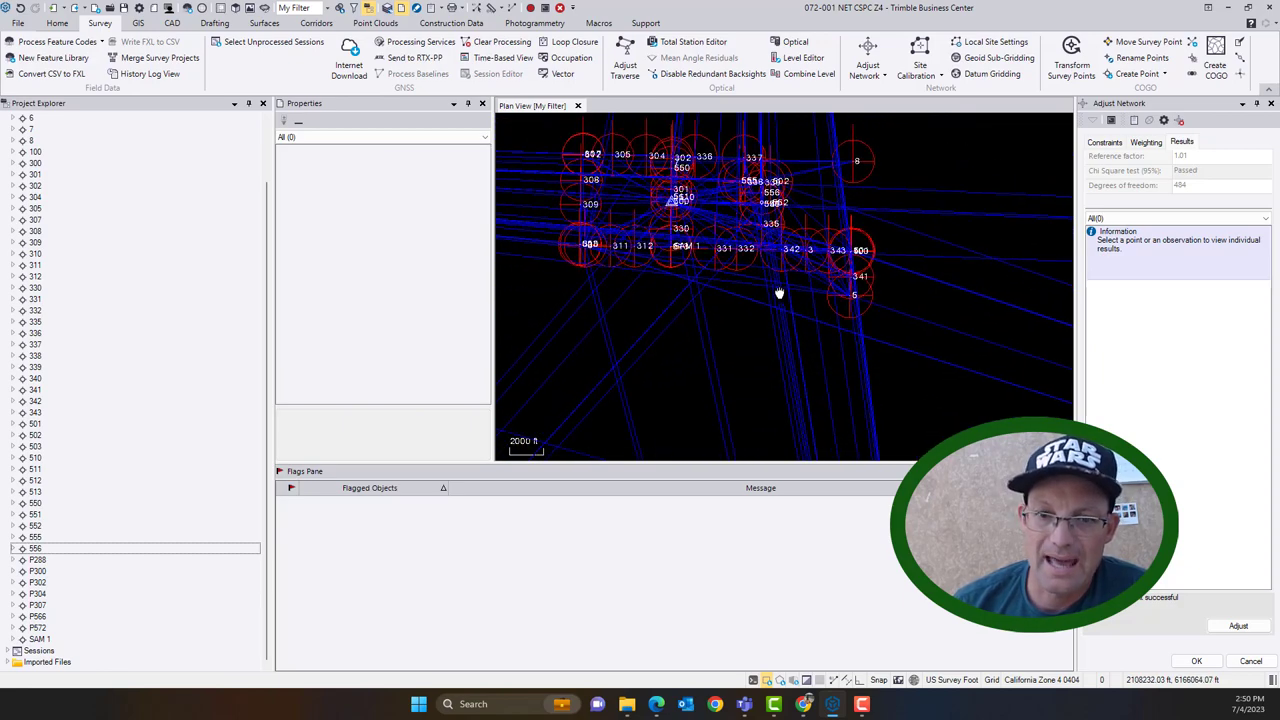
{"action": "scroll", "scroll_direction": "down", "scroll_amount": 3}
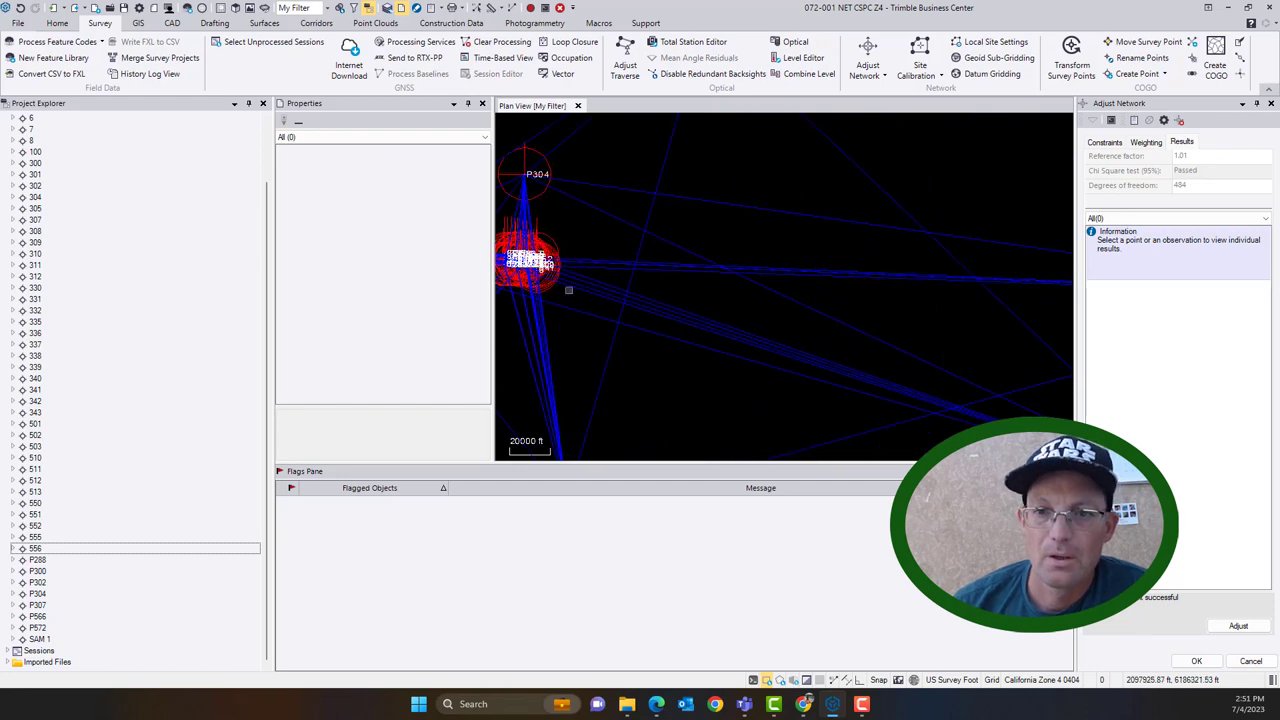
{"action": "scroll", "scroll_direction": "down", "scroll_amount": 3}
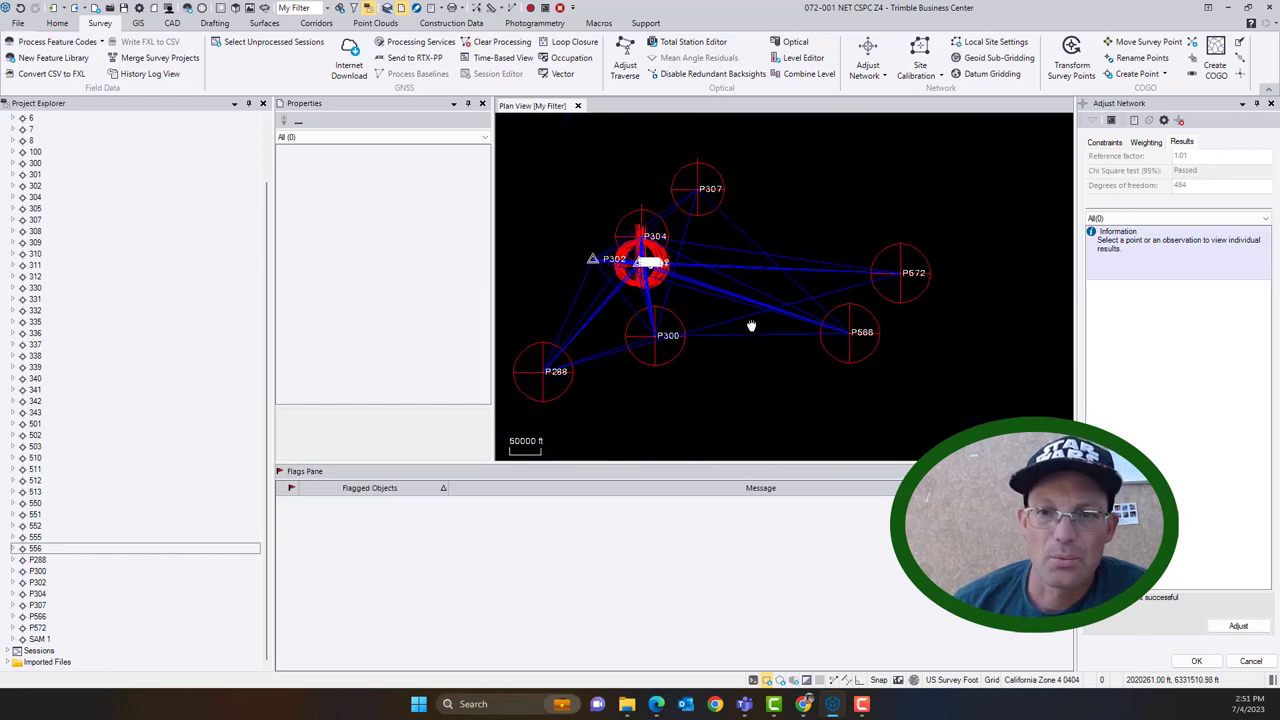